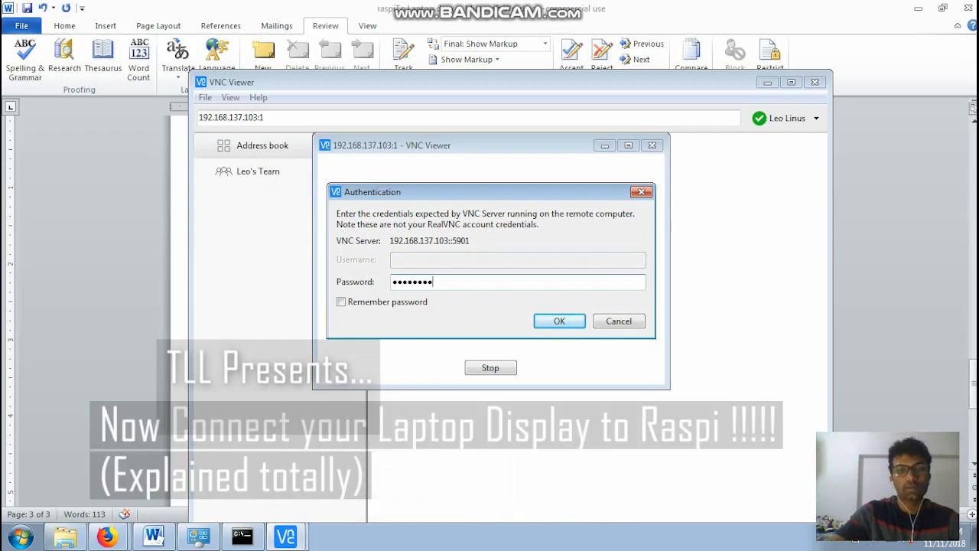
Step: Bring the Raspberry Pi setup notes document into view over the VNC Viewer window
click(559, 321)
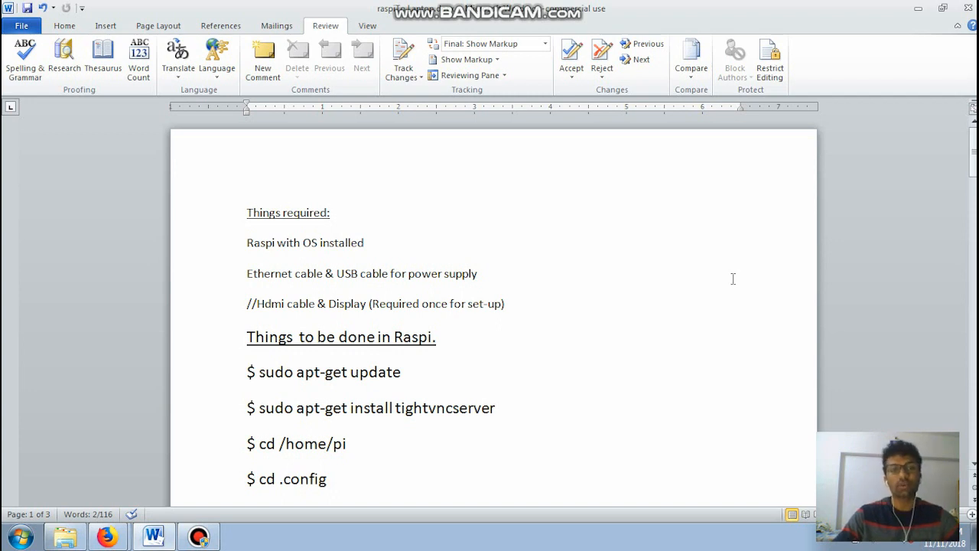
mouse_move(271, 246)
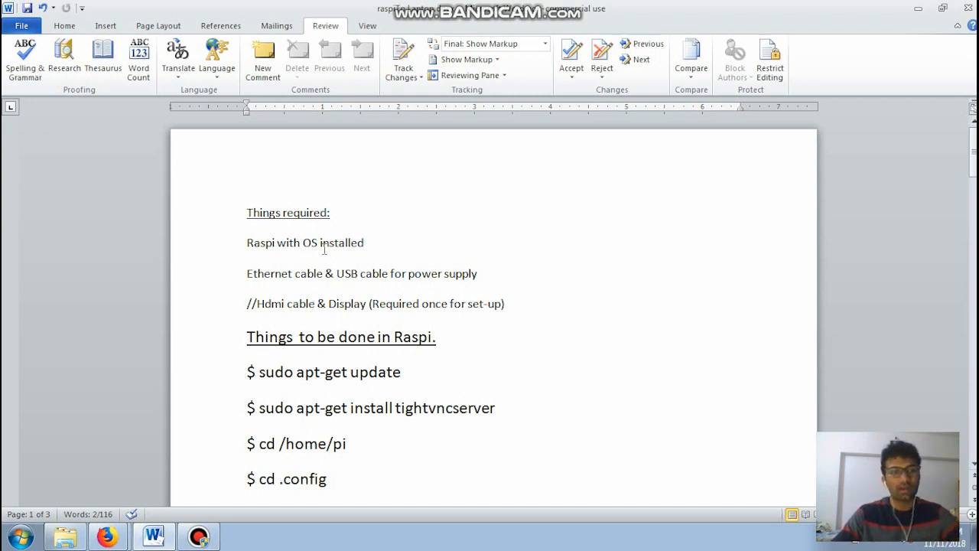
mouse_move(373, 259)
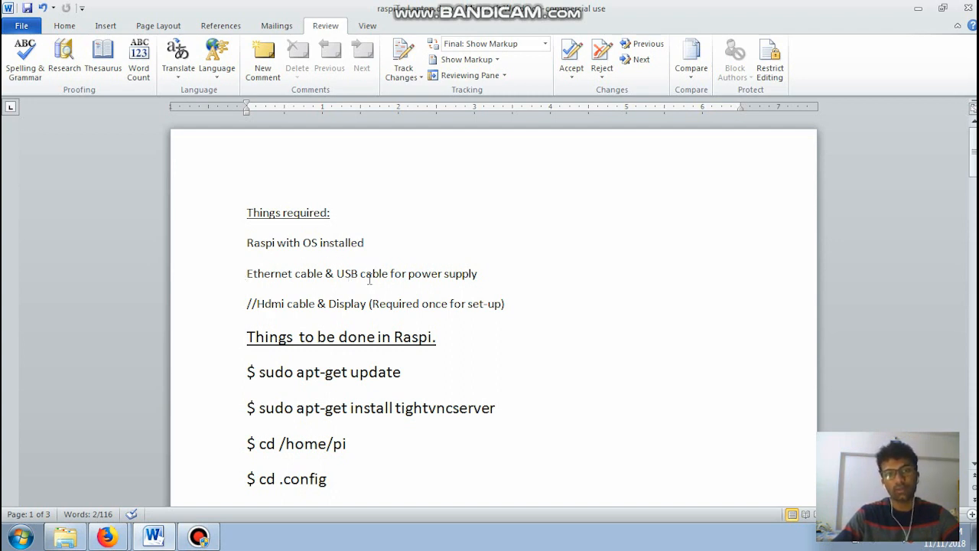
mouse_move(285, 291)
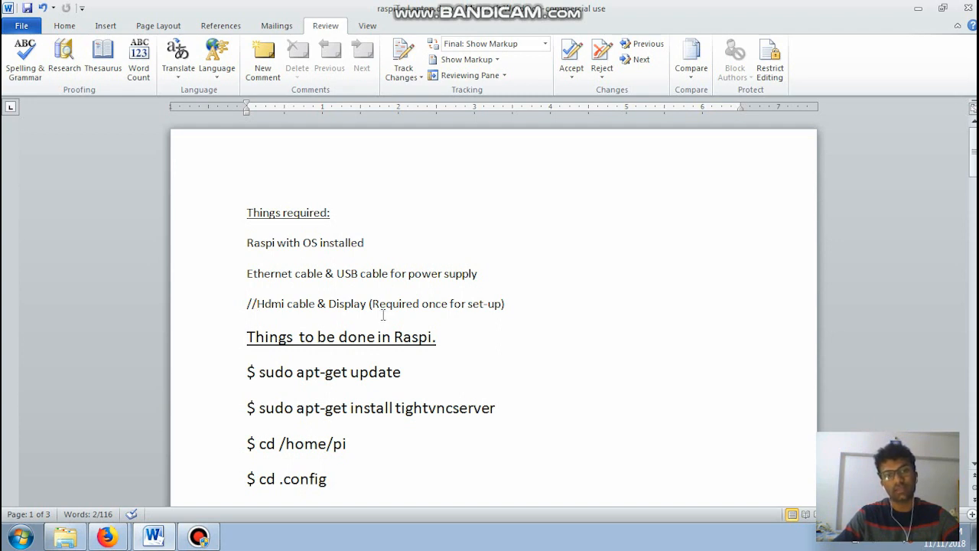
mouse_move(413, 309)
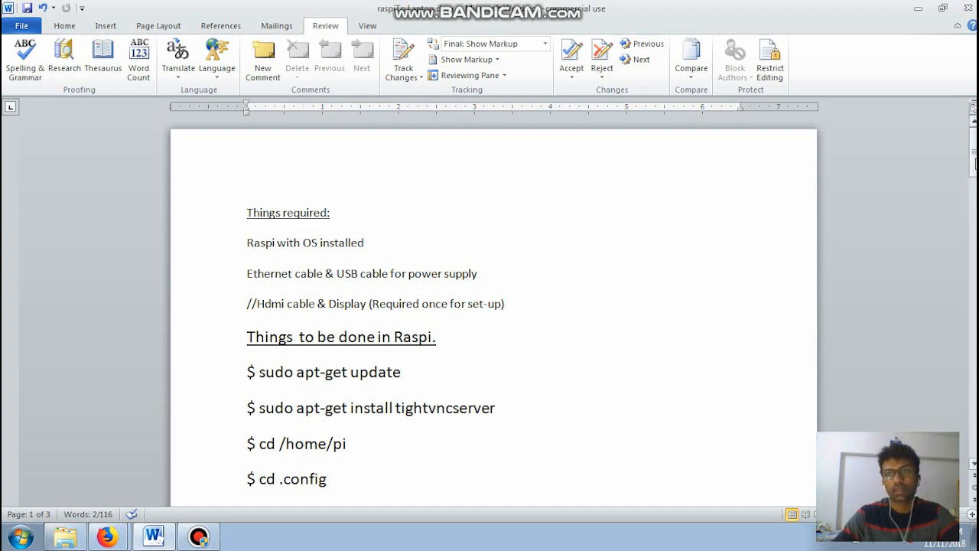
scroll(down, 3)
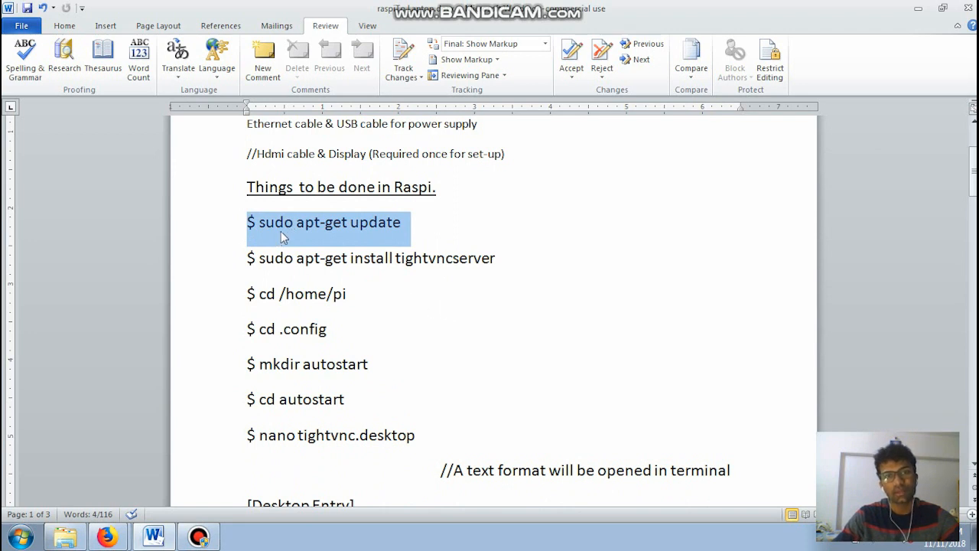
mouse_move(395, 238)
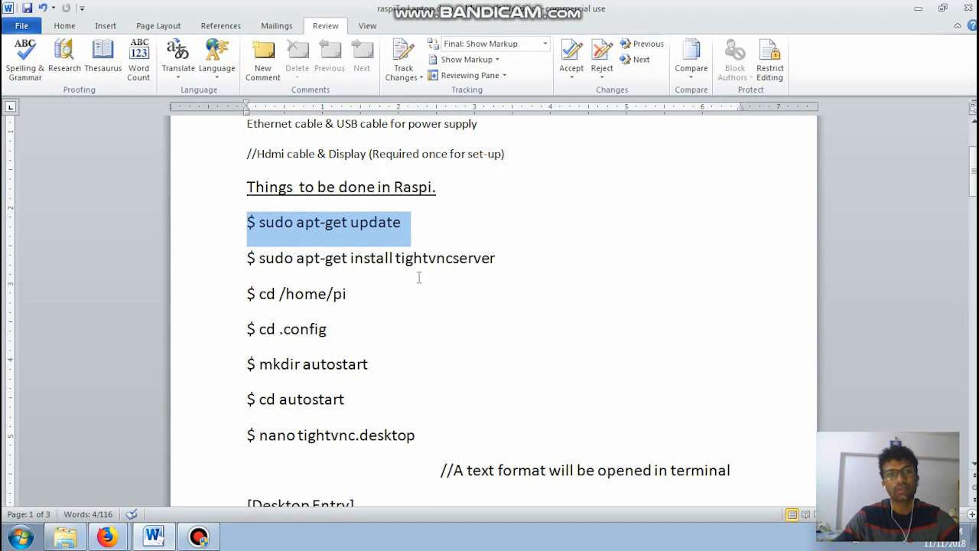
click(453, 257)
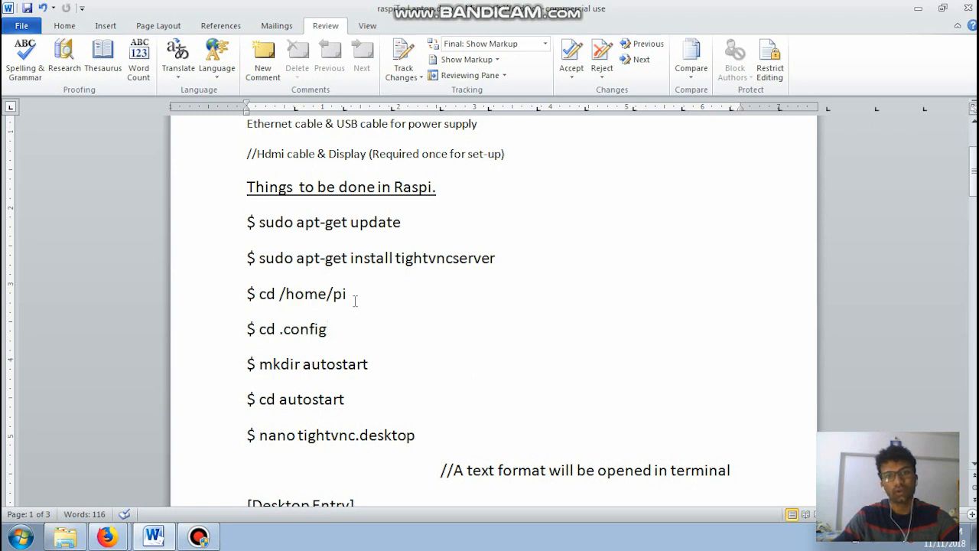
click(327, 328)
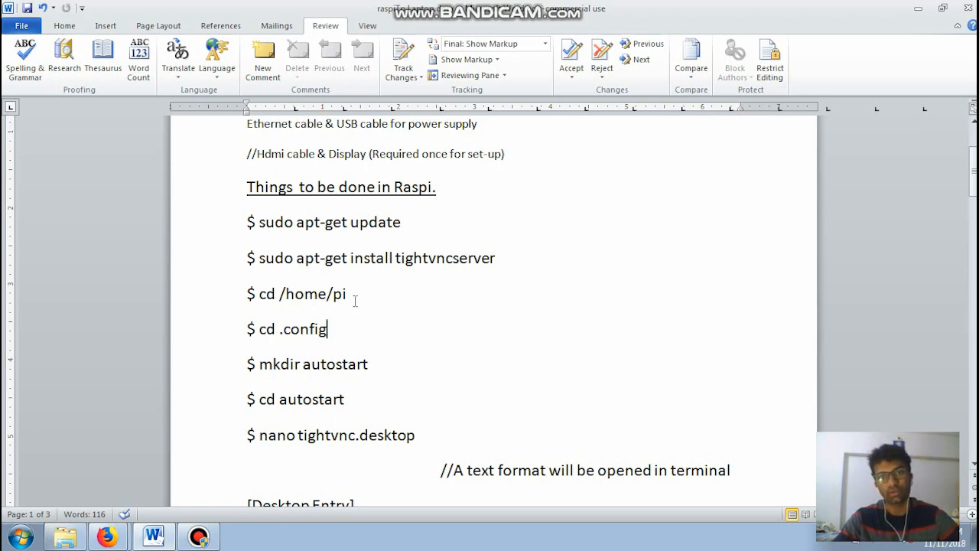
mouse_move(486, 269)
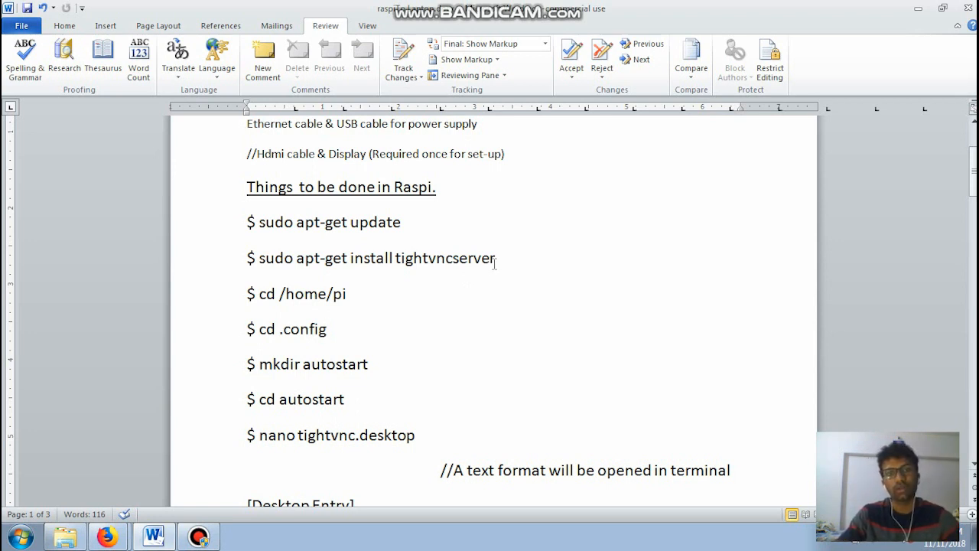
click(330, 329)
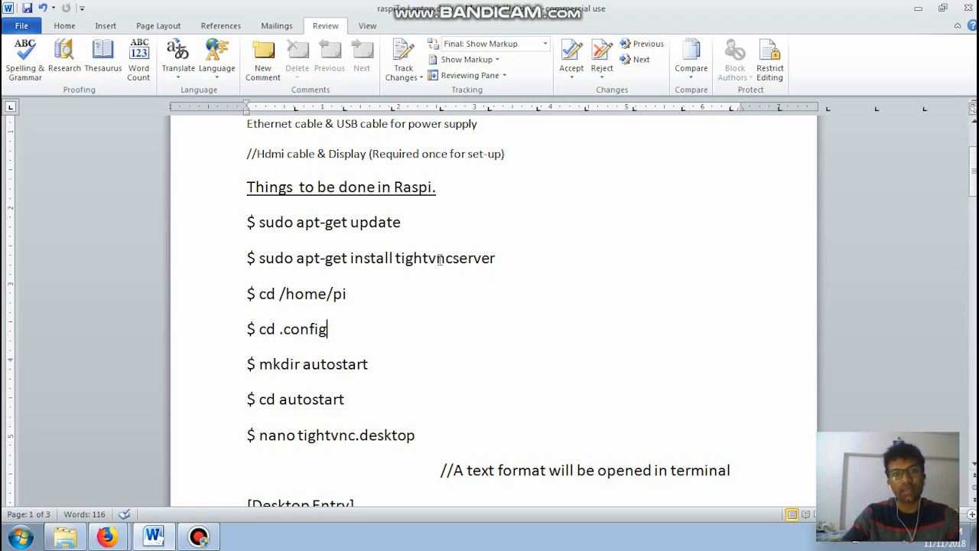
mouse_move(421, 266)
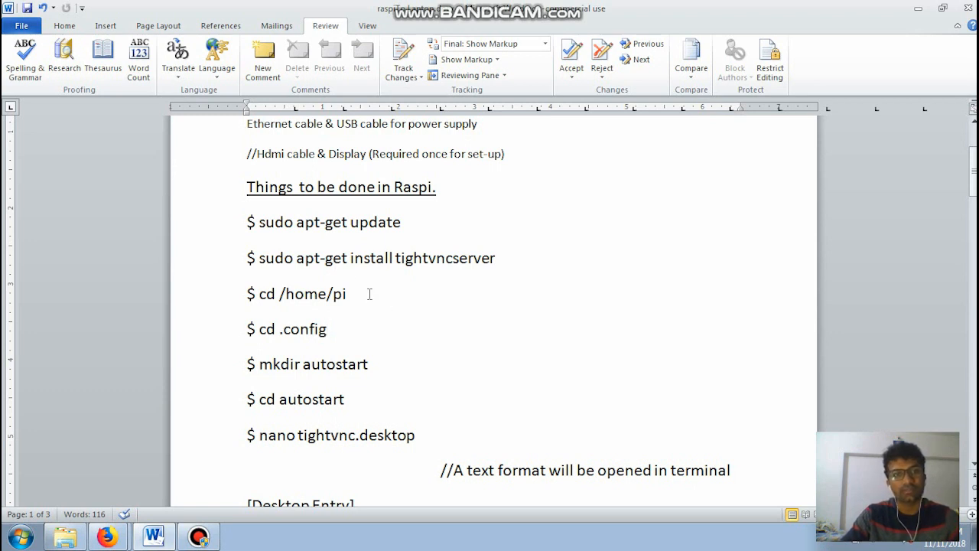
mouse_move(294, 294)
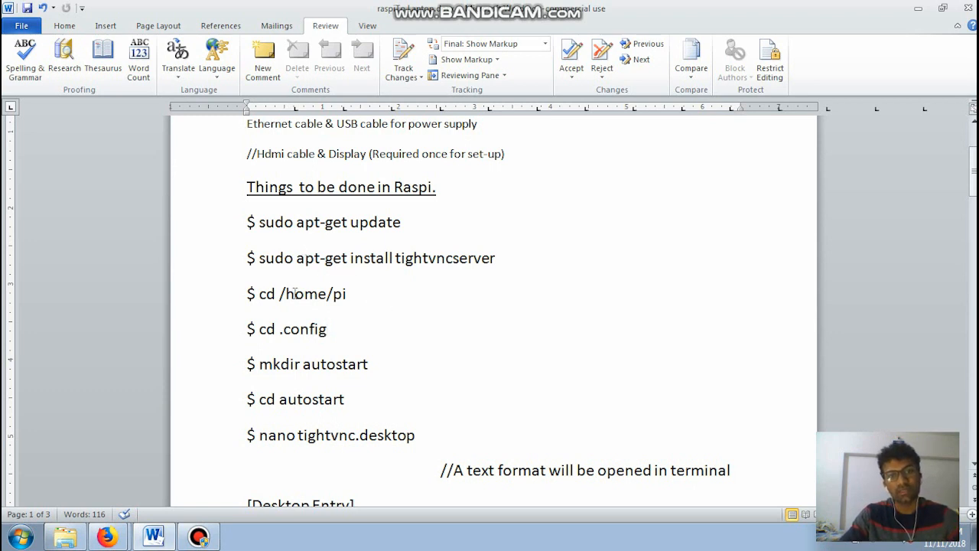
click(329, 327)
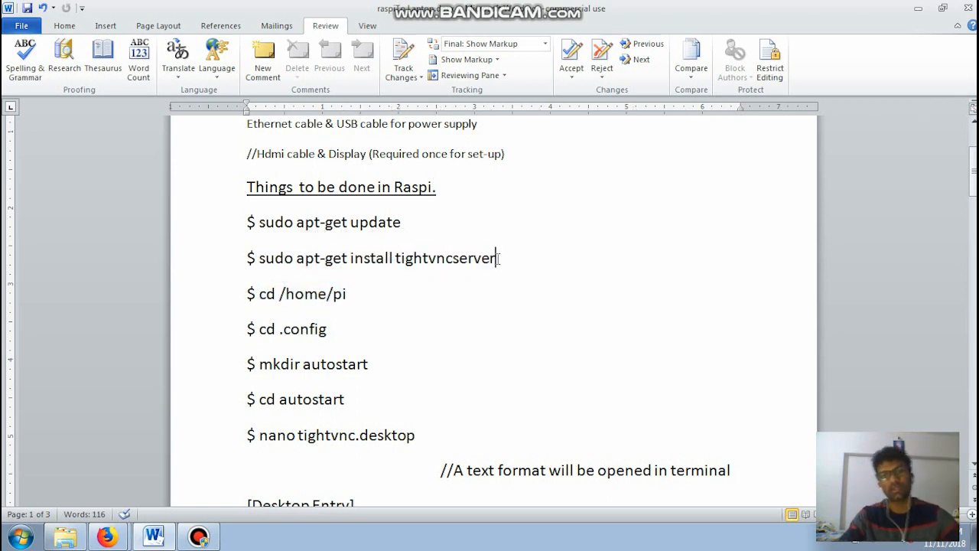
Step: Add a bold size-20 "$ vncserver :1" line after the install command, with "vncserver" typed below it
scroll(down, 3)
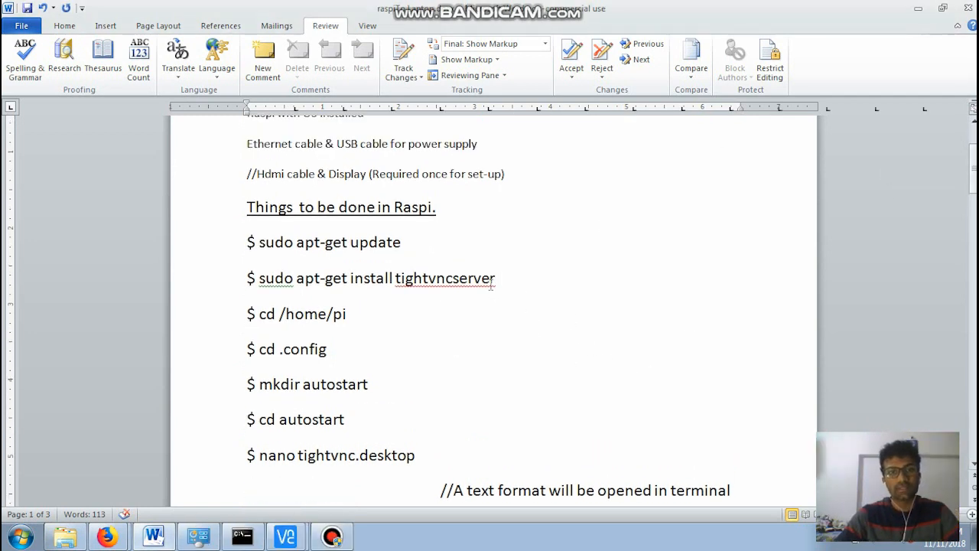
triple_click(371, 279)
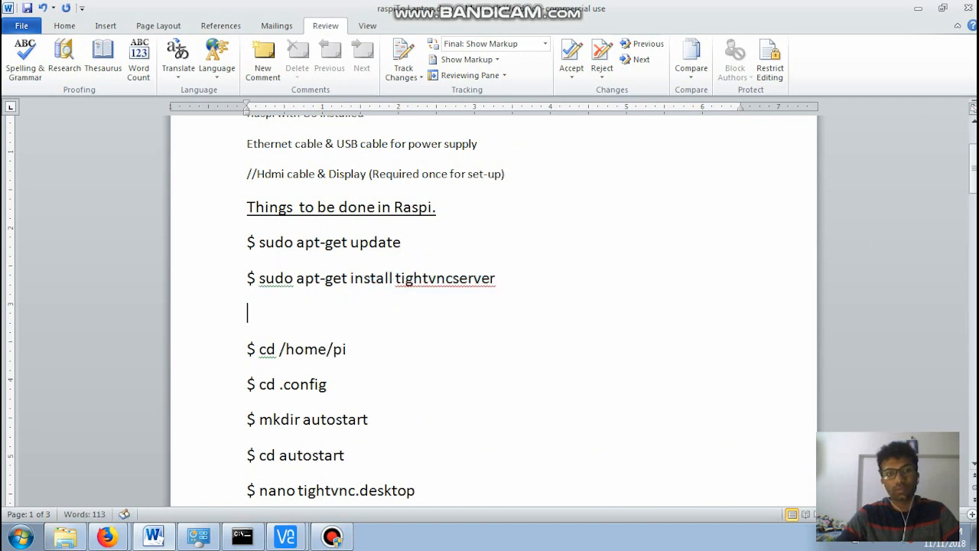
text(vncserver :1)
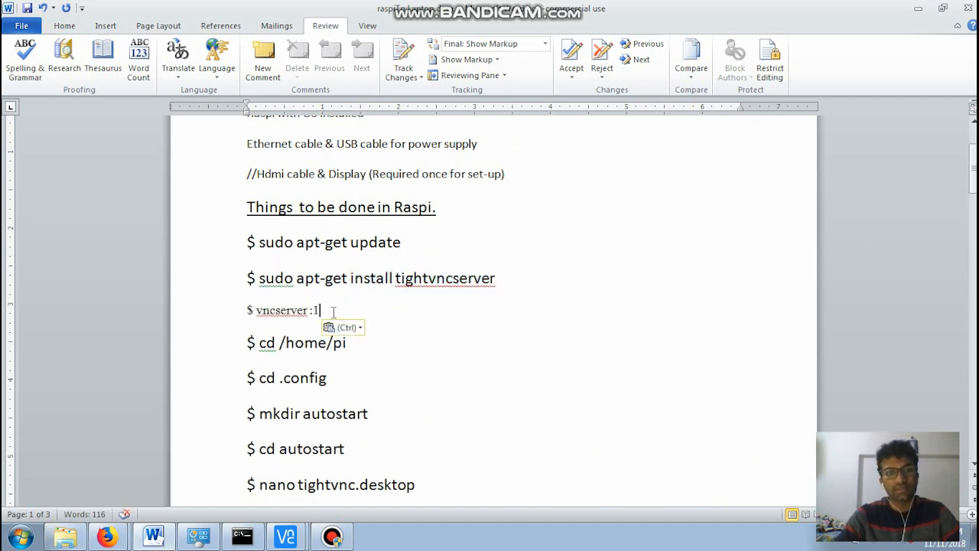
click(65, 24)
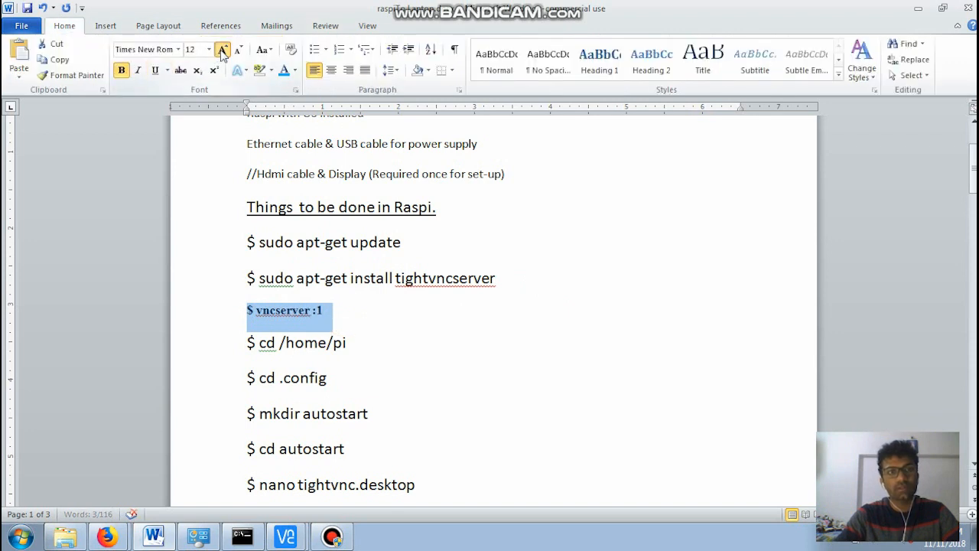
click(197, 49)
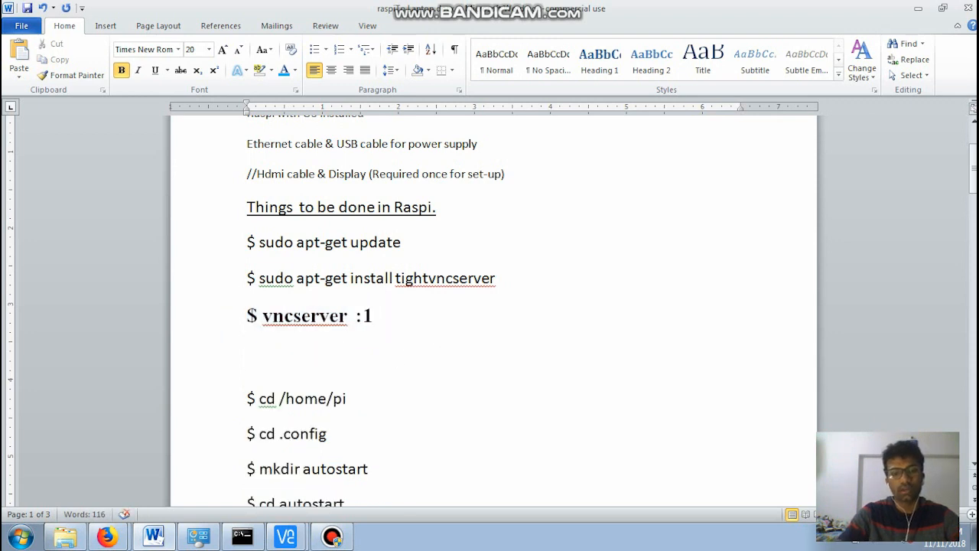
text(vncser)
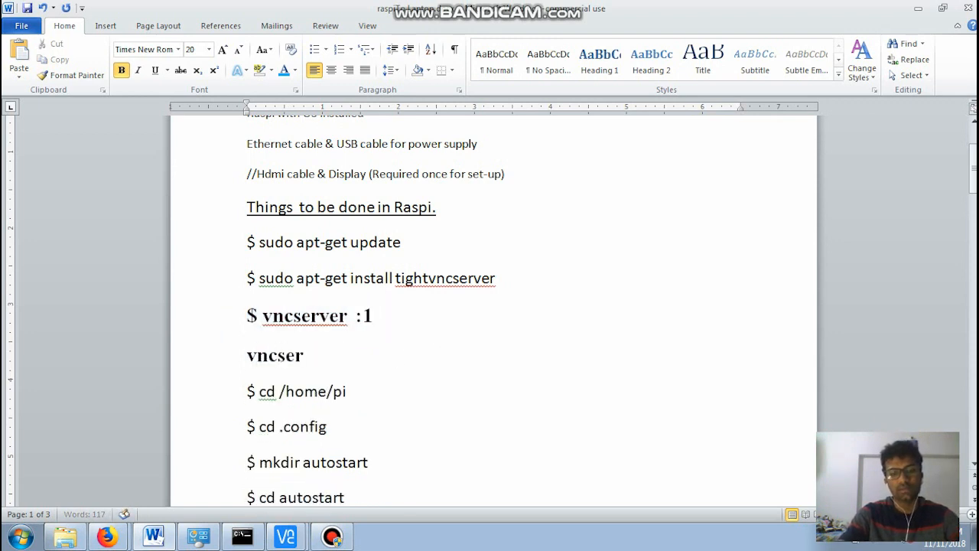
text(ver)
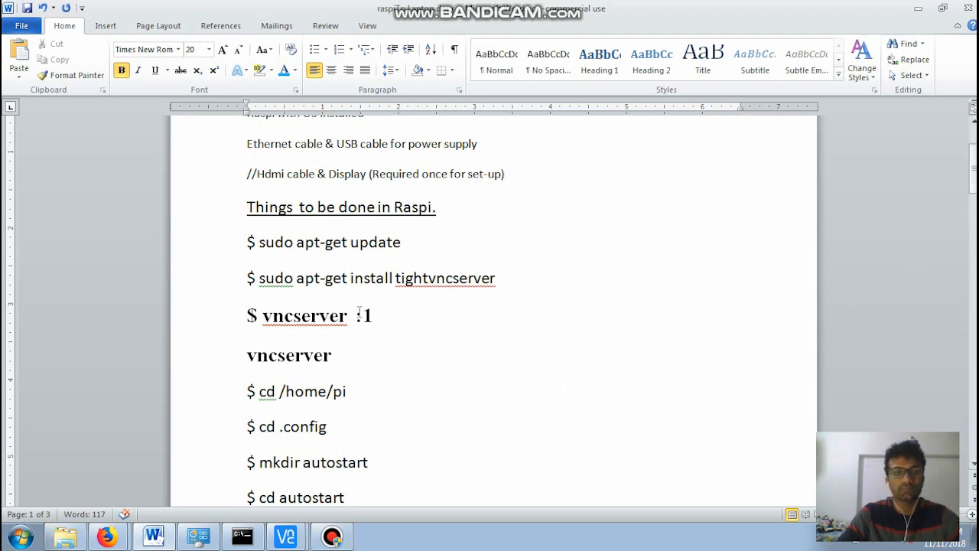
Step: Switch to the other version of the notes and place the cursor after cd autostart
click(324, 24)
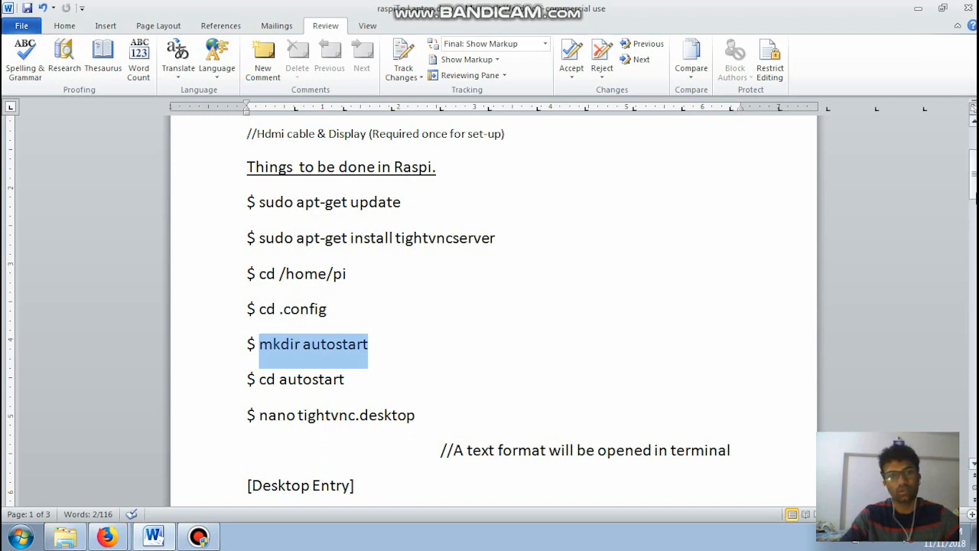
mouse_move(284, 389)
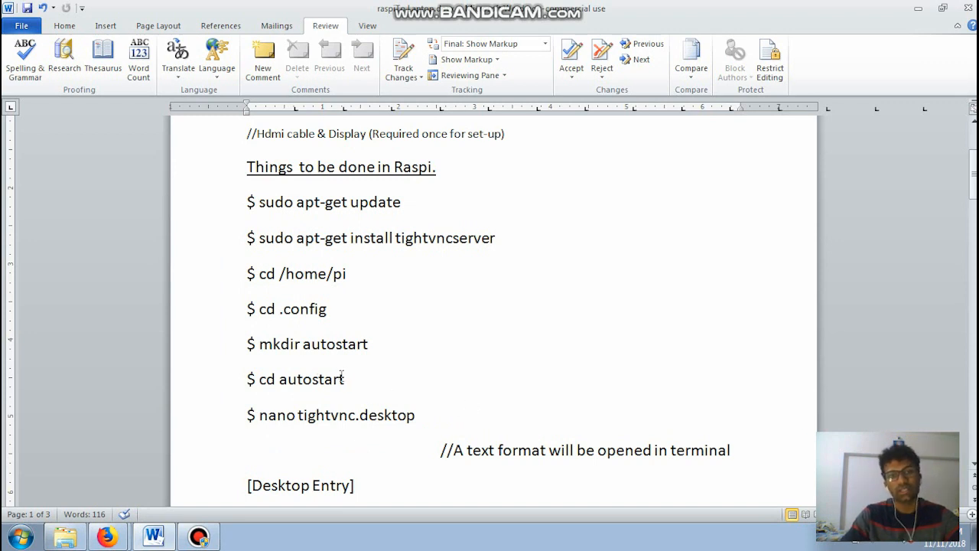
mouse_move(367, 391)
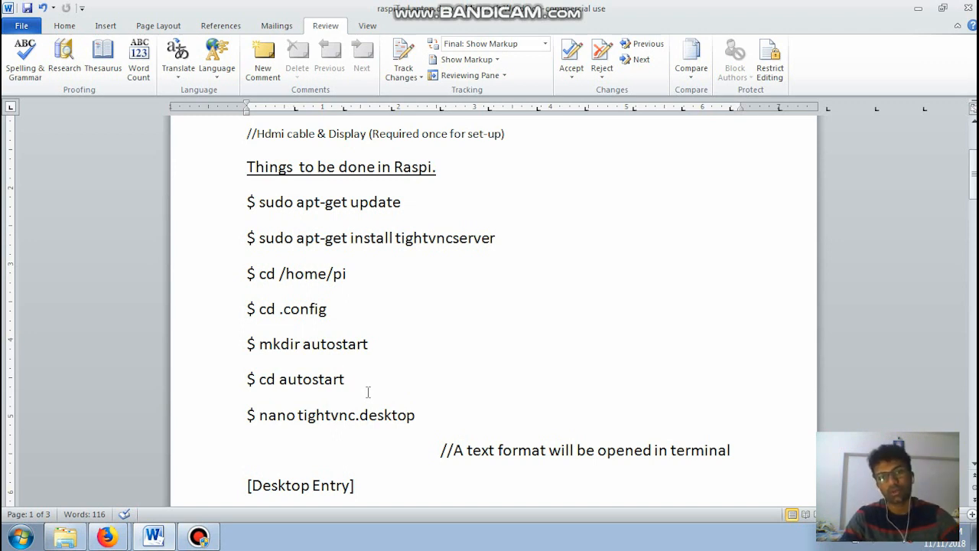
click(344, 379)
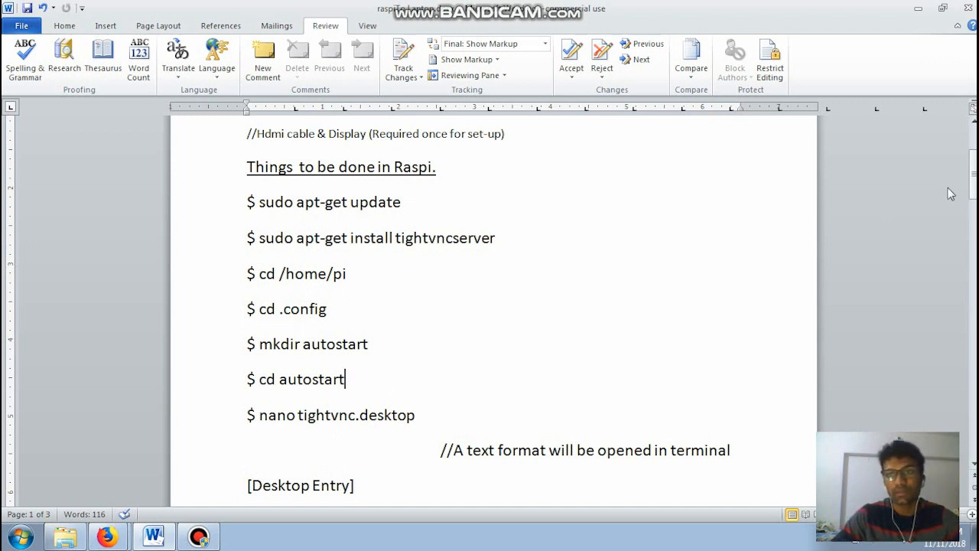
scroll(down, 3)
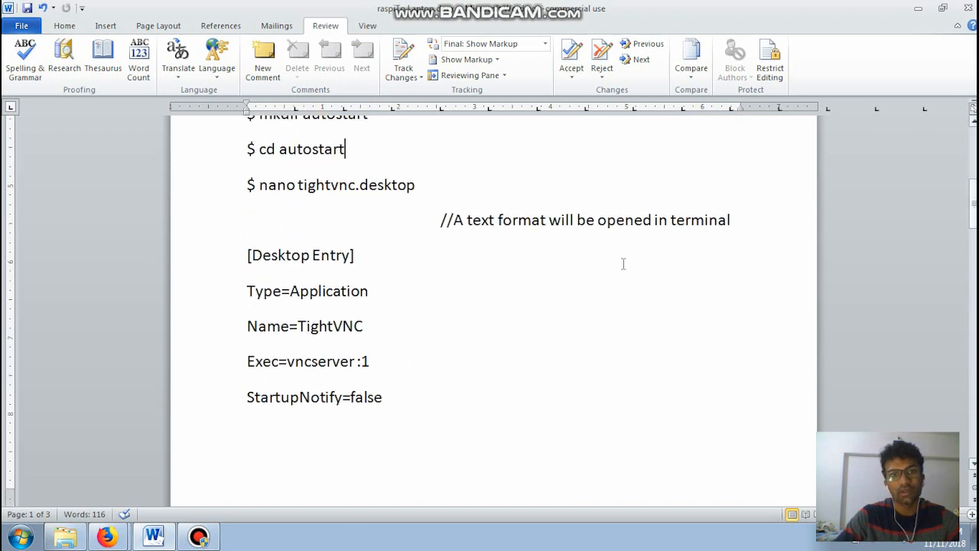
triple_click(331, 184)
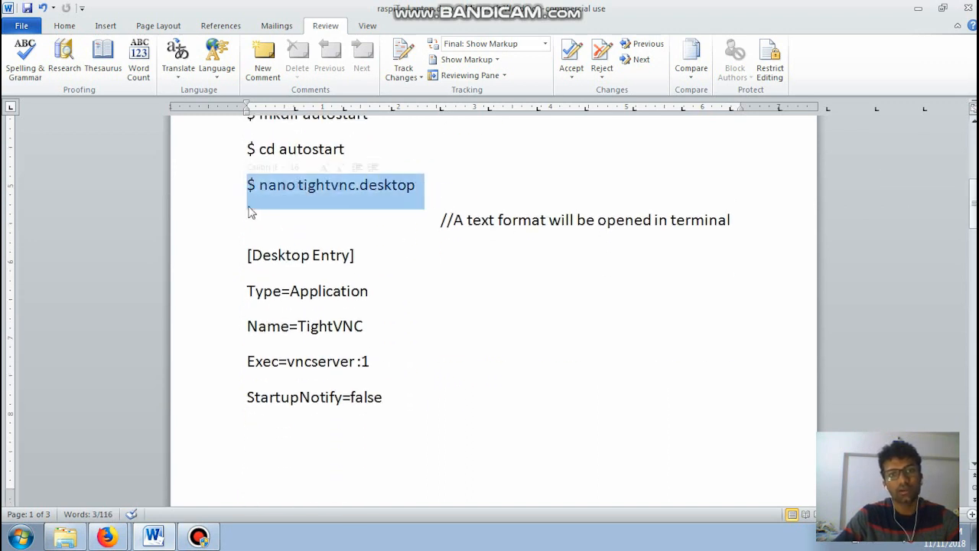
mouse_move(391, 239)
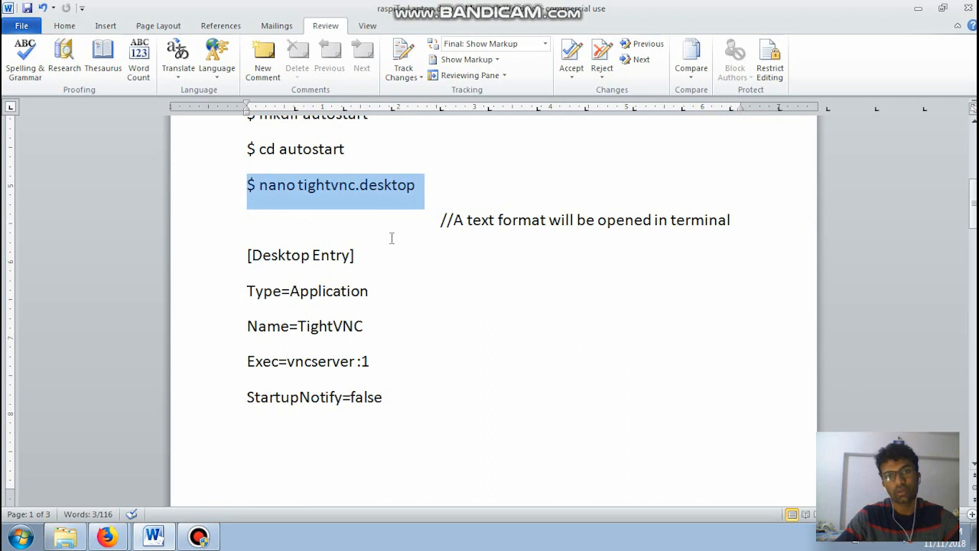
mouse_move(890, 243)
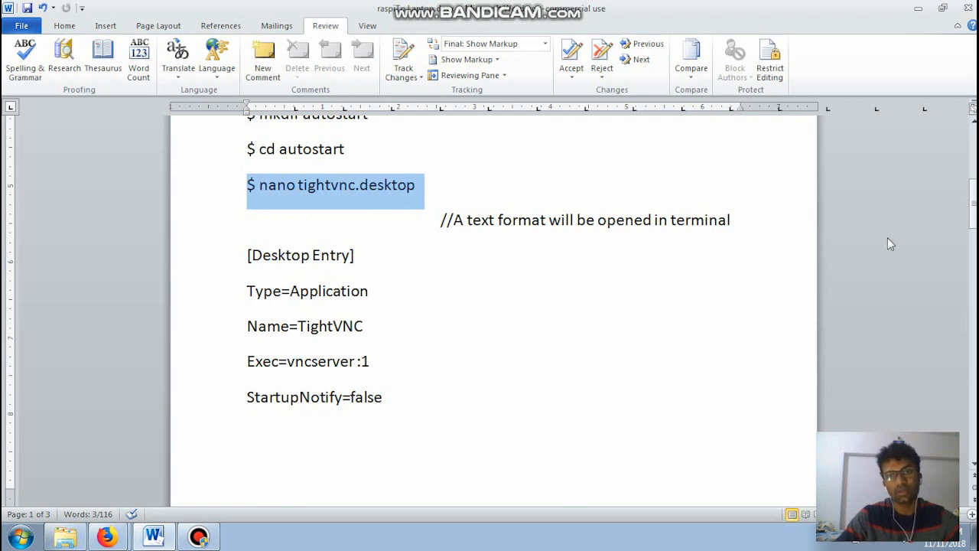
scroll(down, 3)
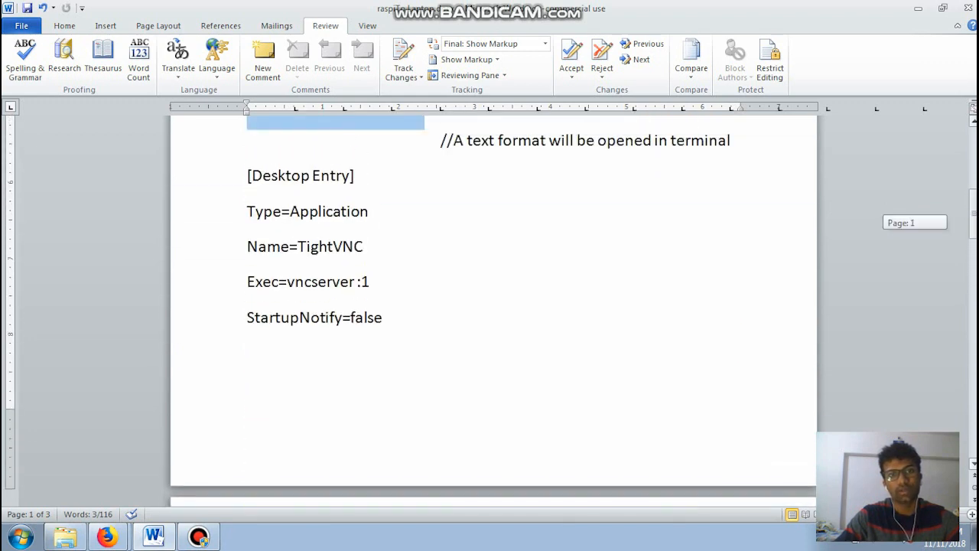
drag(246, 175, 382, 316)
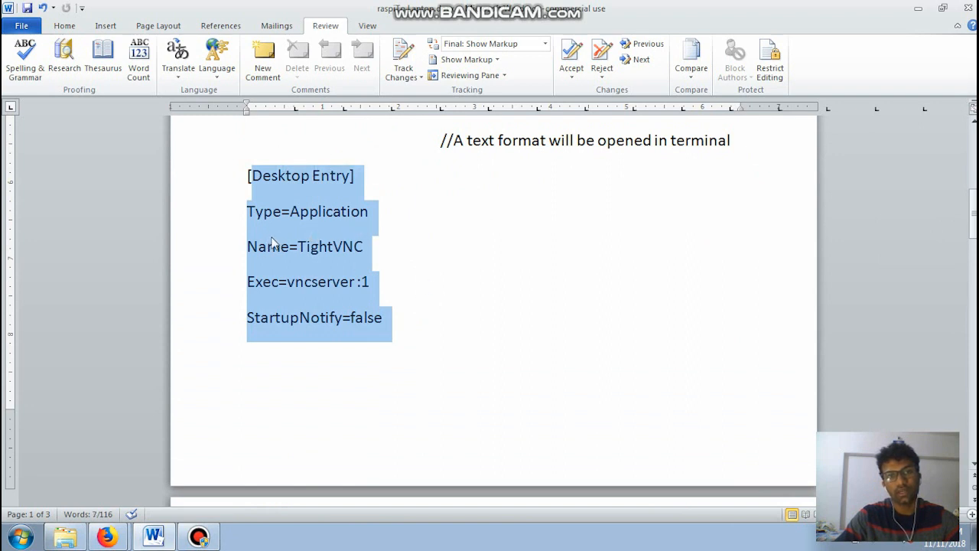
mouse_move(296, 269)
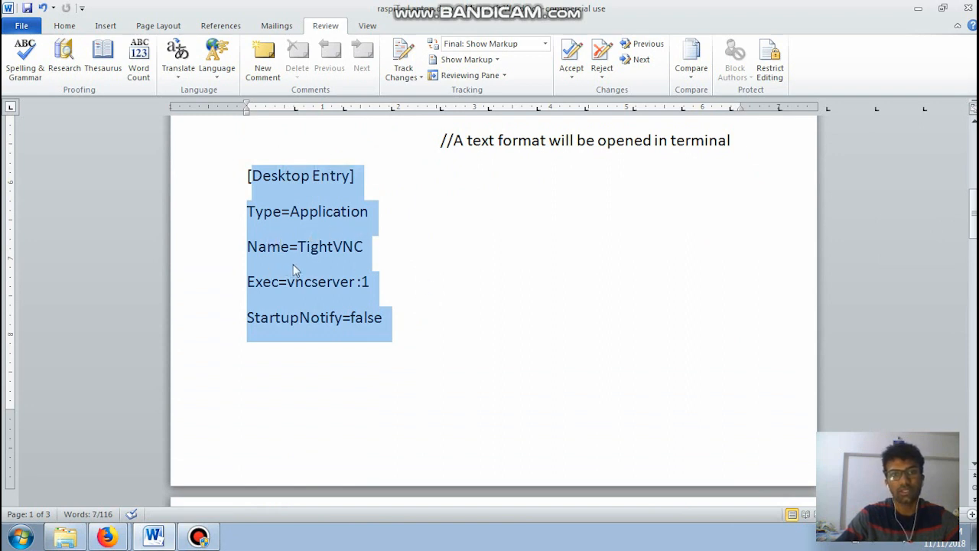
mouse_move(260, 290)
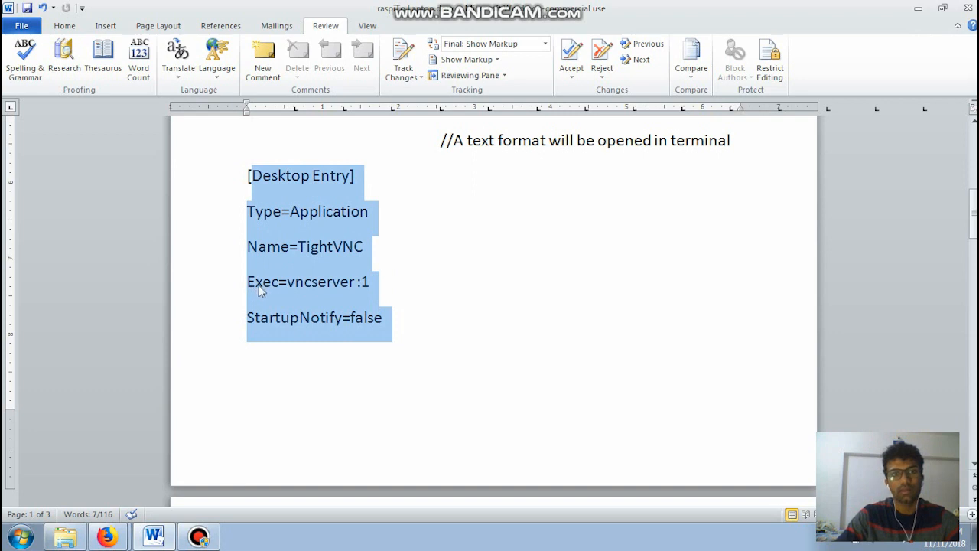
mouse_move(375, 298)
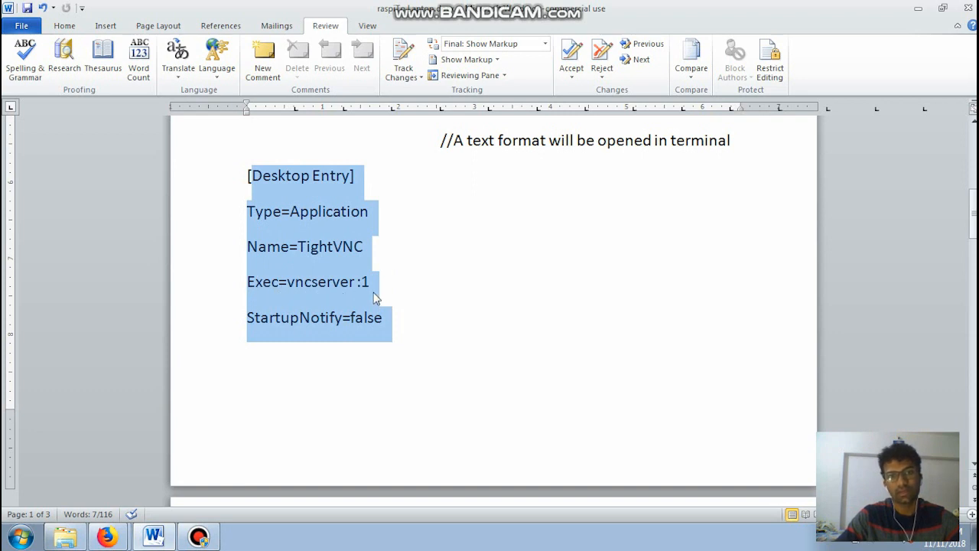
mouse_move(380, 297)
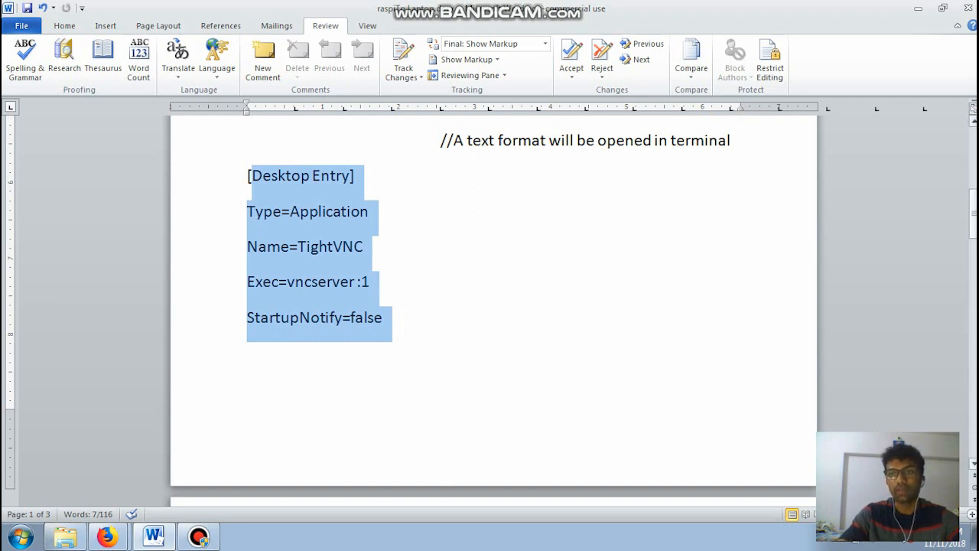
Step: Scroll to page 2 showing the nano screenshot, the ctrl-X then Y save step and the 'Raspi part done' note
scroll(down, 3)
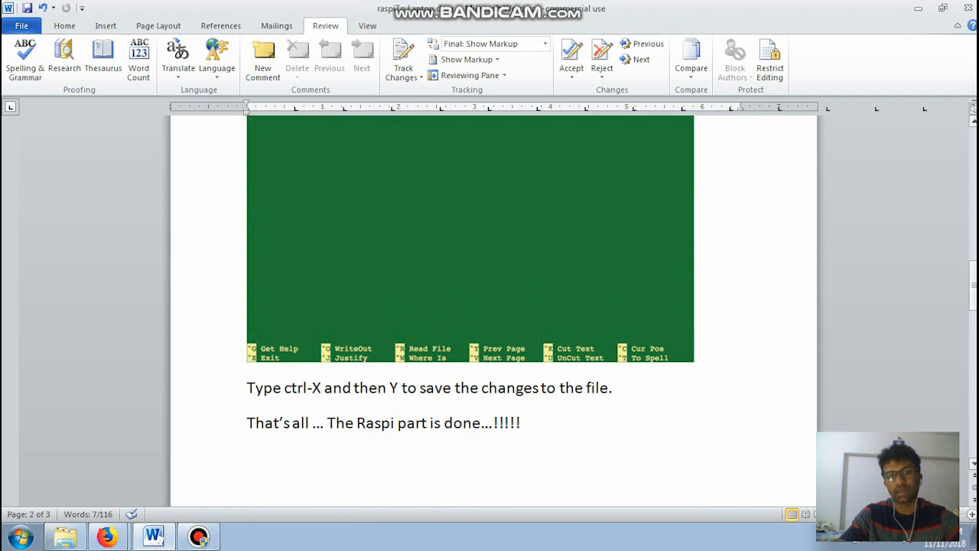
scroll(down, 3)
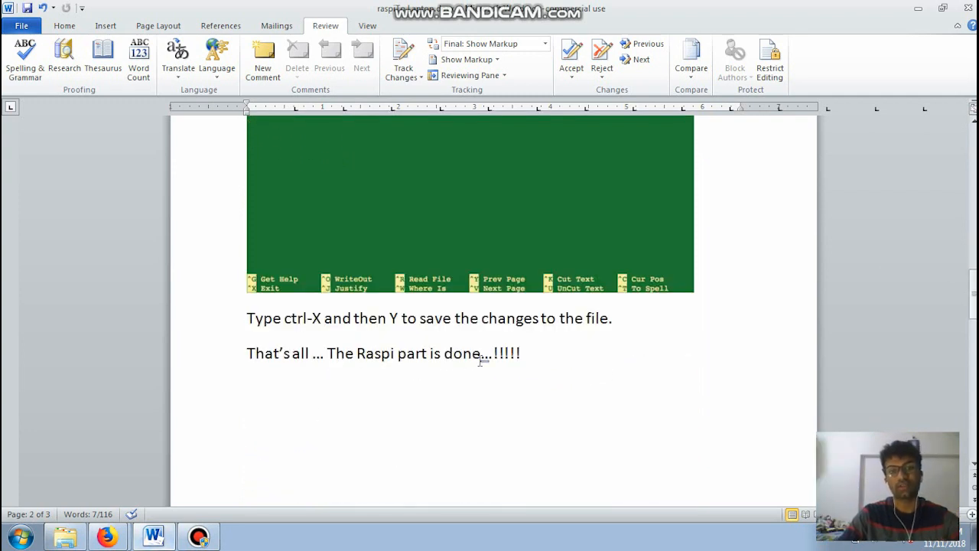
mouse_move(254, 532)
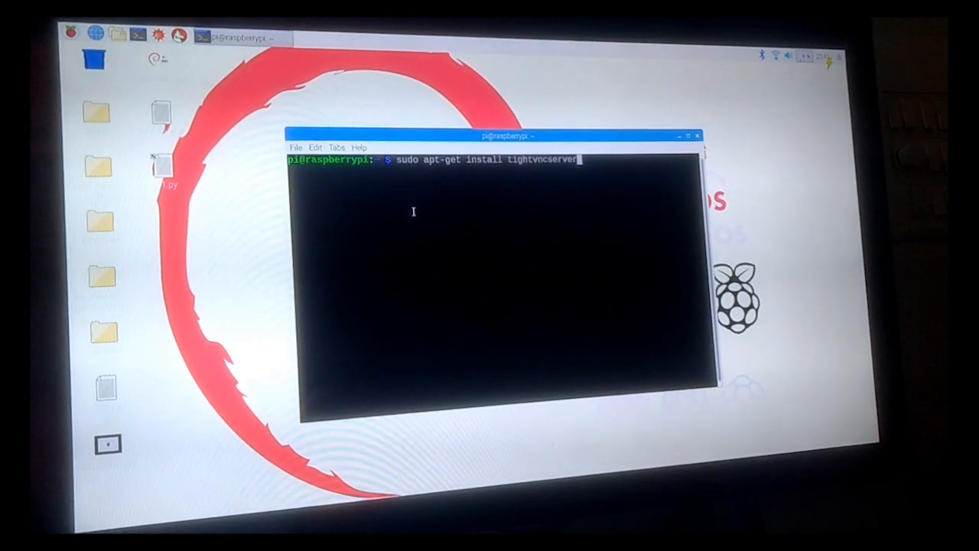
Step: Run the tightvncserver install, then cd .config, mkdir autostart and cd autostart
key(Return)
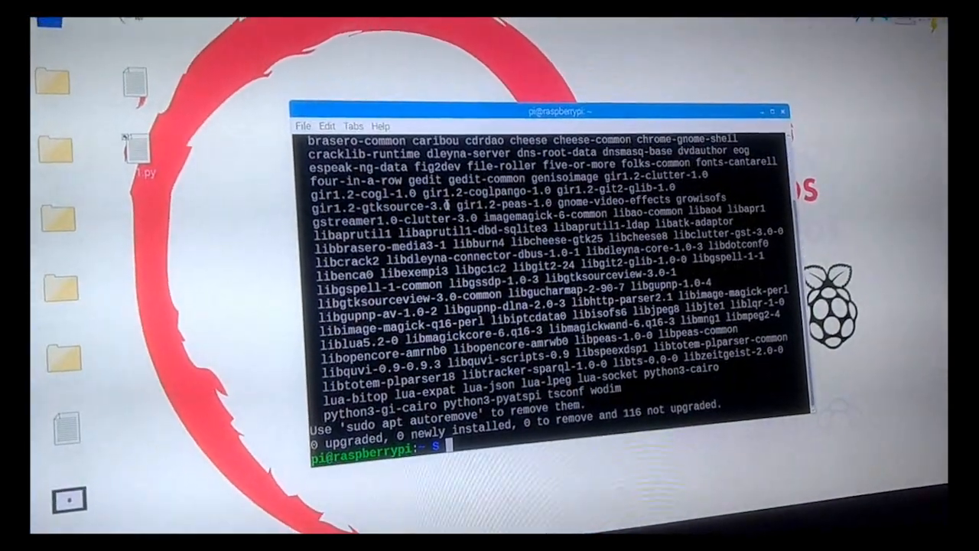
text(cd .config)
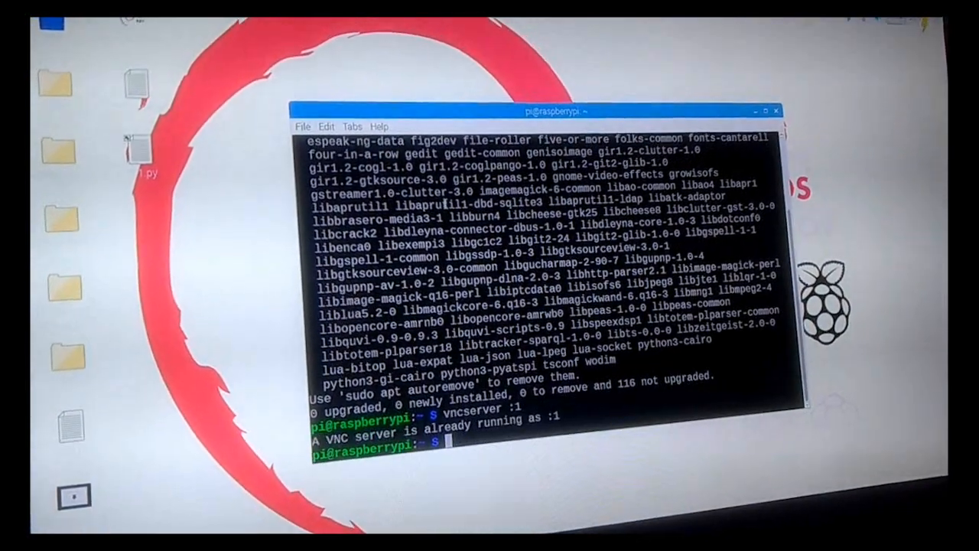
text(cd .config)
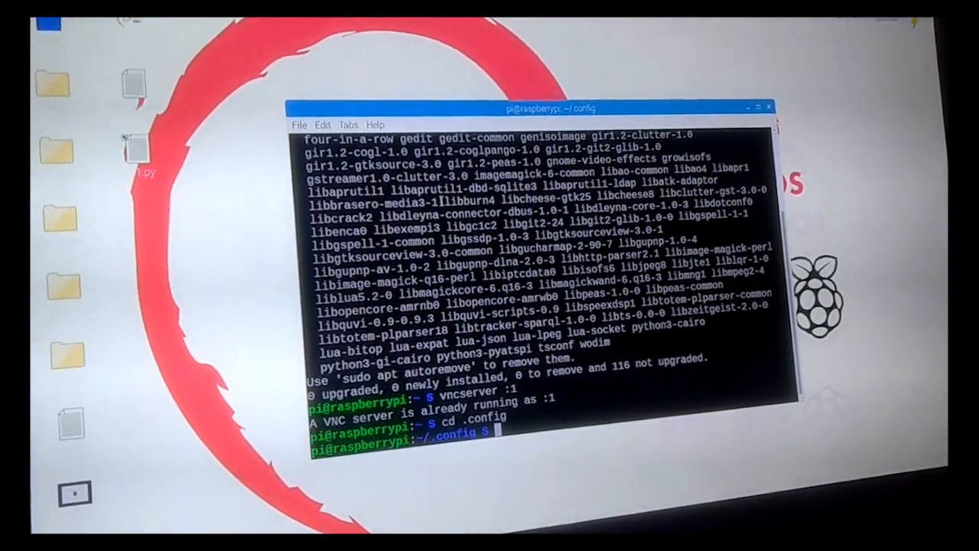
text(mkdir autostart)
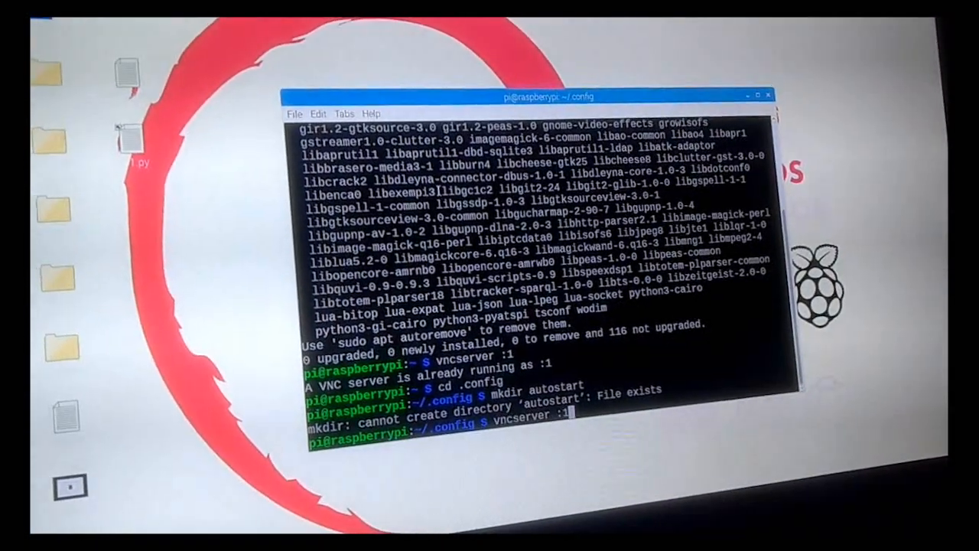
text(mkdir autostart)
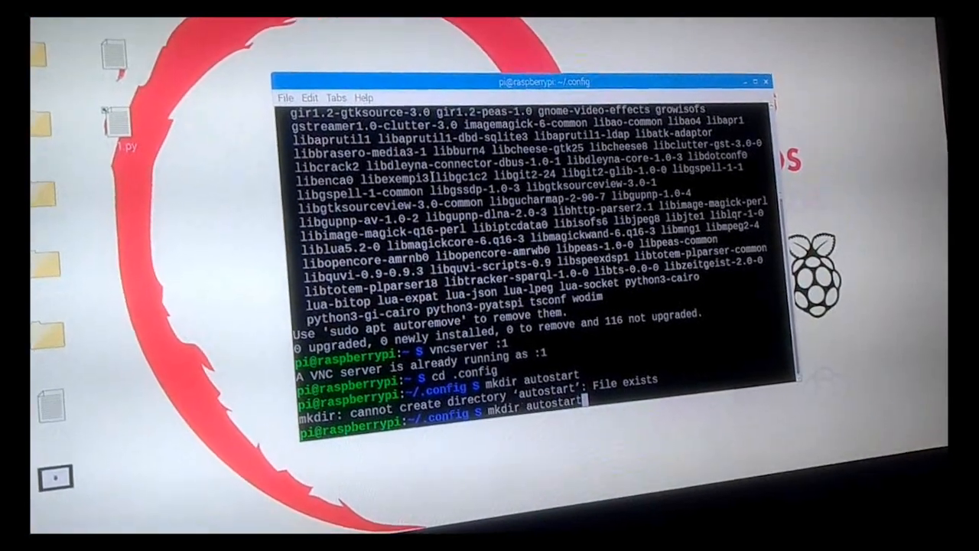
text(cd .config)
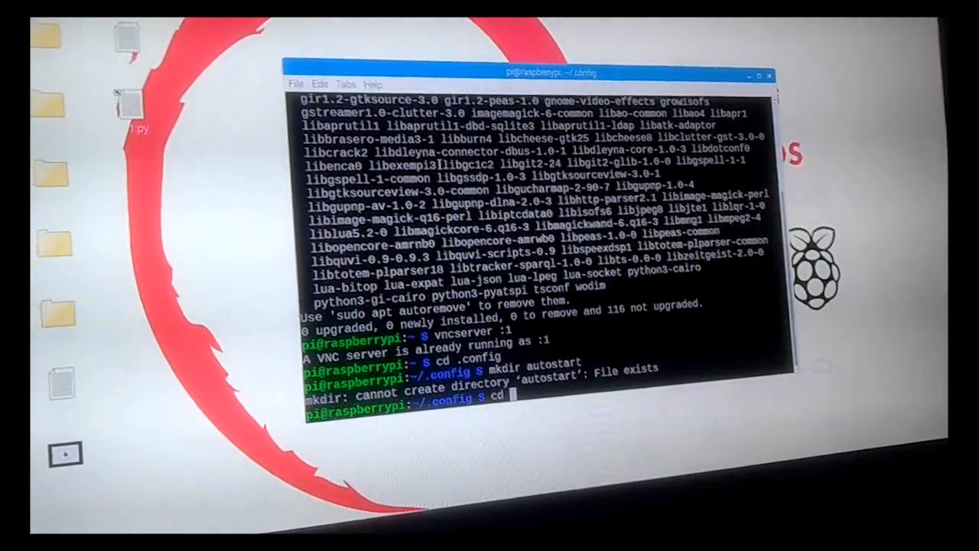
text(autostart)
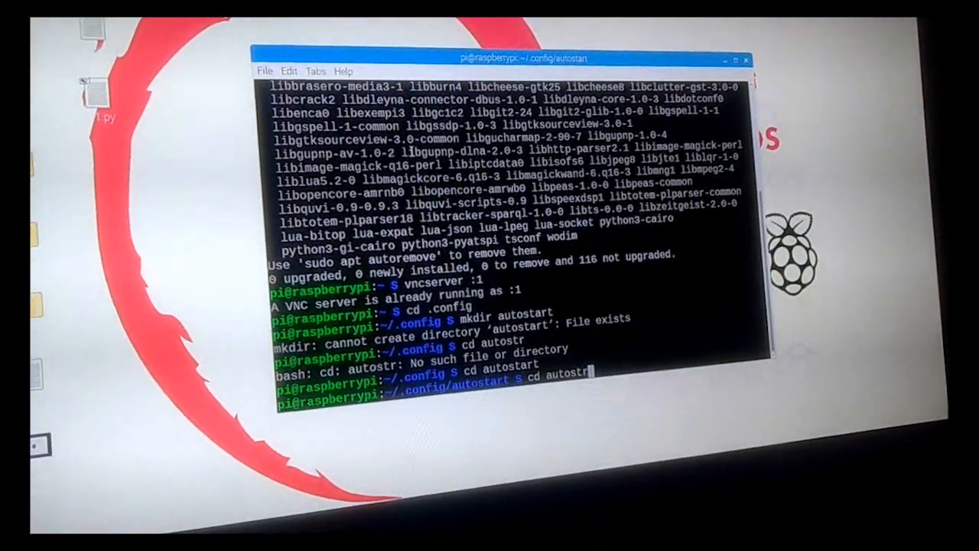
Step: Rerun sudo apt-get install tightvncserver from ~/.config/autostart
text(sudo apt-get install tightvncserver)
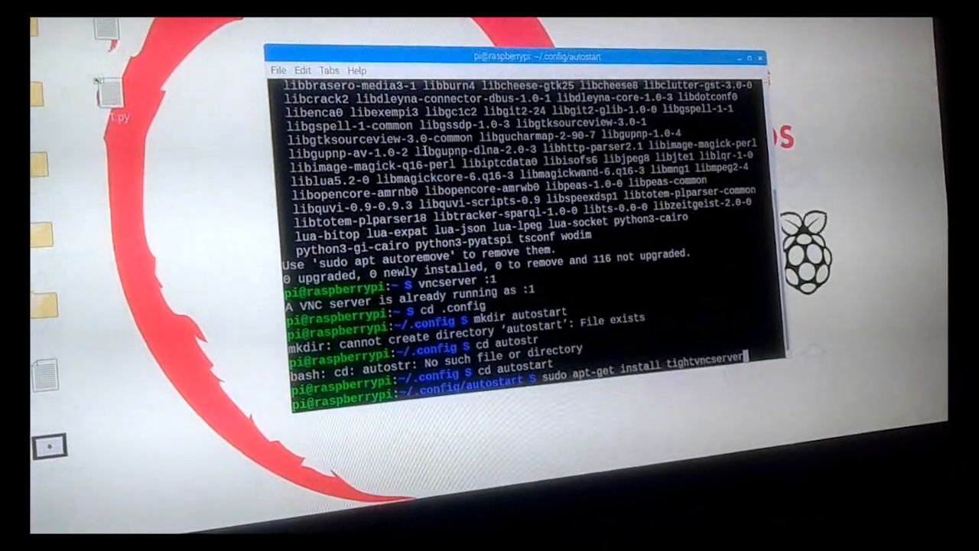
key(Return)
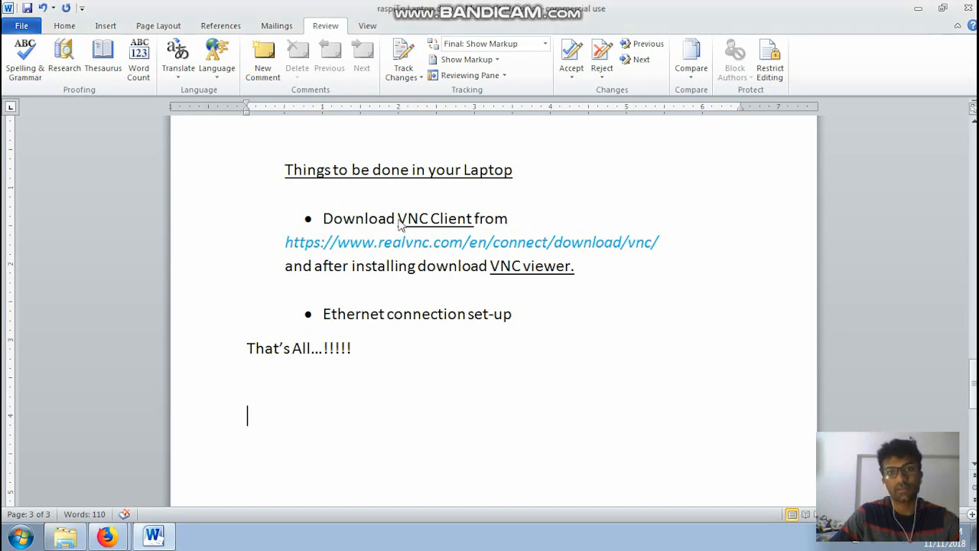
mouse_move(435, 223)
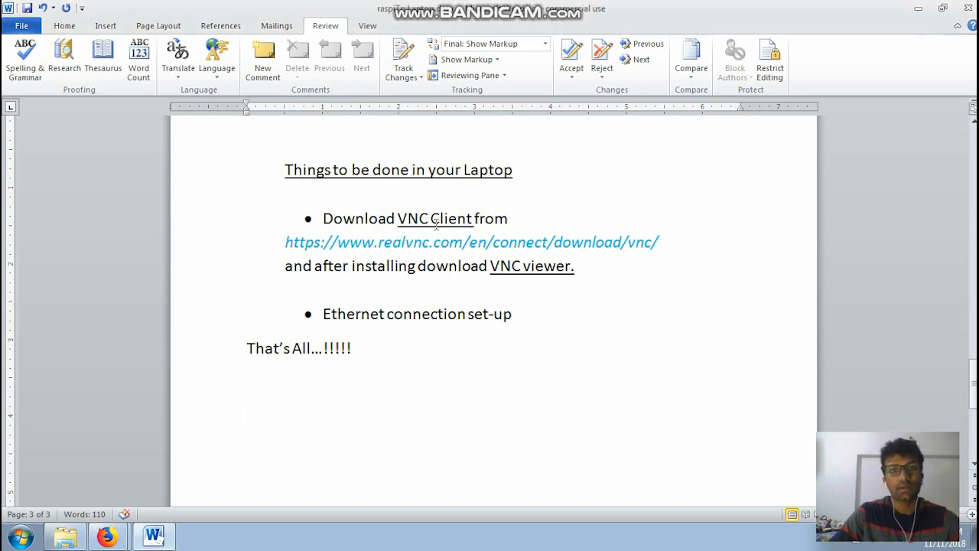
mouse_move(312, 282)
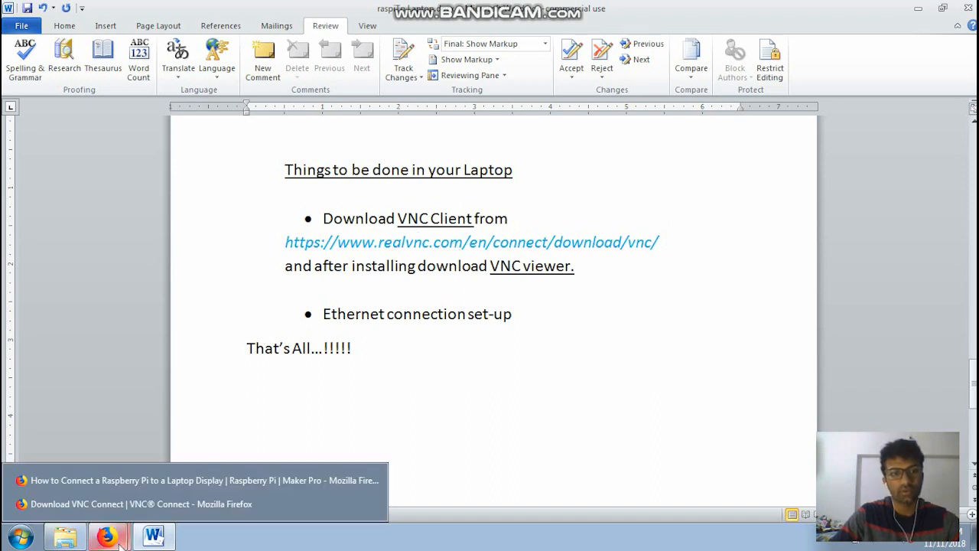
click(107, 535)
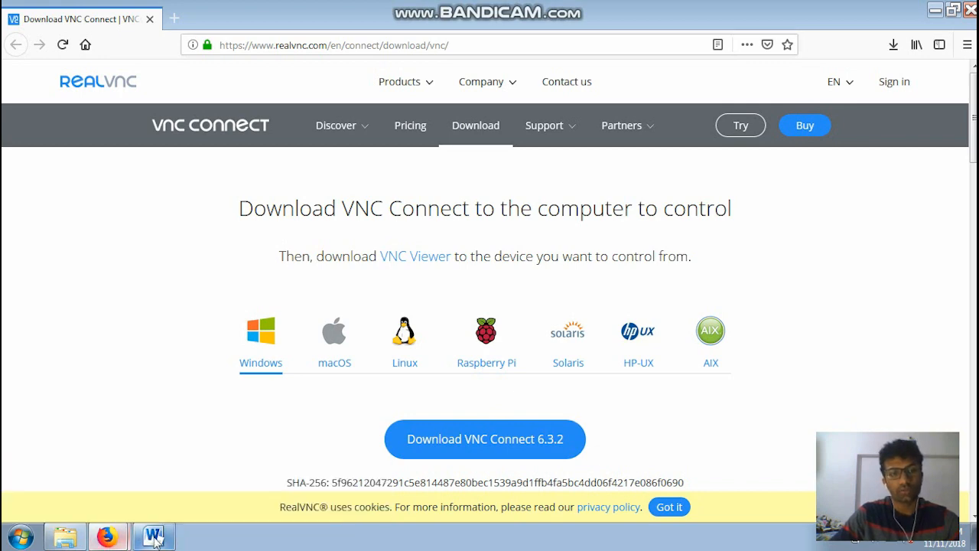
click(153, 535)
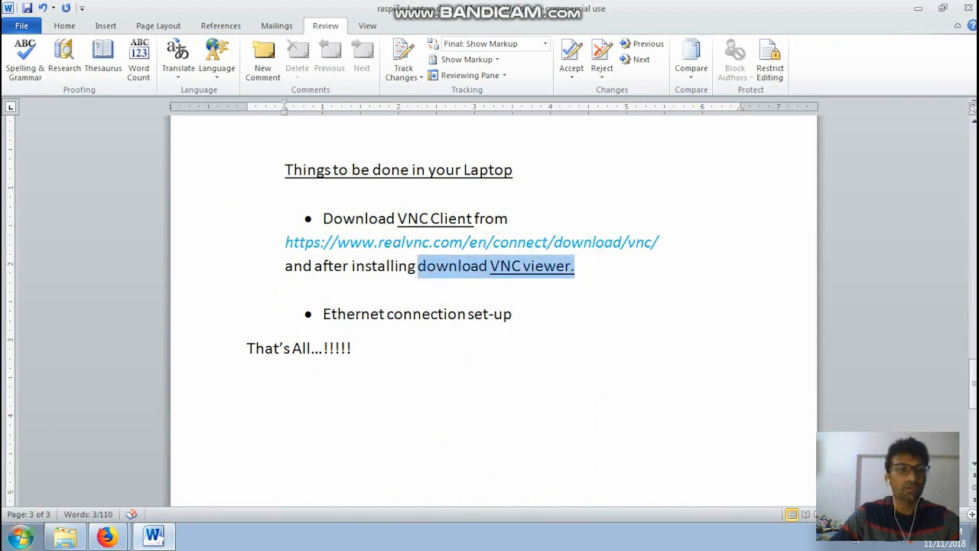
click(22, 535)
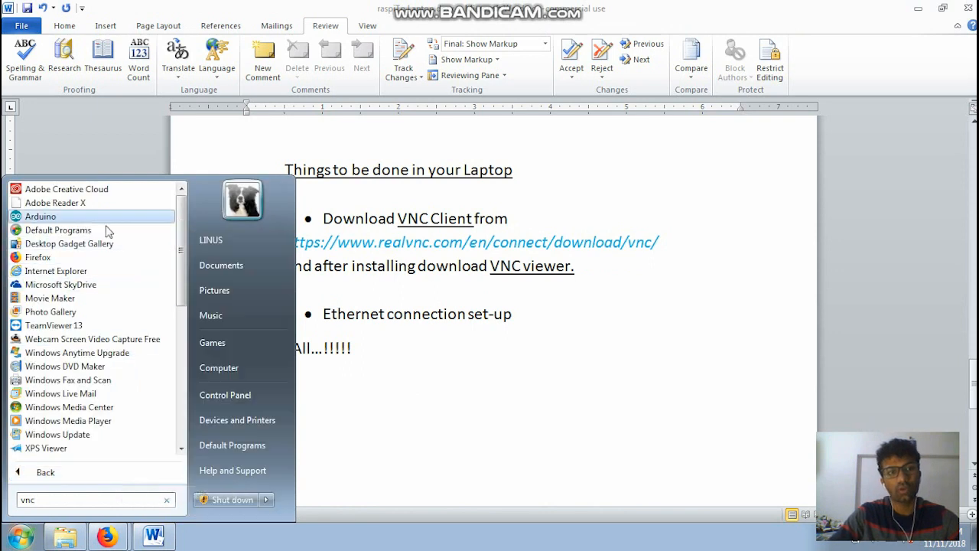
mouse_move(92, 296)
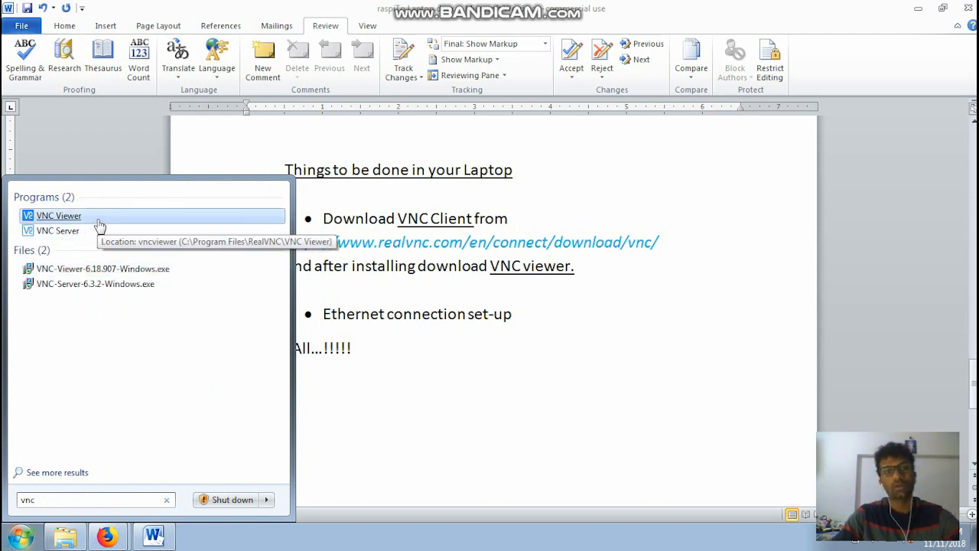
click(527, 325)
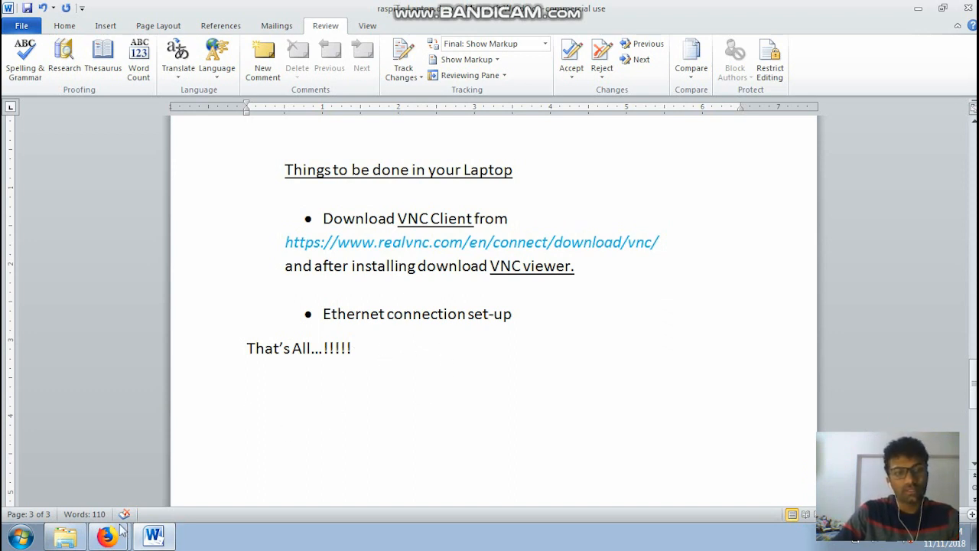
Step: Show the Network and Sharing Center overview with the wired link as an unidentified network
click(21, 535)
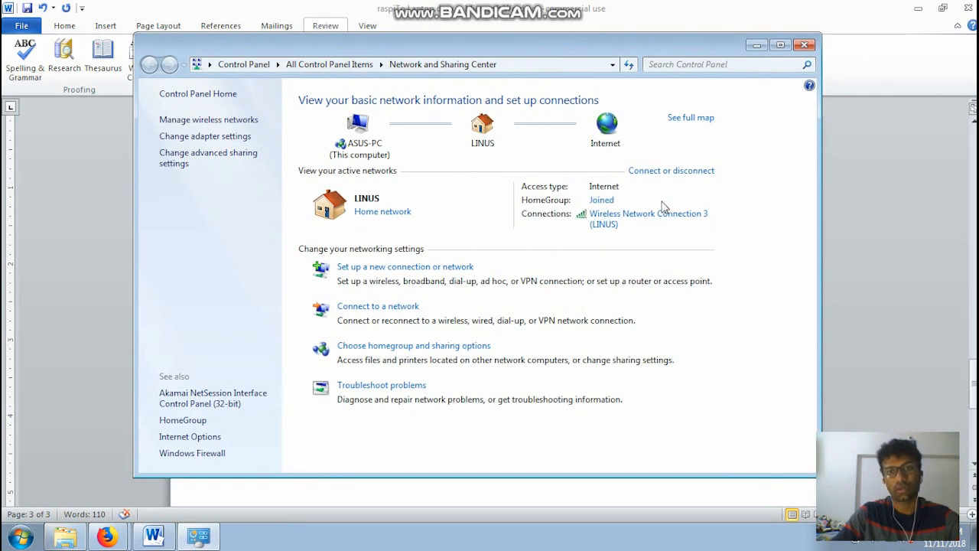
mouse_move(670, 171)
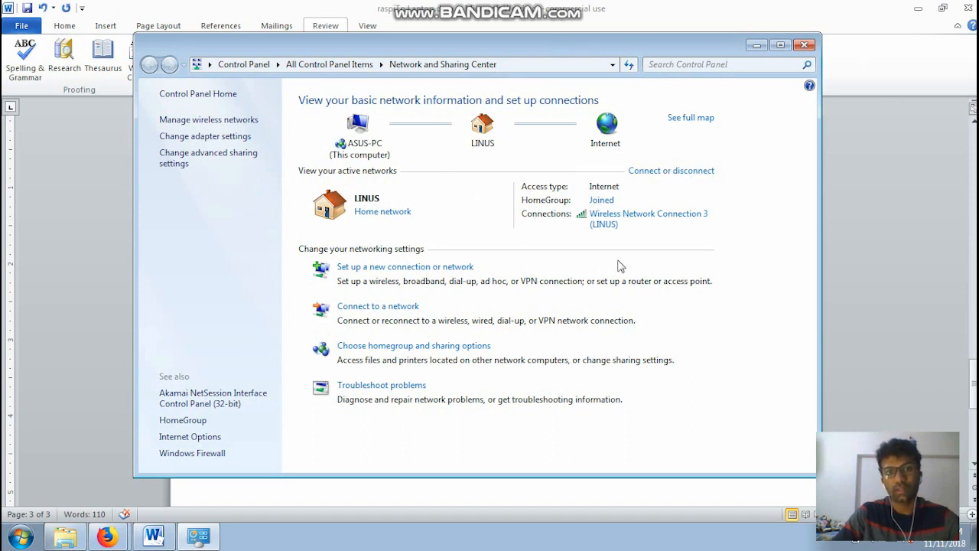
mouse_move(755, 92)
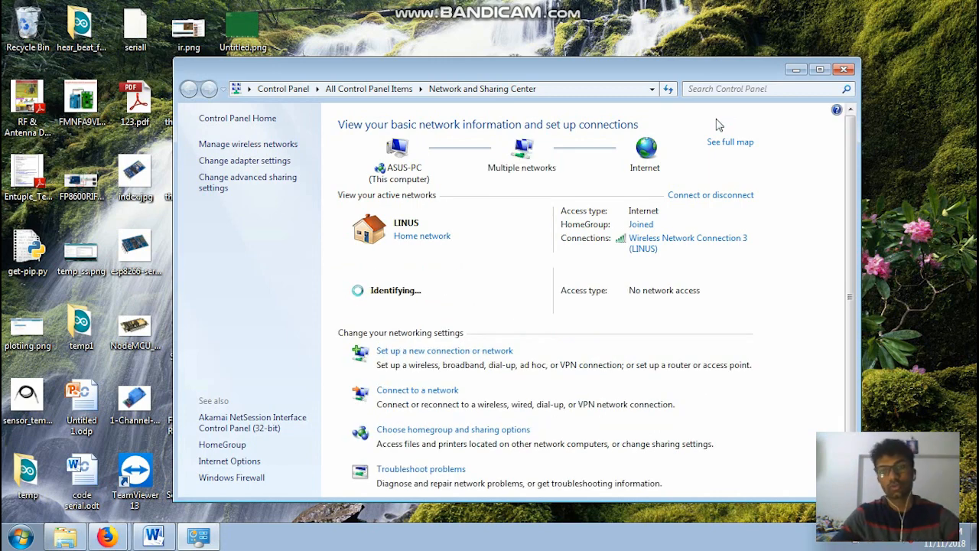
mouse_move(481, 299)
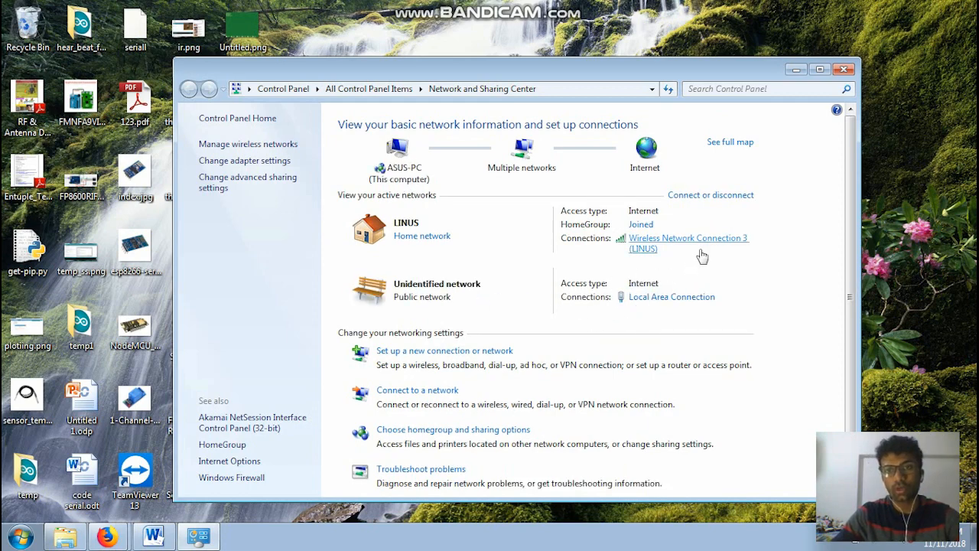
mouse_move(679, 243)
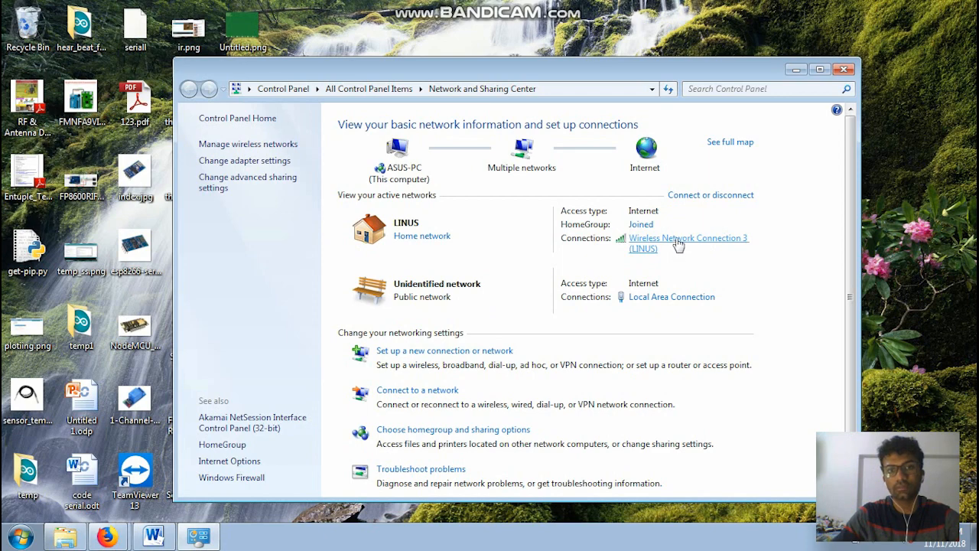
Step: Confirm the wireless connection shares internet with the Local Area Connection, then return to the overview
click(688, 239)
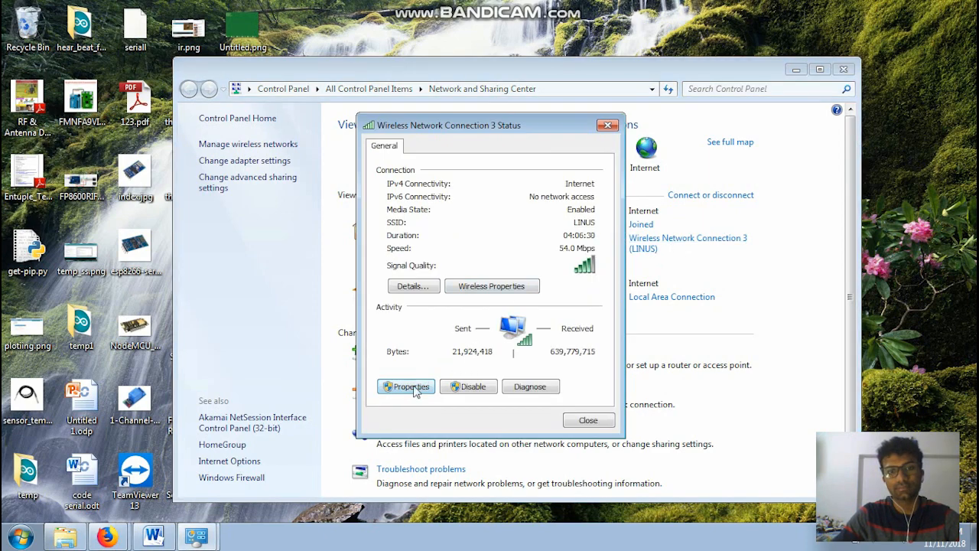
click(406, 385)
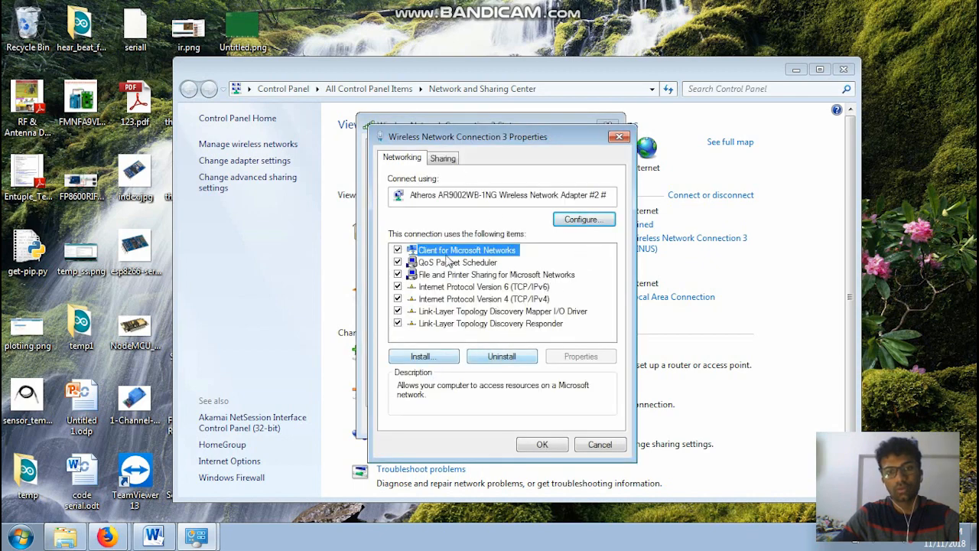
click(444, 157)
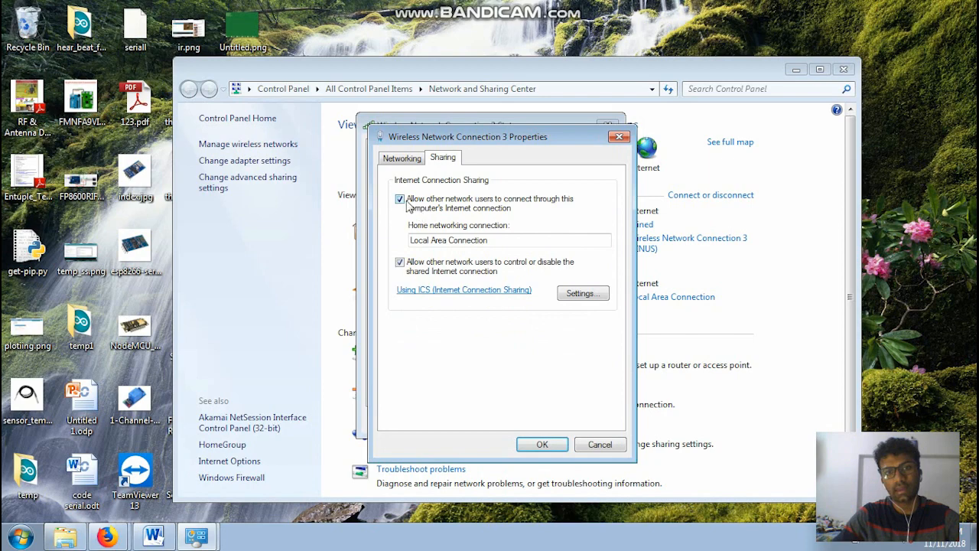
mouse_move(407, 208)
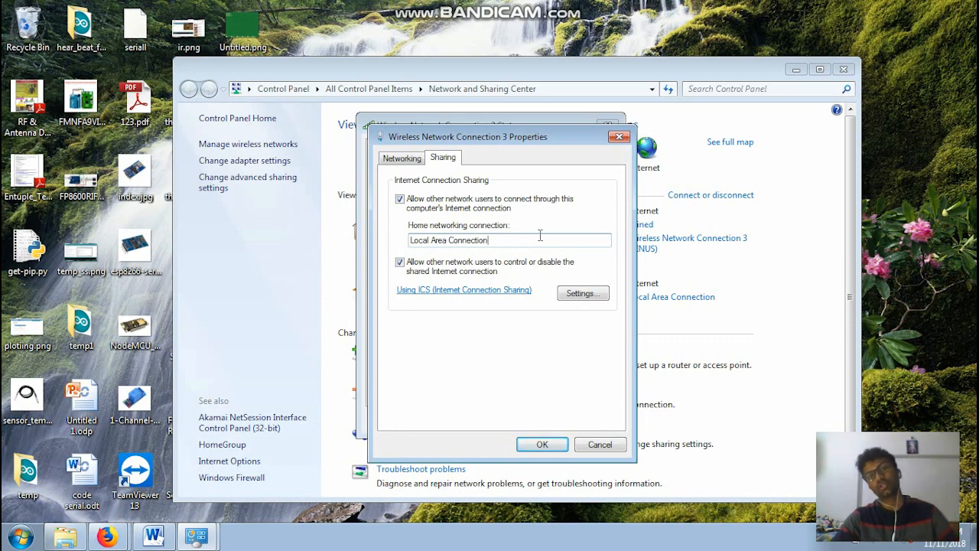
mouse_move(539, 239)
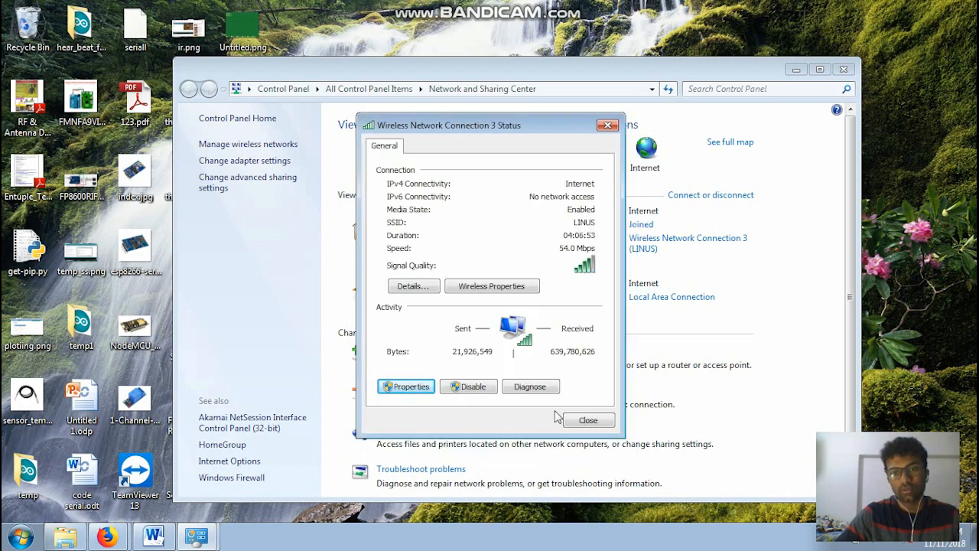
click(587, 419)
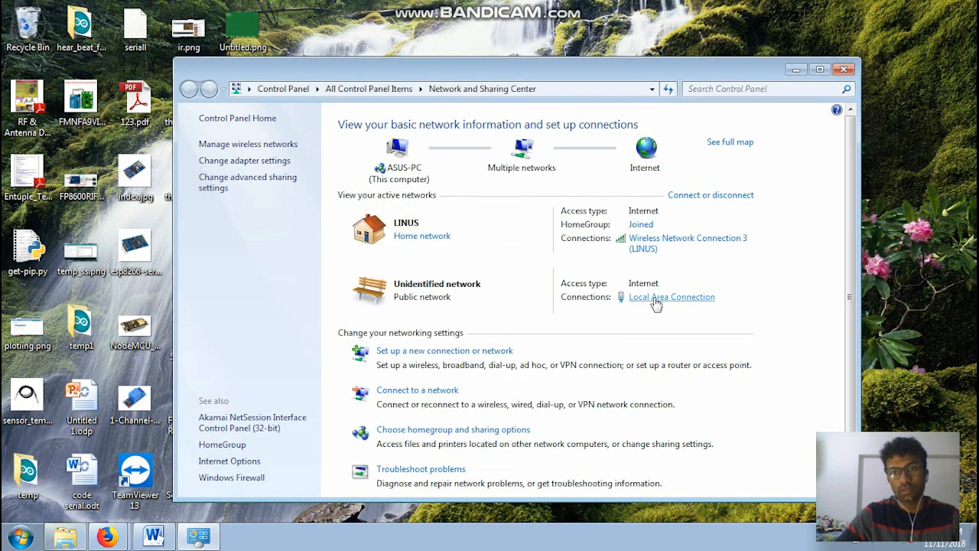
Step: Read the Local Area Connection's IPv4 address 192.168.137.1 from its details, then close the status window
click(671, 297)
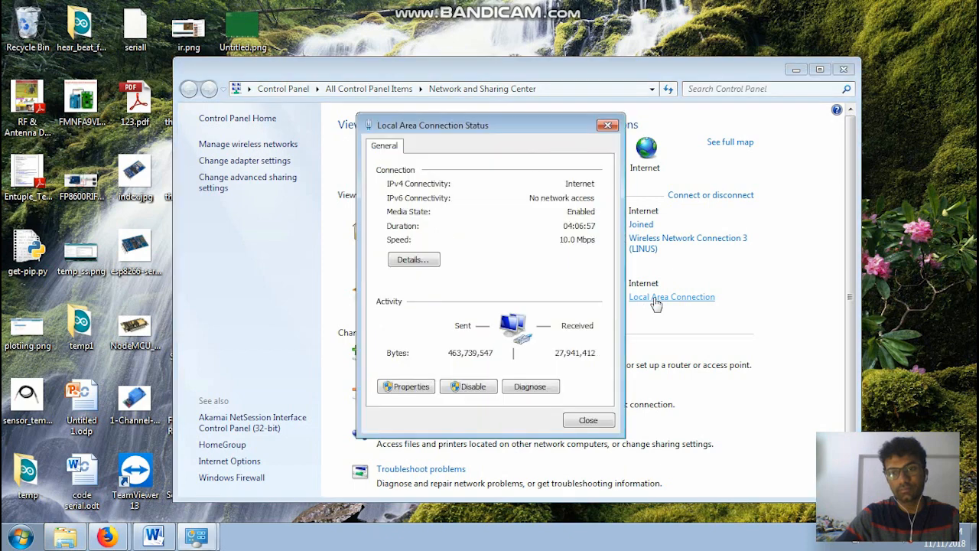
click(413, 260)
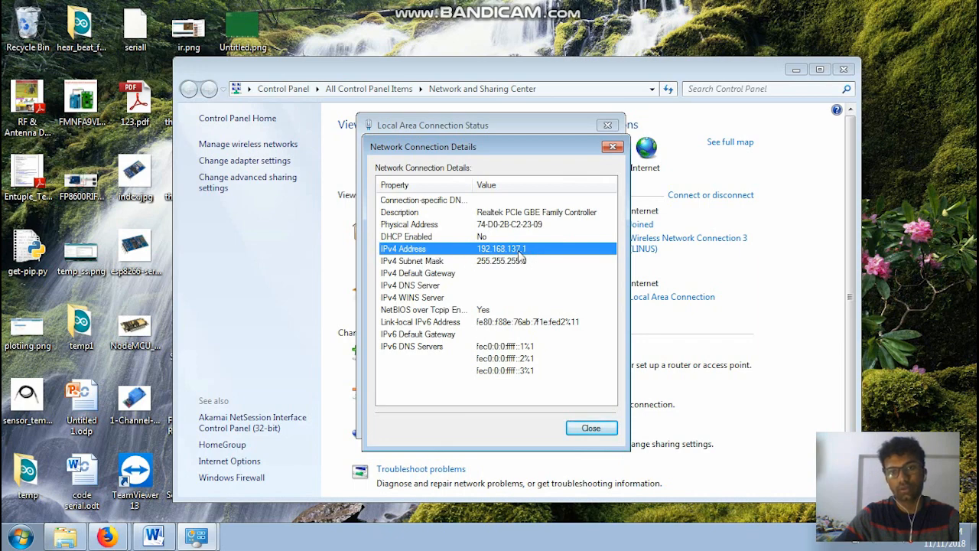
mouse_move(543, 257)
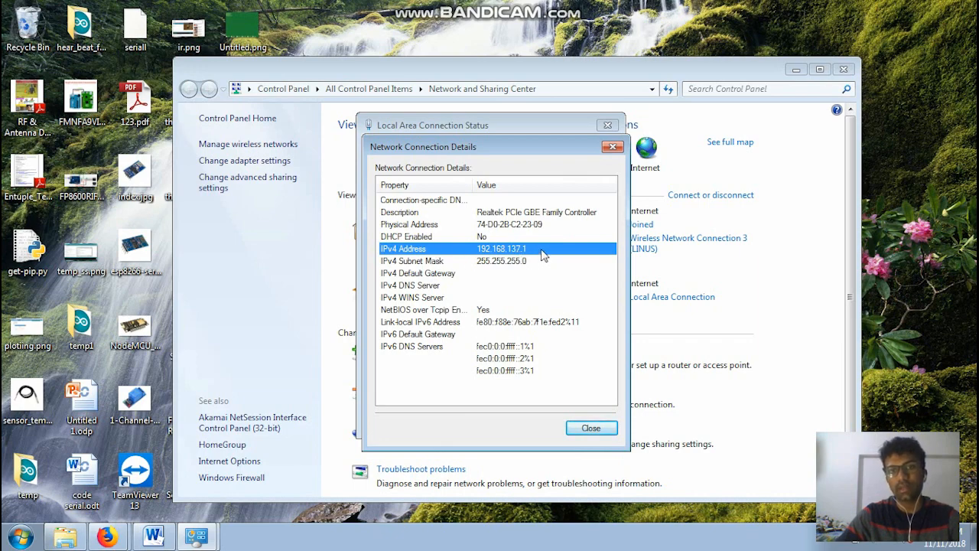
mouse_move(471, 257)
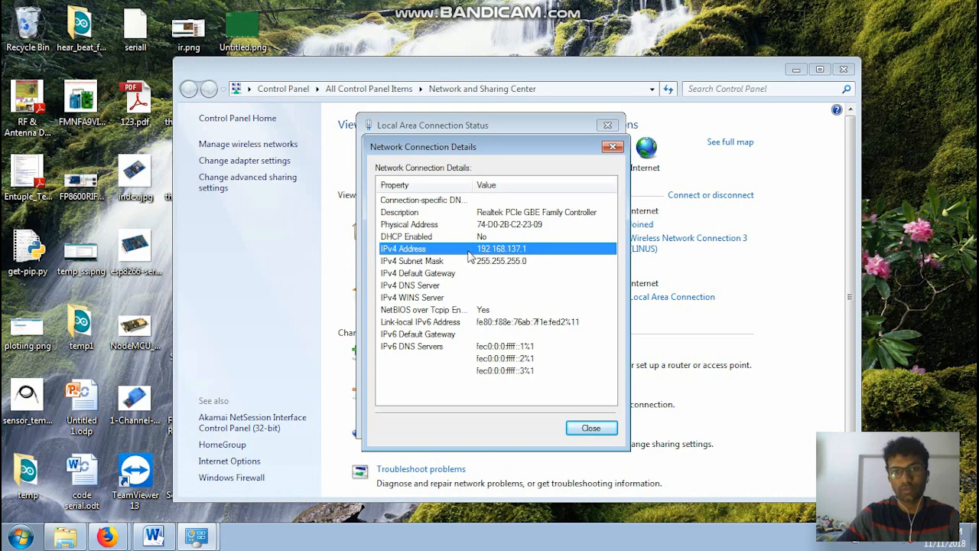
mouse_move(502, 260)
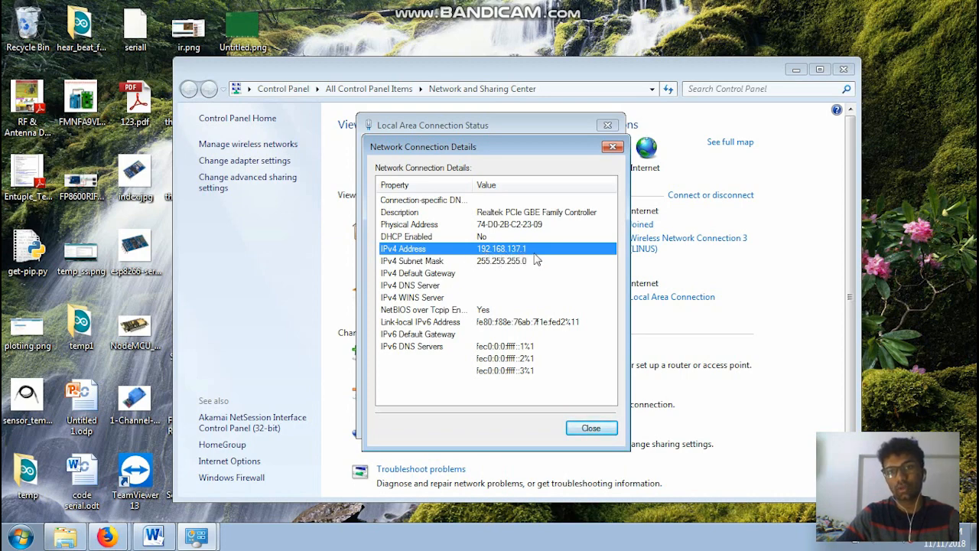
mouse_move(554, 260)
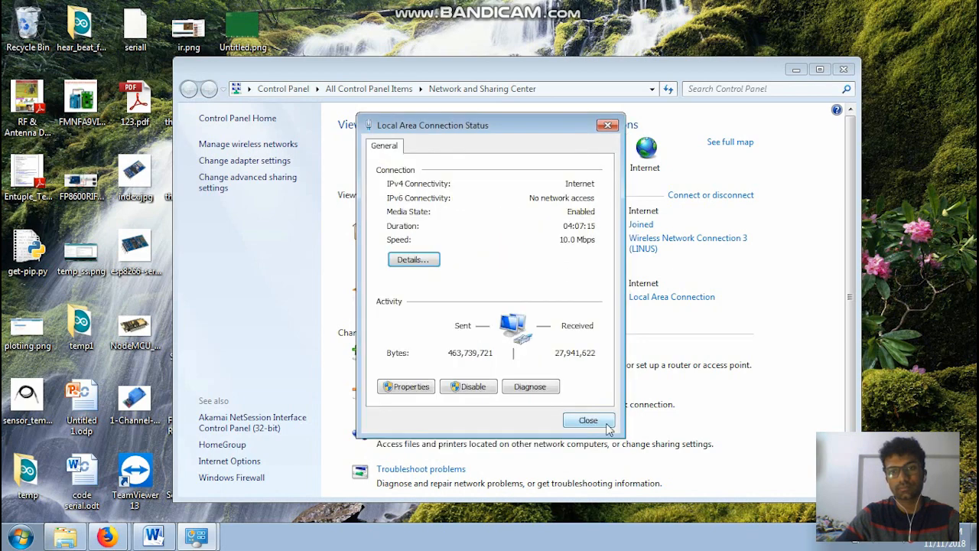
click(587, 419)
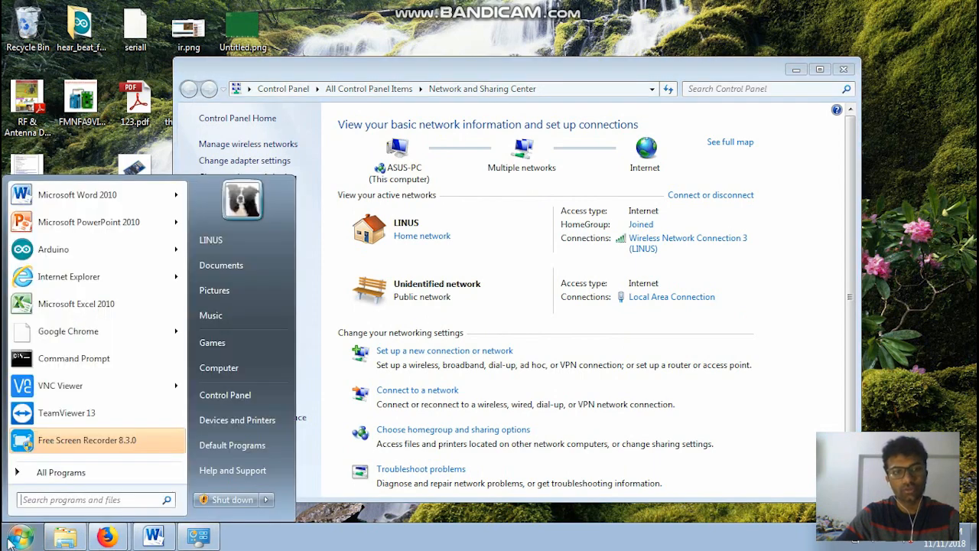
Step: Start a Command Prompt with a partial 'ping 192.168.1' typed and put the network windows out of the way
click(73, 358)
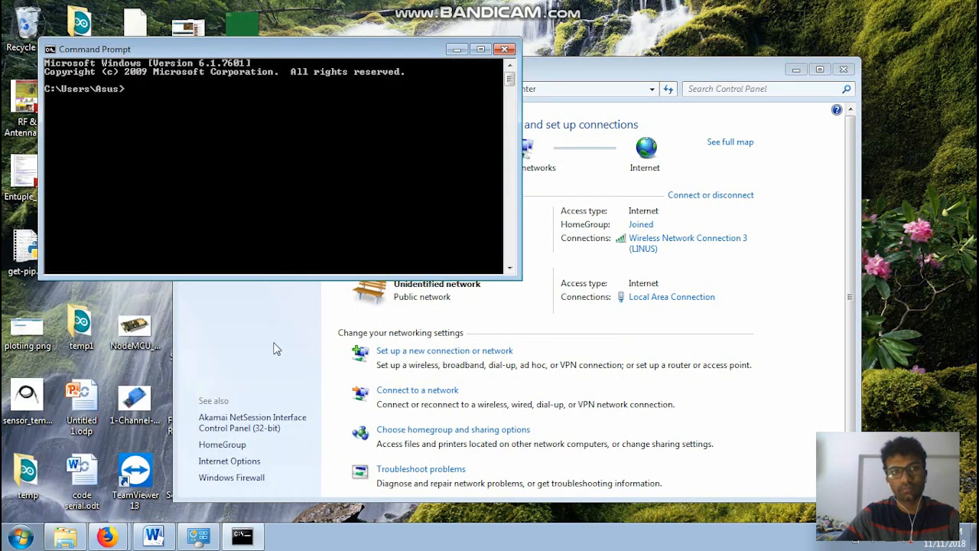
text(ping 1)
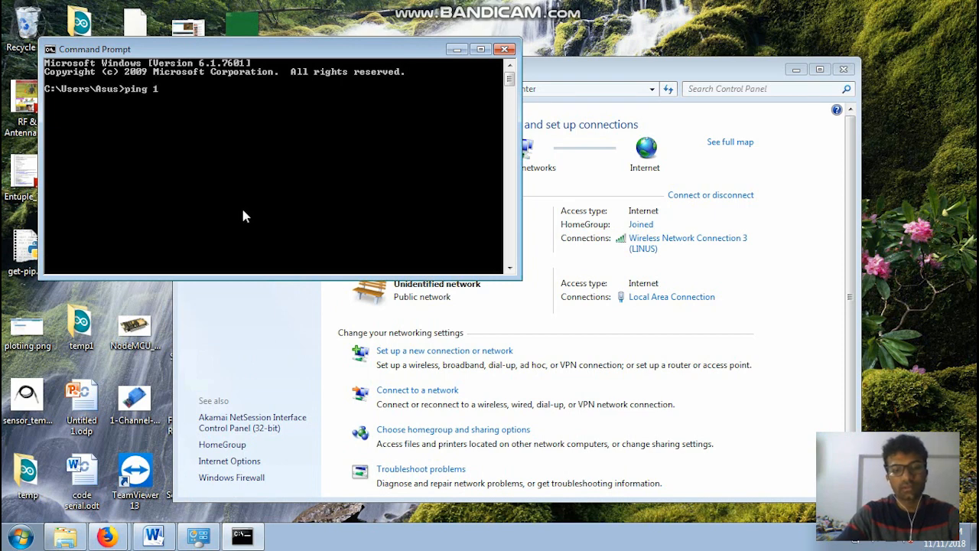
text(92.)
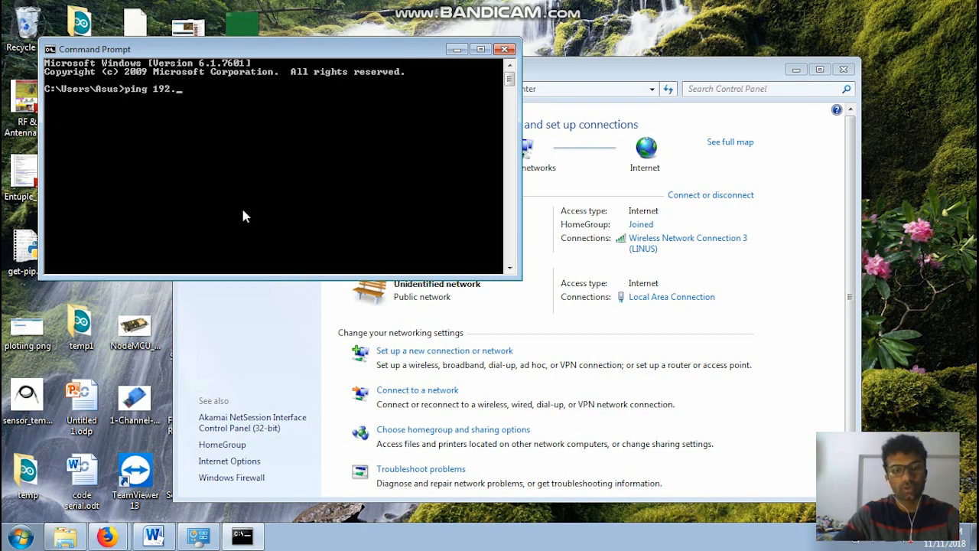
text(168.)
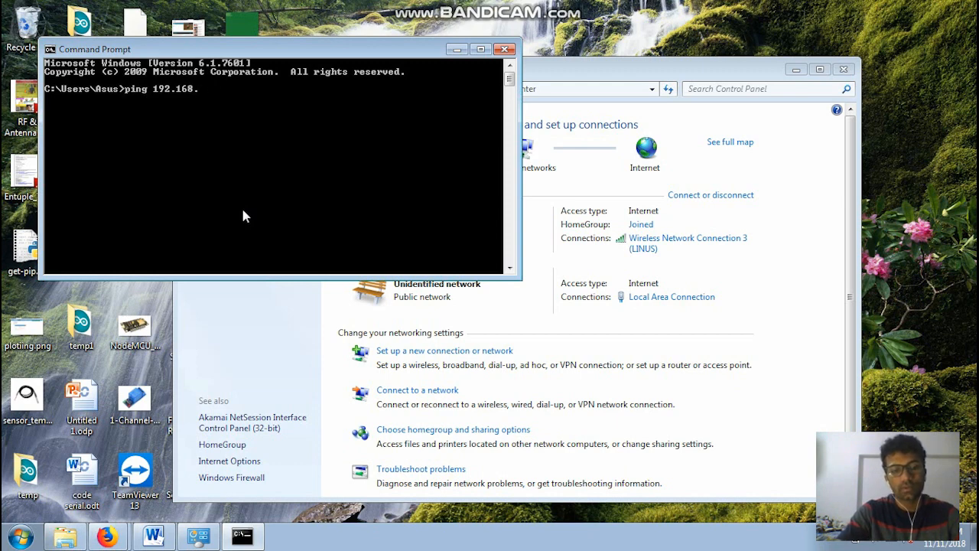
text(1)
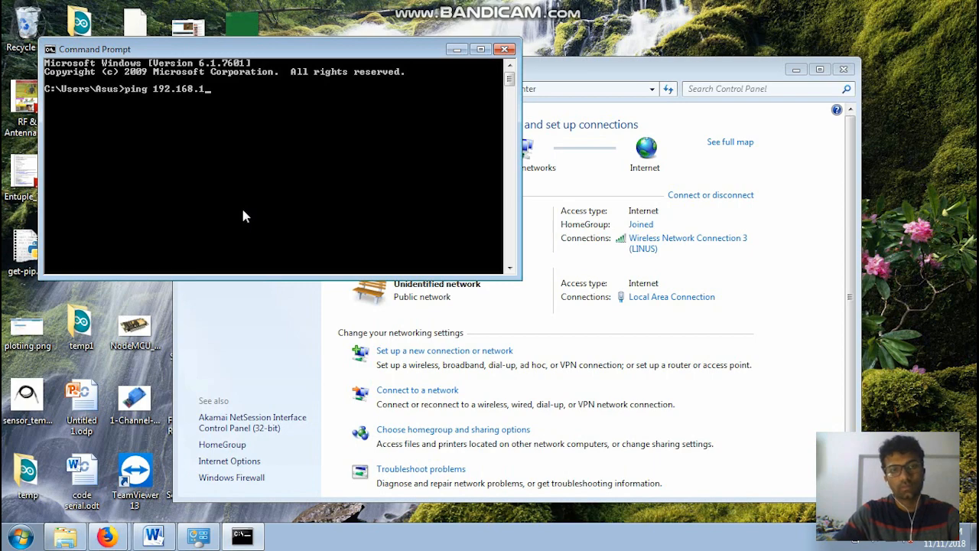
mouse_move(242, 535)
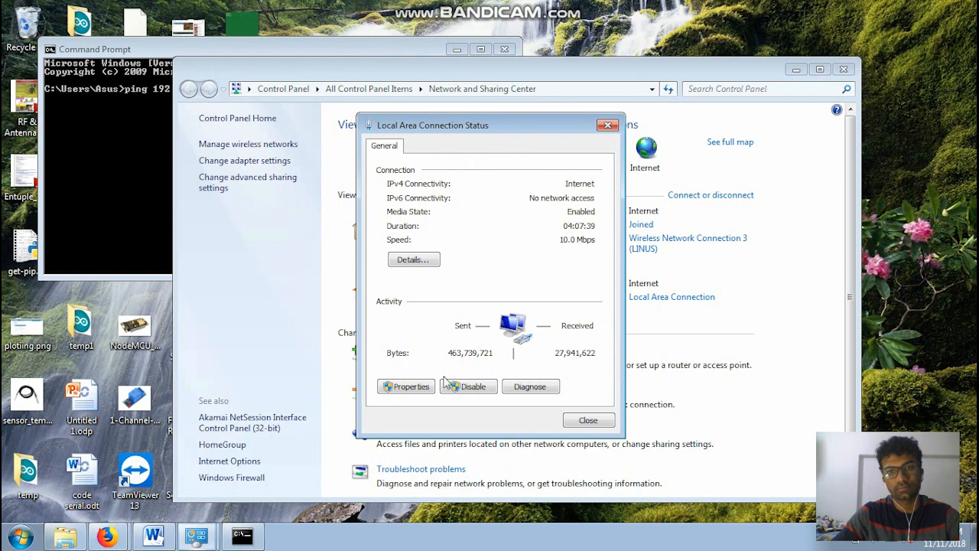
click(413, 259)
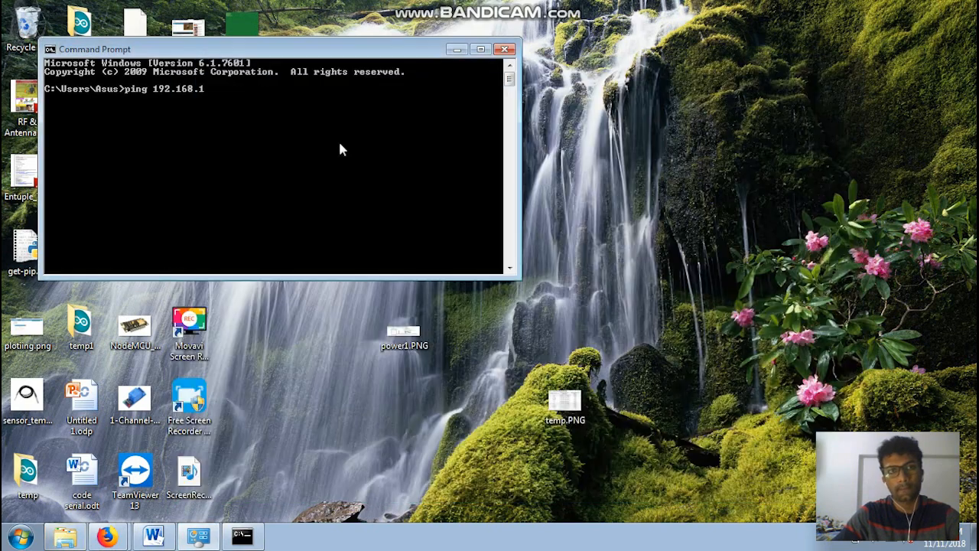
Step: Ping 192.168.137.1 getting four replies, then ping 192.168.137.255, which times out
key(BackSpace)
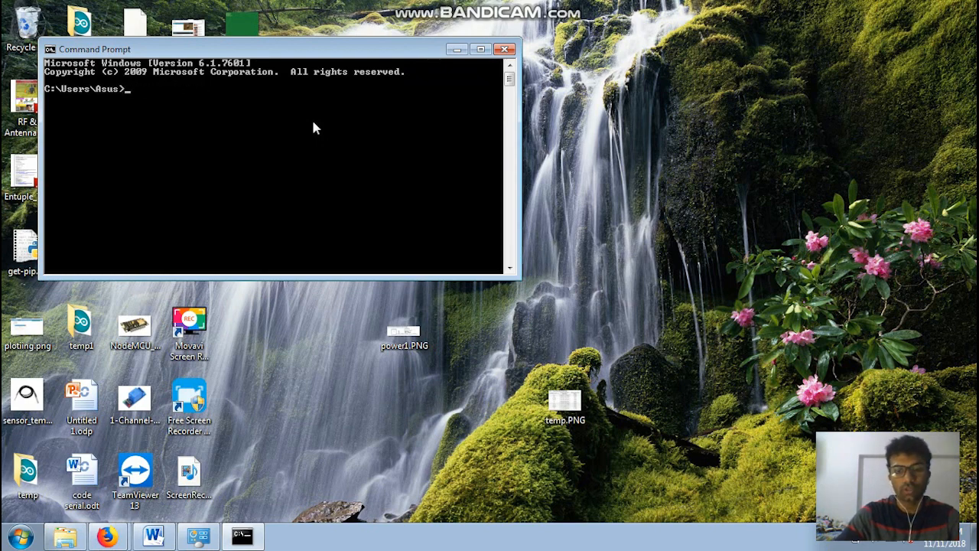
text(ping 1)
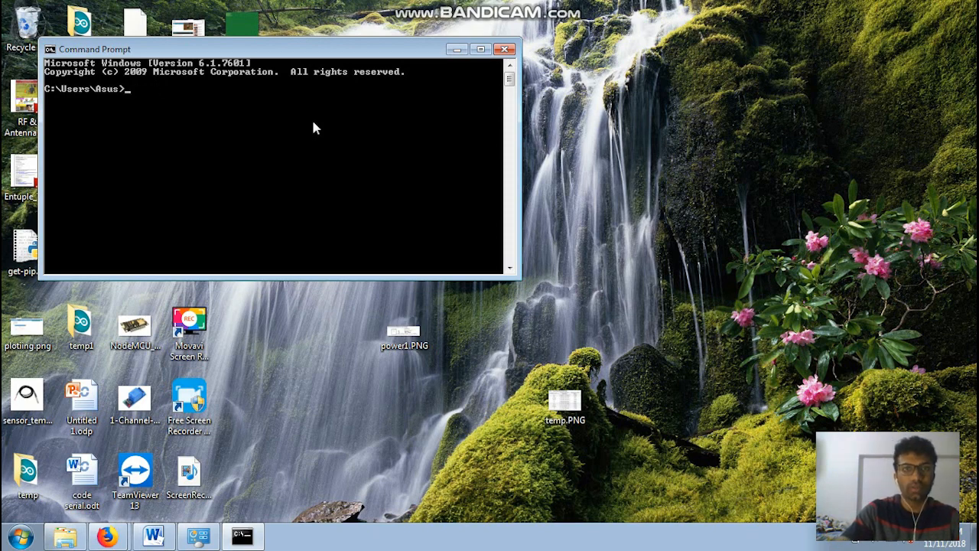
text(ping 19)
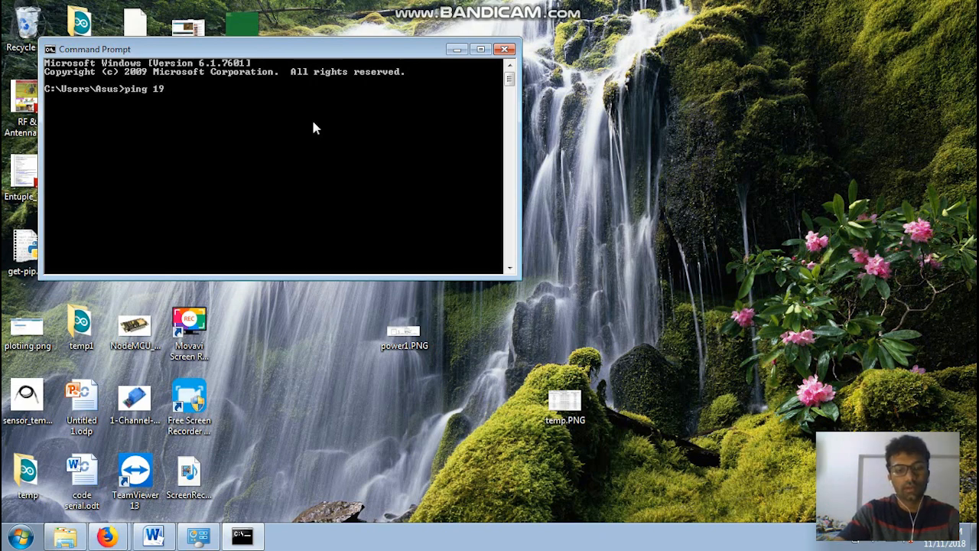
text(2.1)
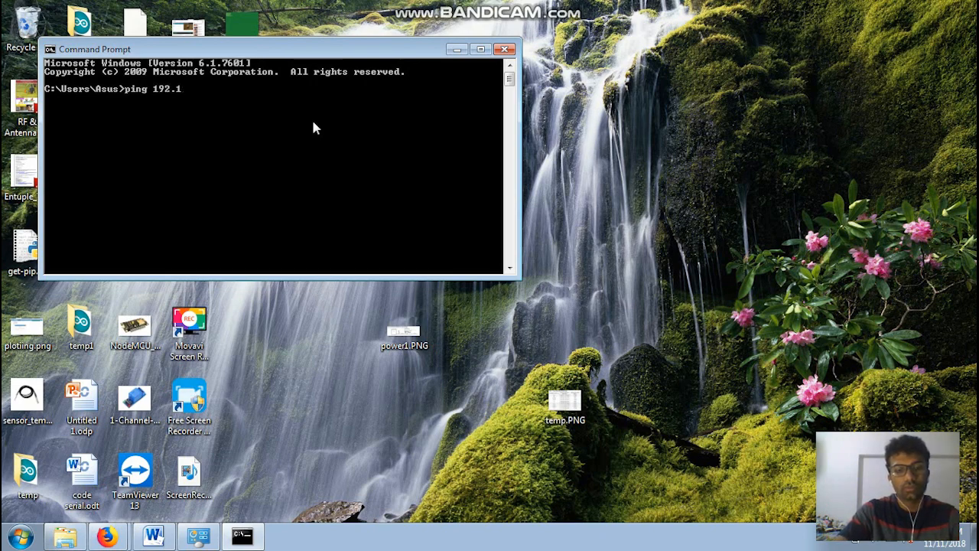
text(68.1)
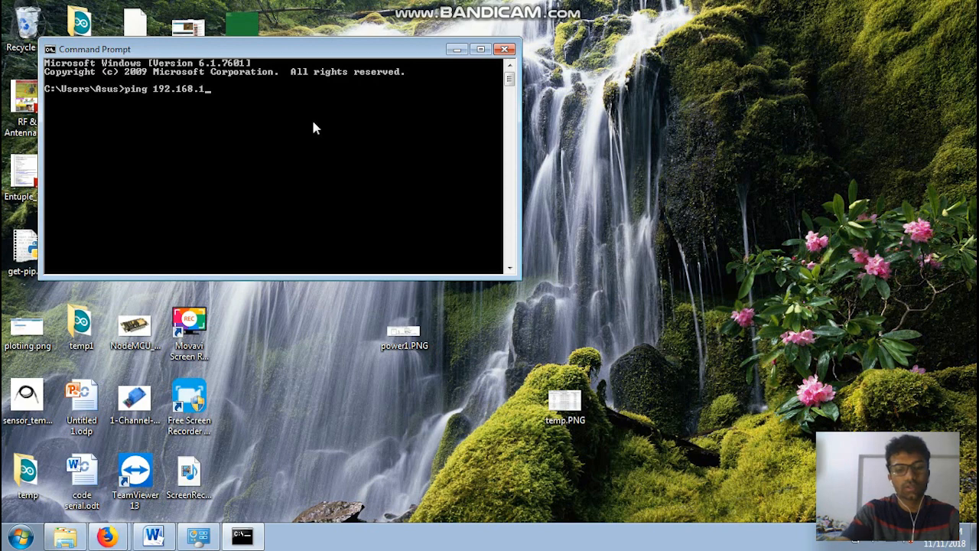
text(37.1)
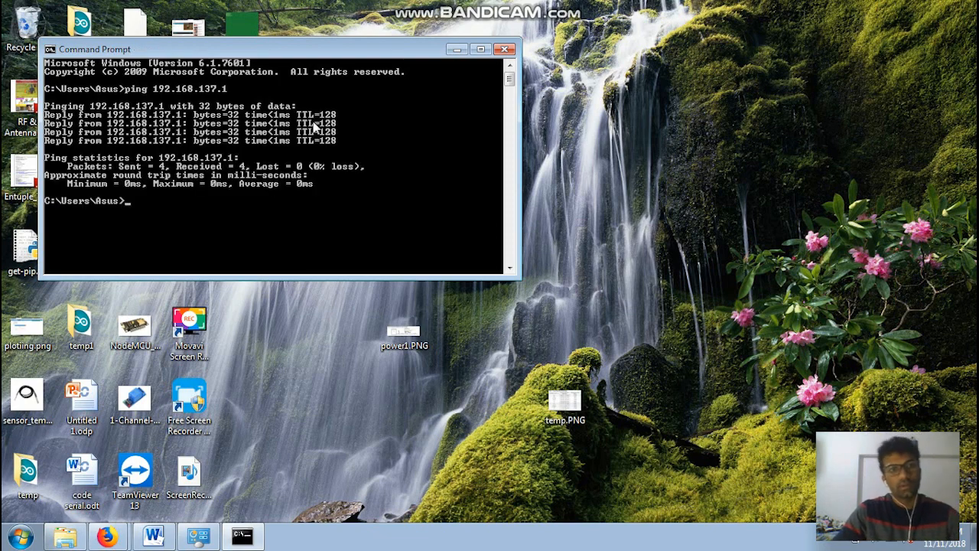
text(ping 192.168.137.1)
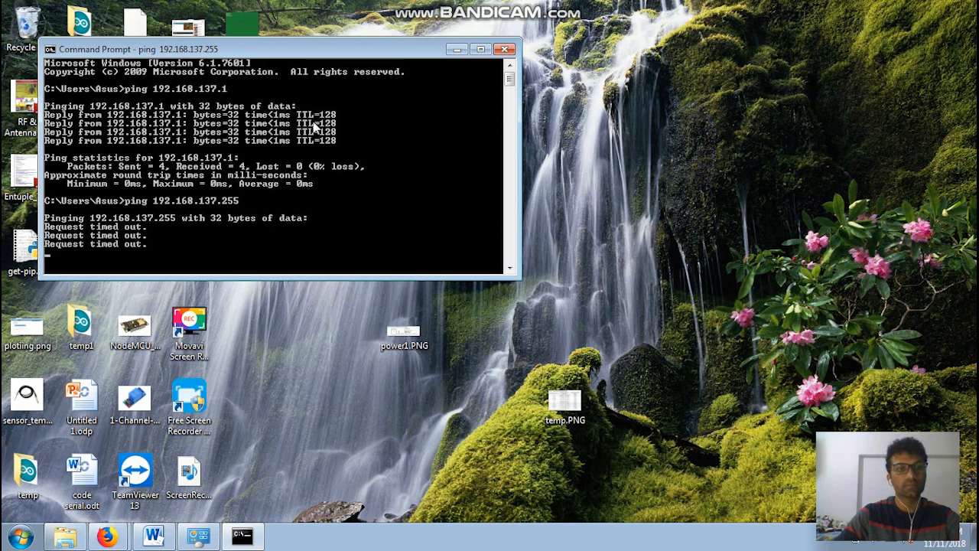
mouse_move(348, 108)
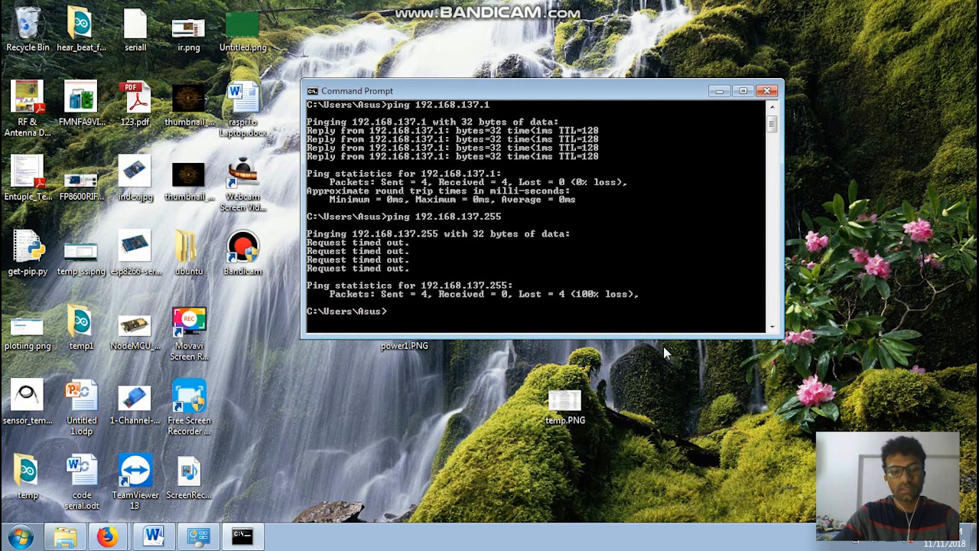
Step: Run arp -a in Command Prompt to list the ARP table with the 192.168.137 dynamic entry
text(arp)
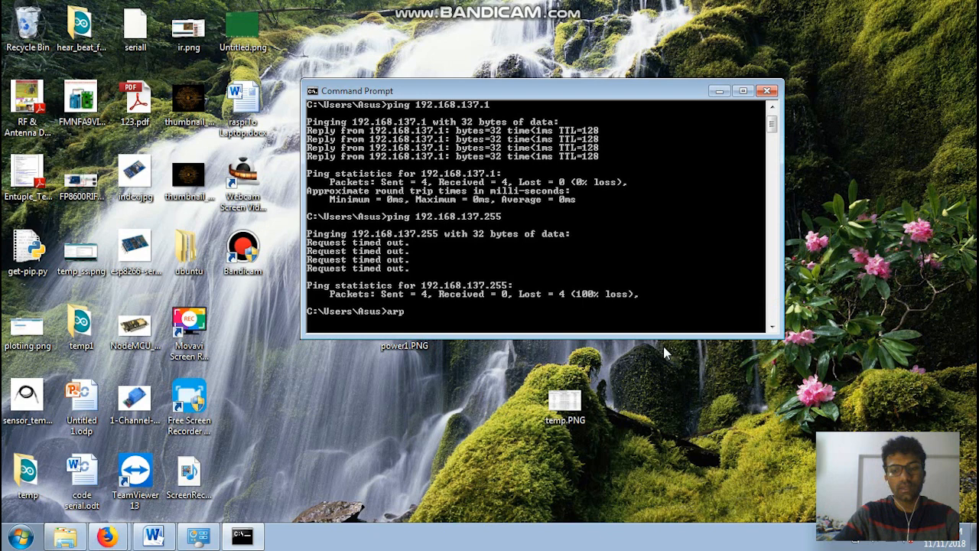
text(-)
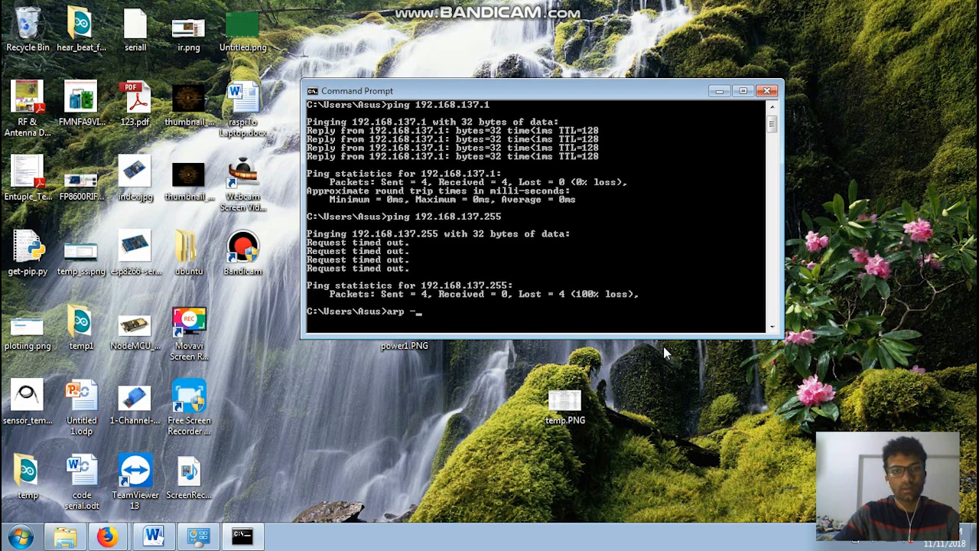
text(a)
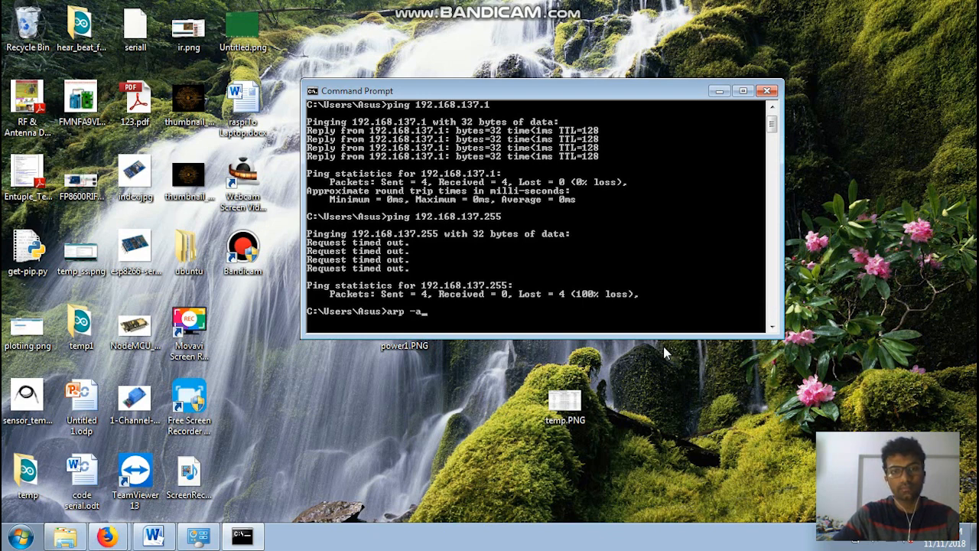
key(enter)
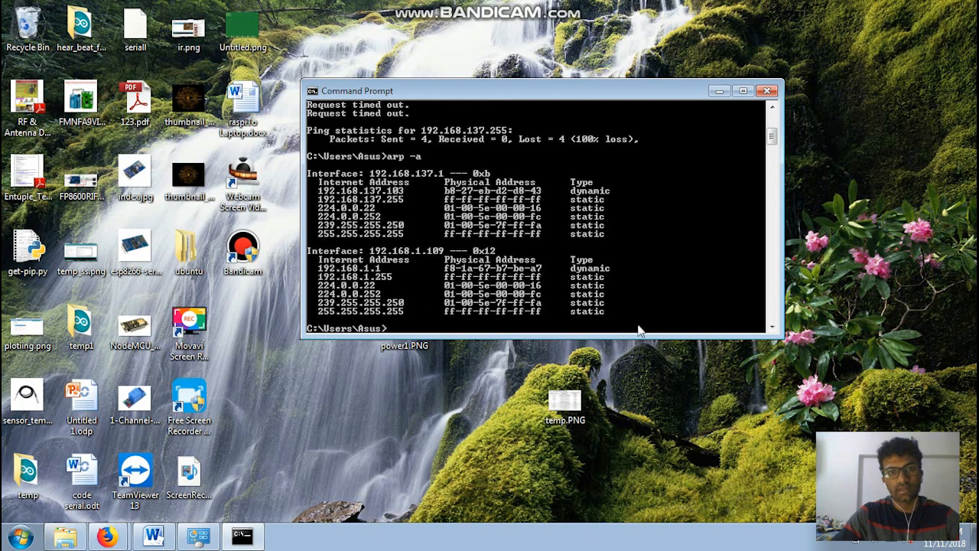
mouse_move(618, 198)
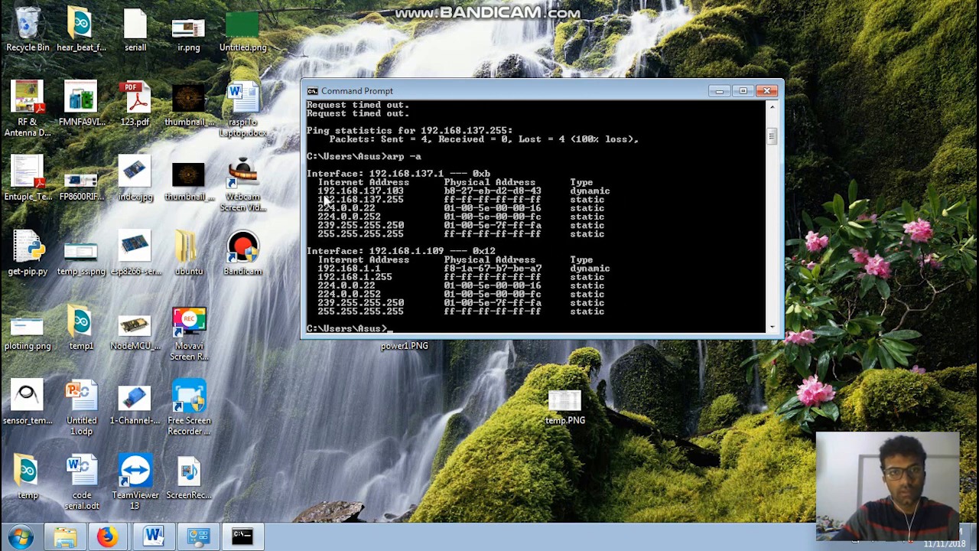
mouse_move(349, 198)
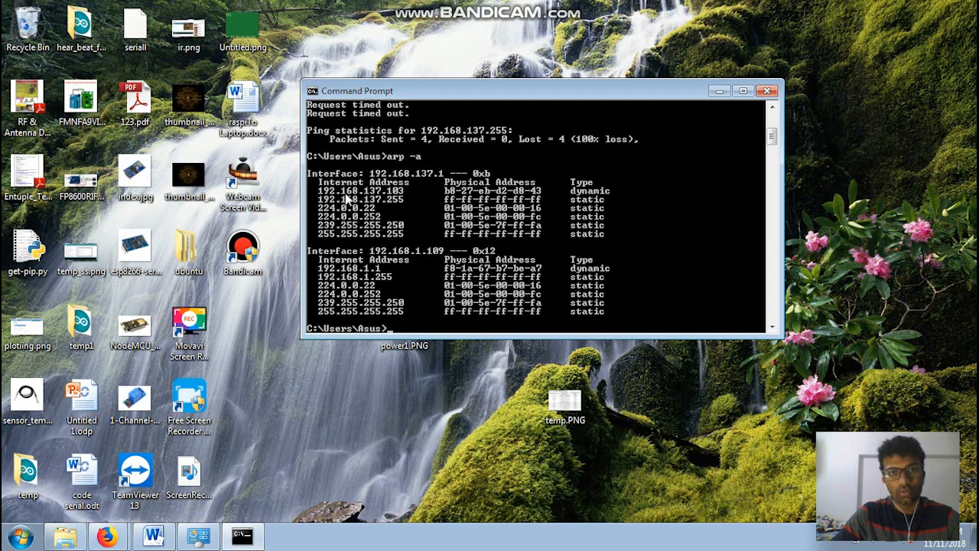
mouse_move(364, 201)
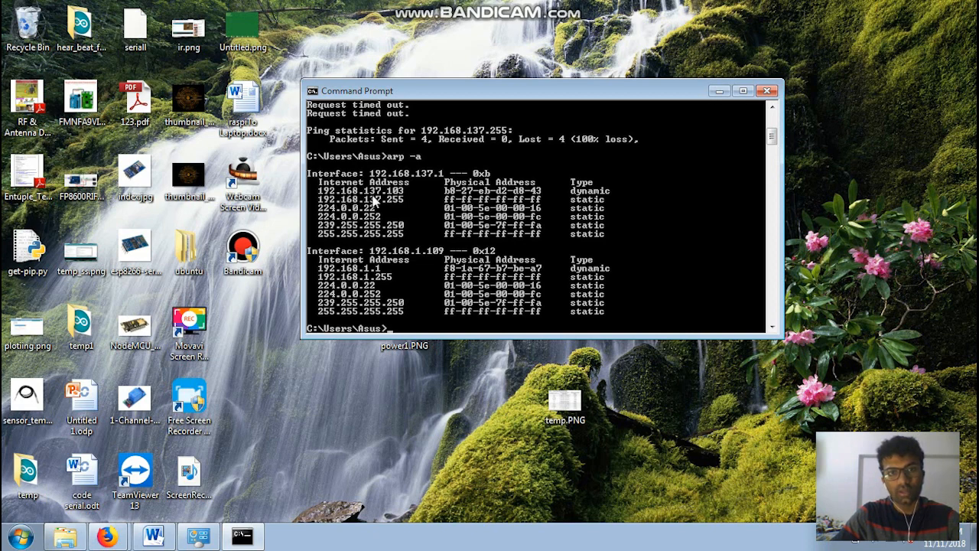
mouse_move(398, 199)
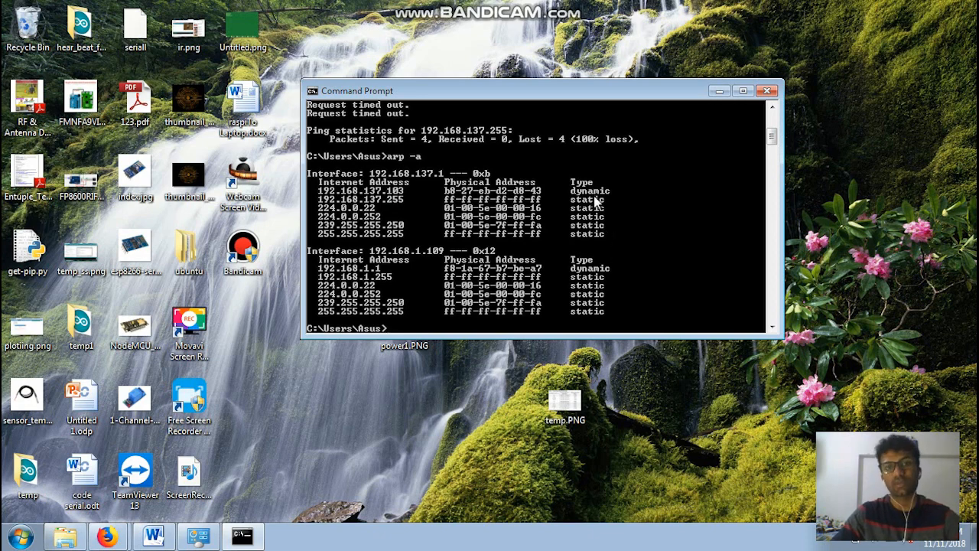
mouse_move(704, 193)
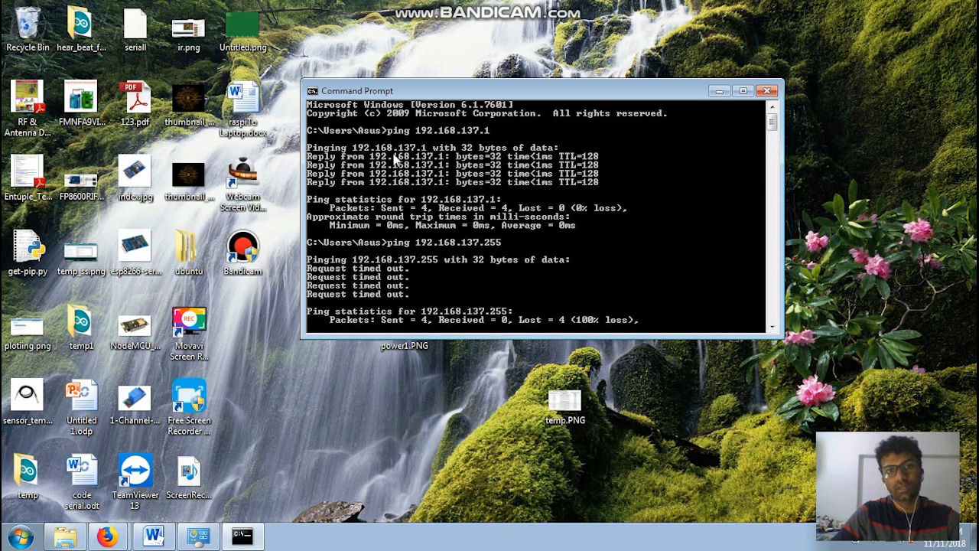
mouse_move(466, 181)
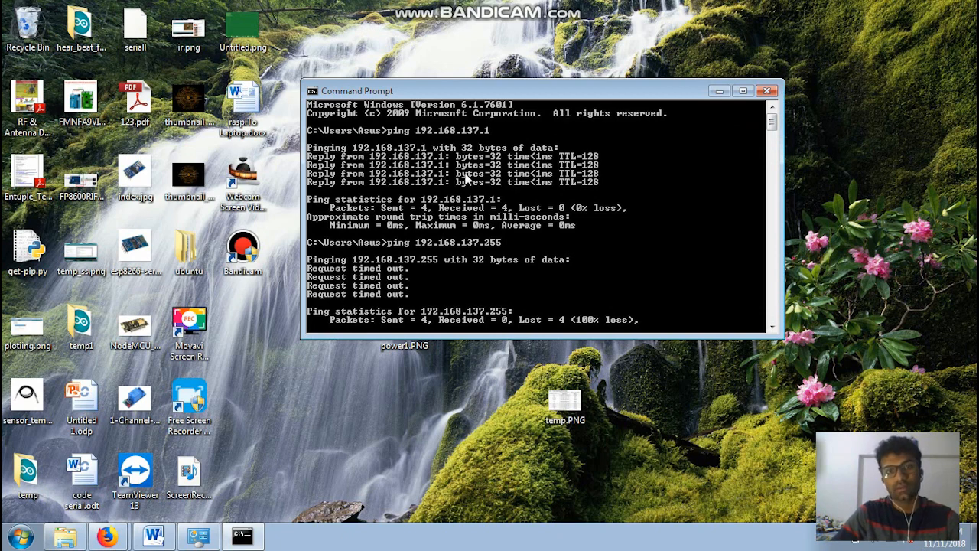
mouse_move(473, 223)
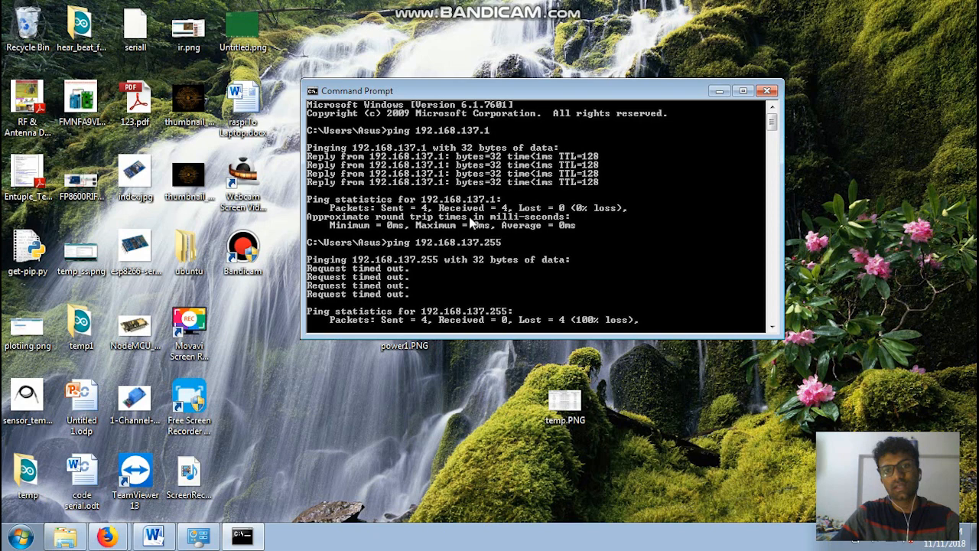
mouse_move(496, 261)
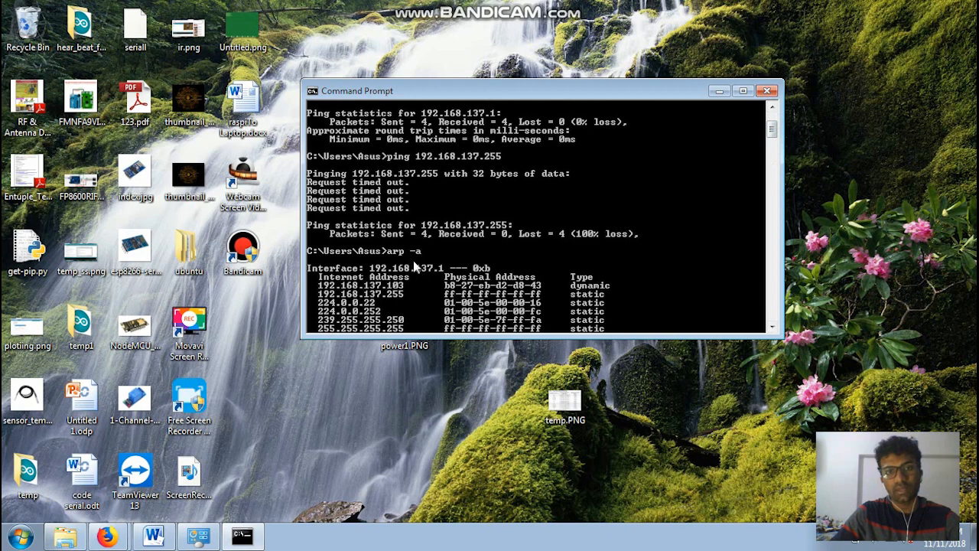
Step: Note arp -a at the bottom of the Word instructions and bring the ARP results back in view
click(152, 535)
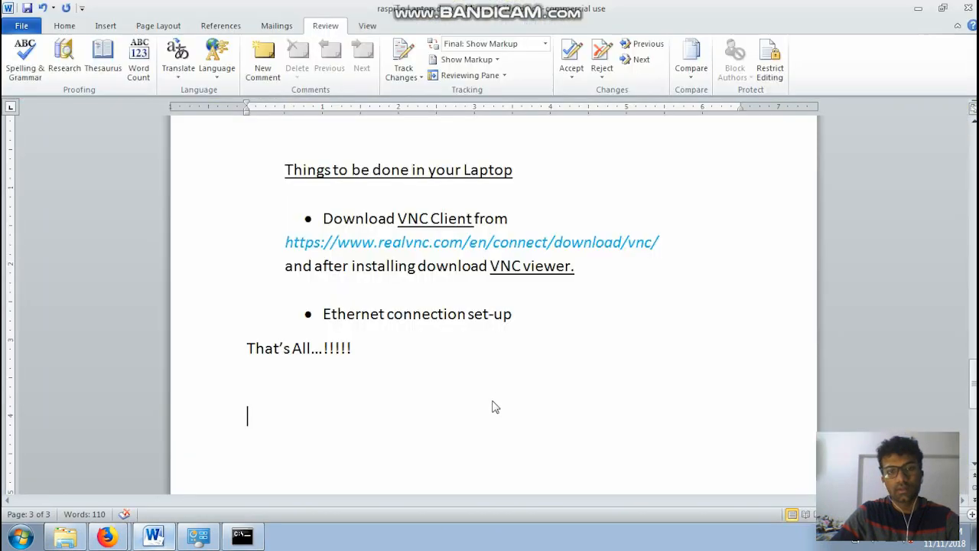
text(arp -a)
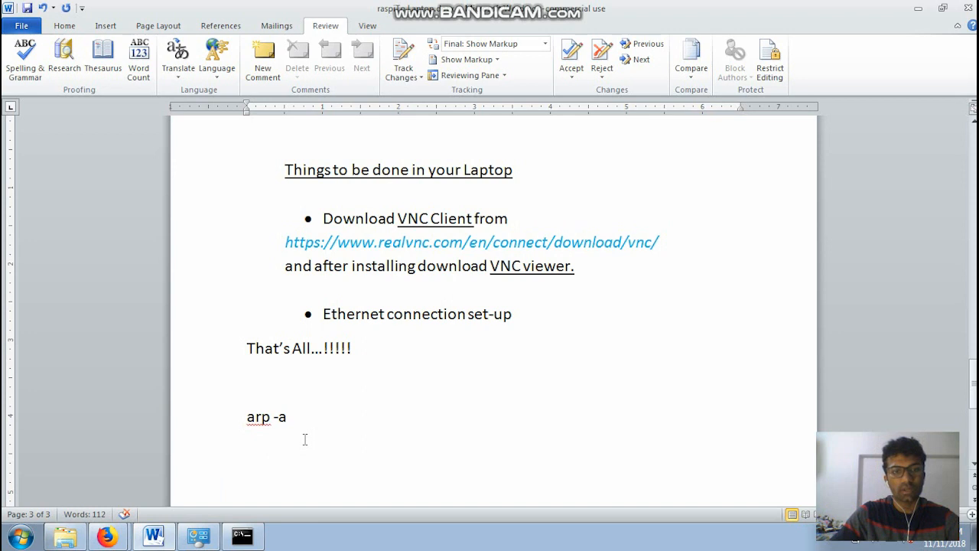
click(242, 535)
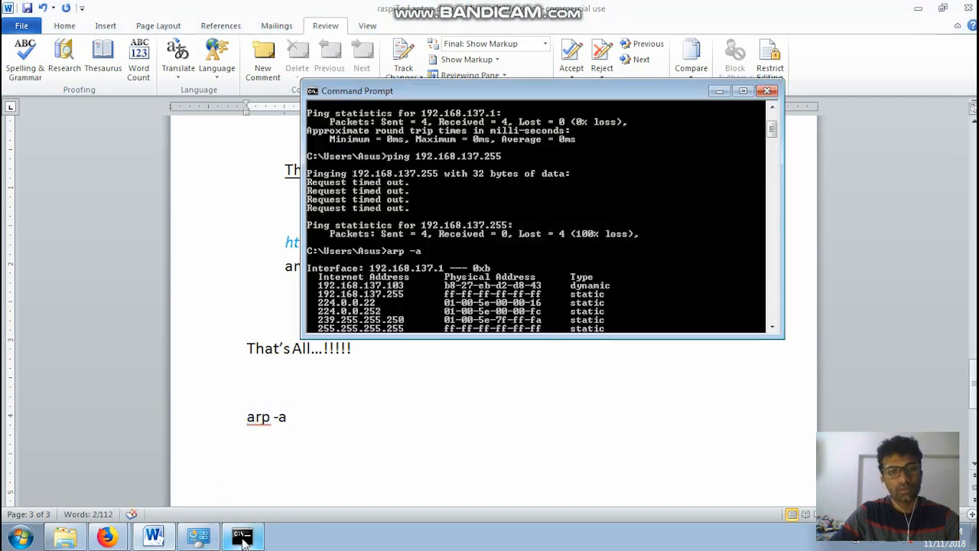
mouse_move(619, 275)
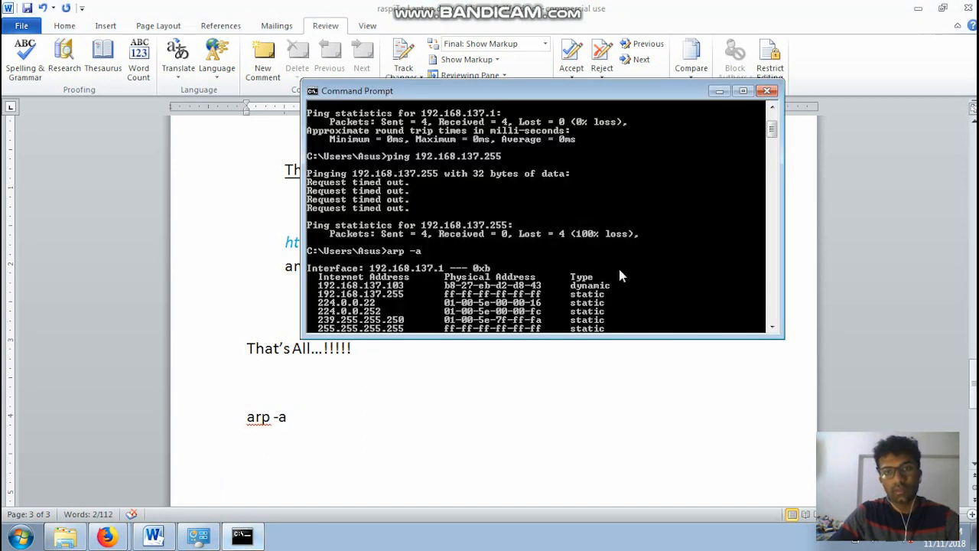
mouse_move(352, 293)
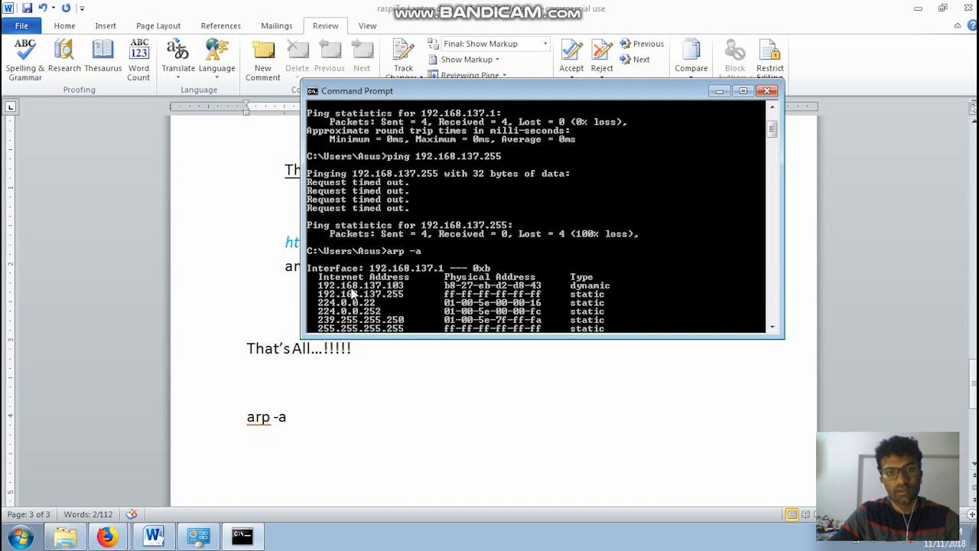
mouse_move(447, 324)
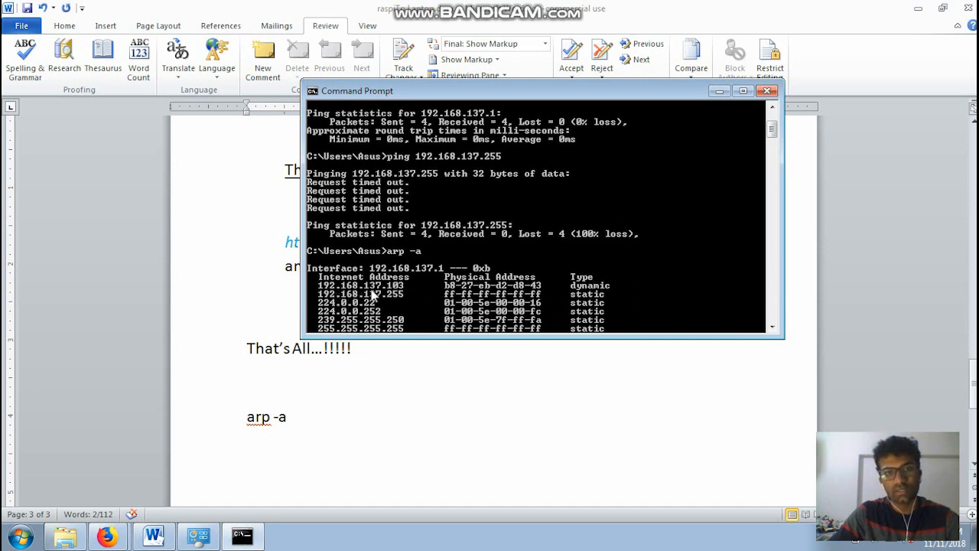
mouse_move(395, 296)
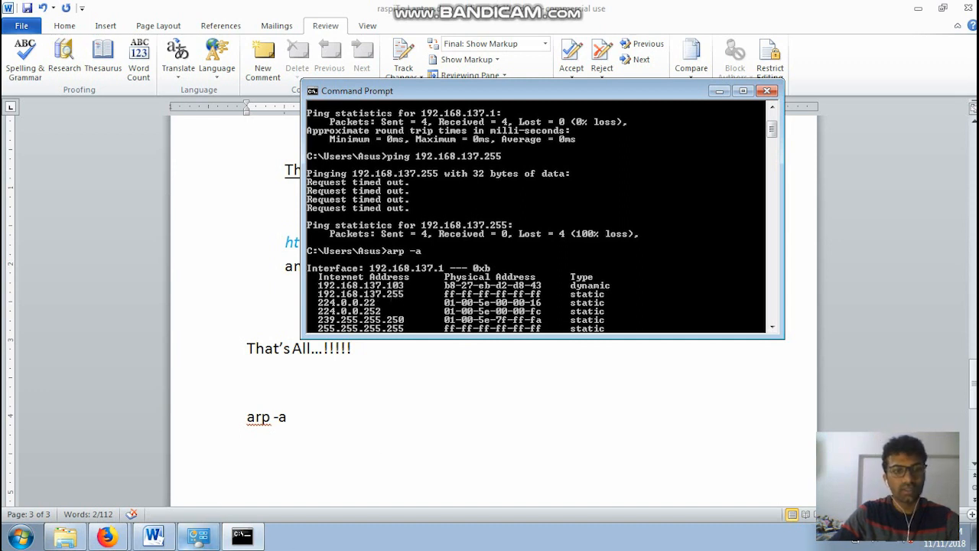
click(22, 535)
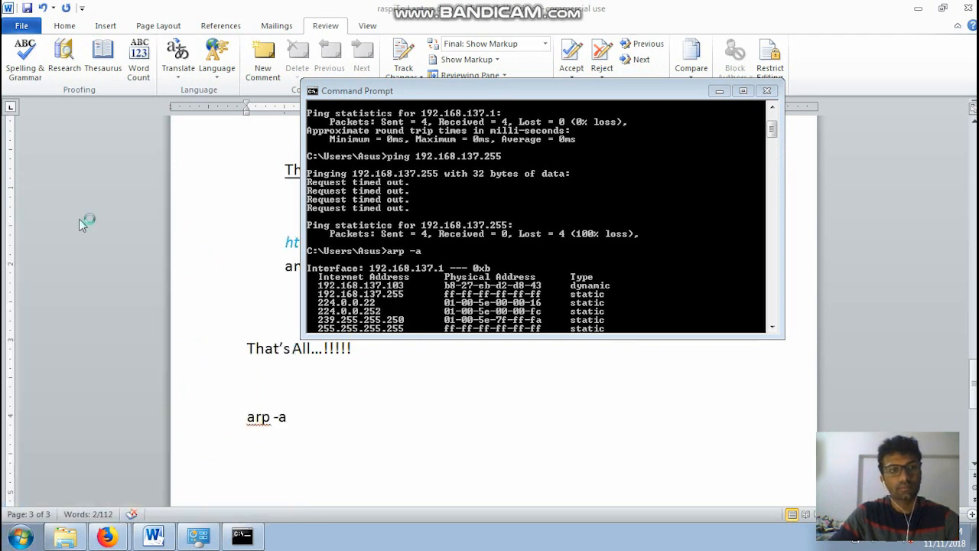
click(288, 535)
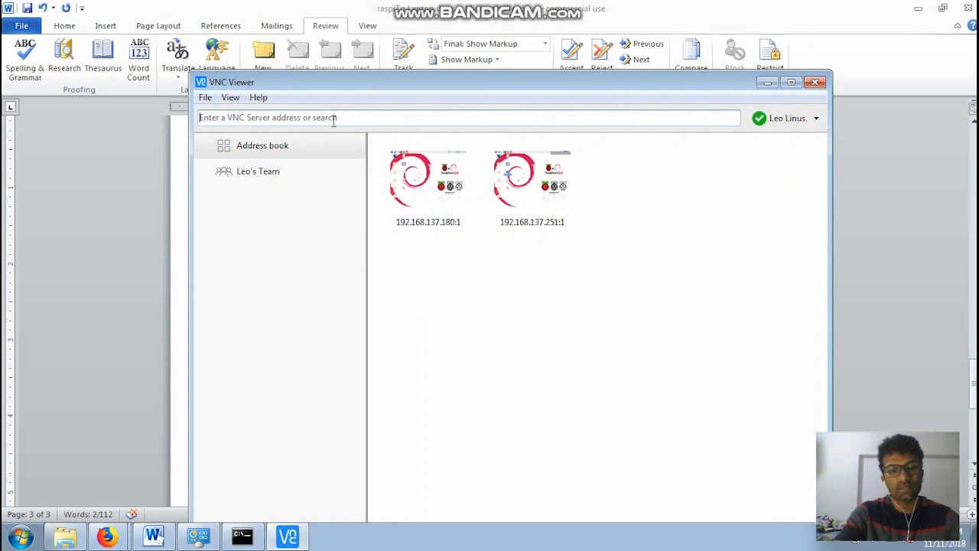
Step: Start the server address 192.1… in VNC Viewer, checking the Pi's IP in the arp listing
text(192.168.)
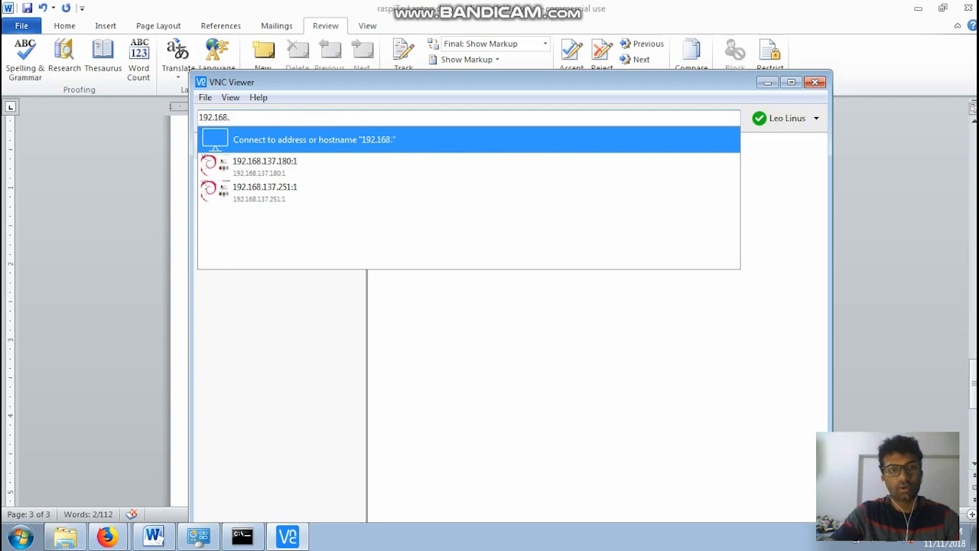
text(1)
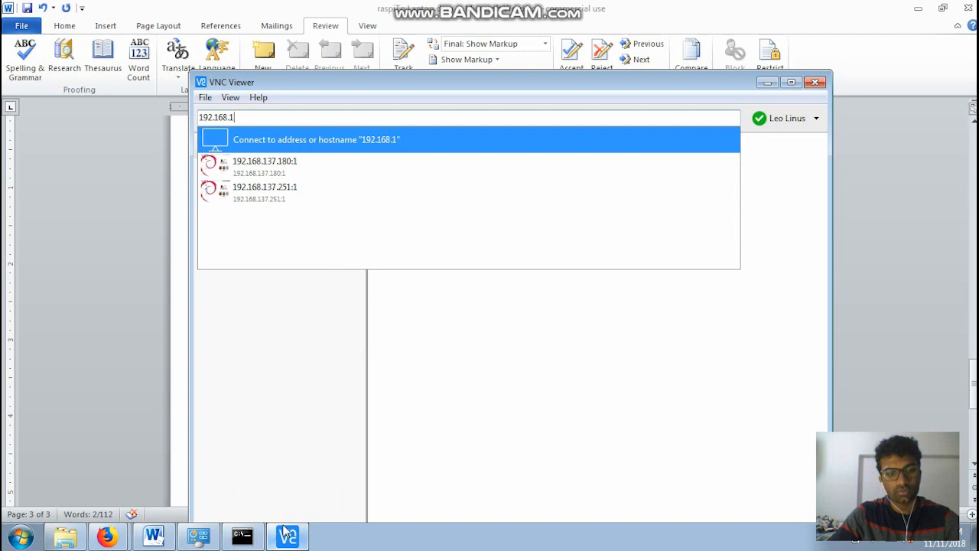
click(242, 535)
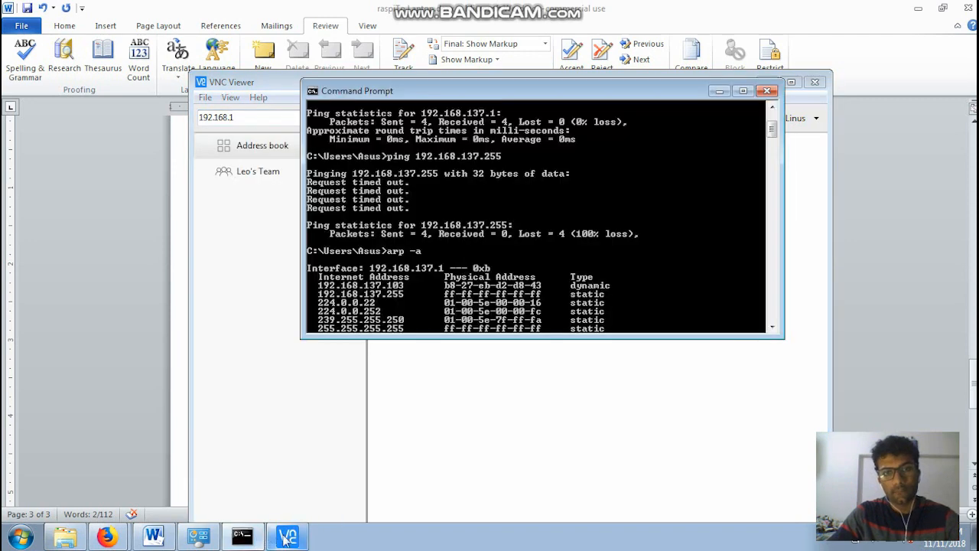
mouse_move(288, 535)
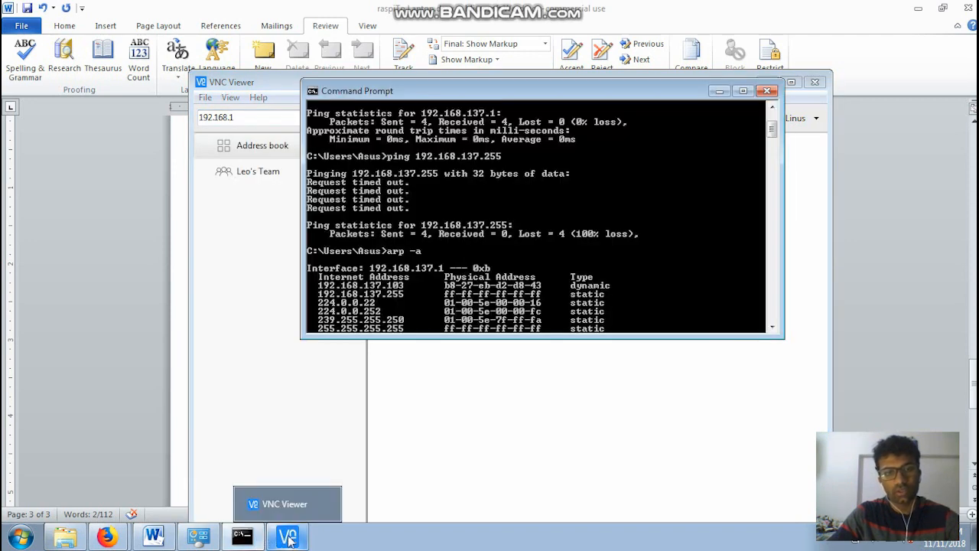
click(767, 92)
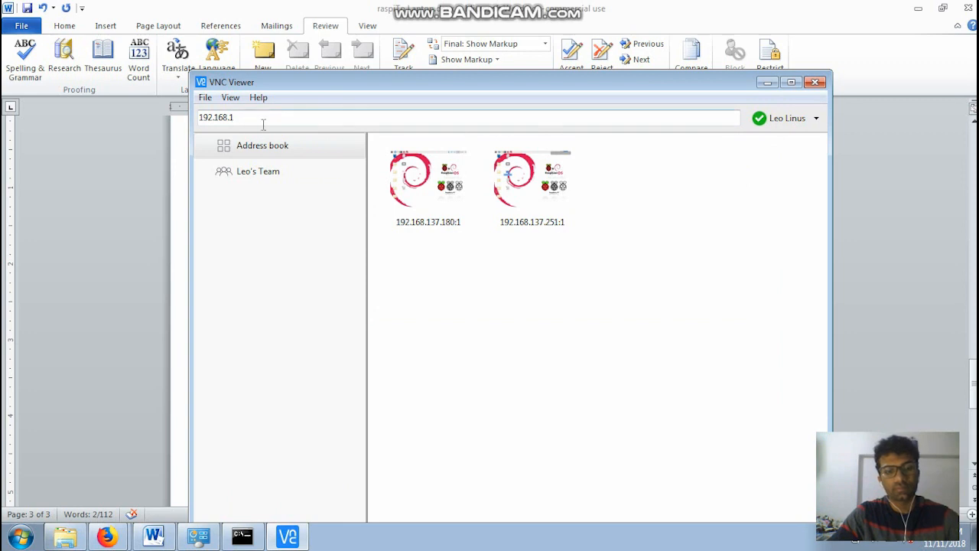
click(428, 177)
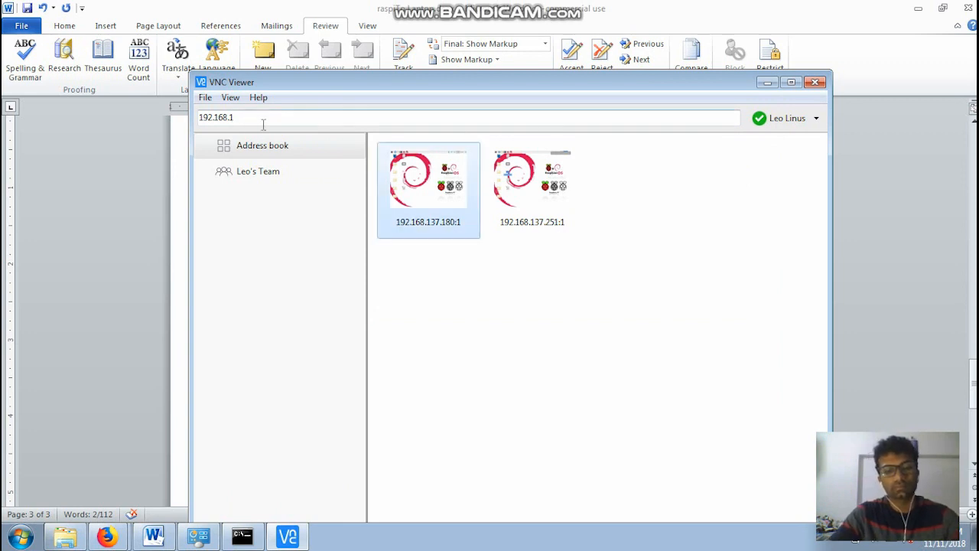
Step: Complete the VNC server address as 192.168.137.103:1 and return to the Word notes
text(37)
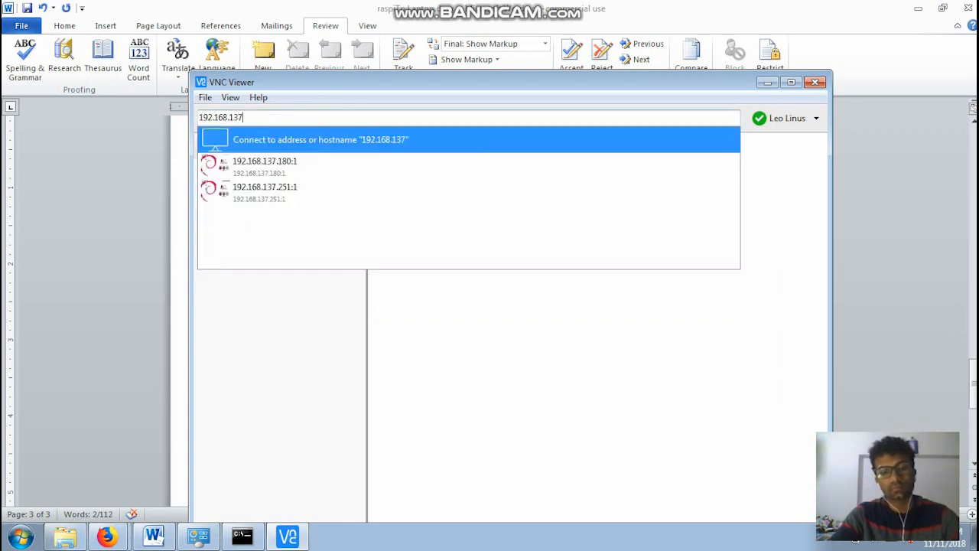
text(103)
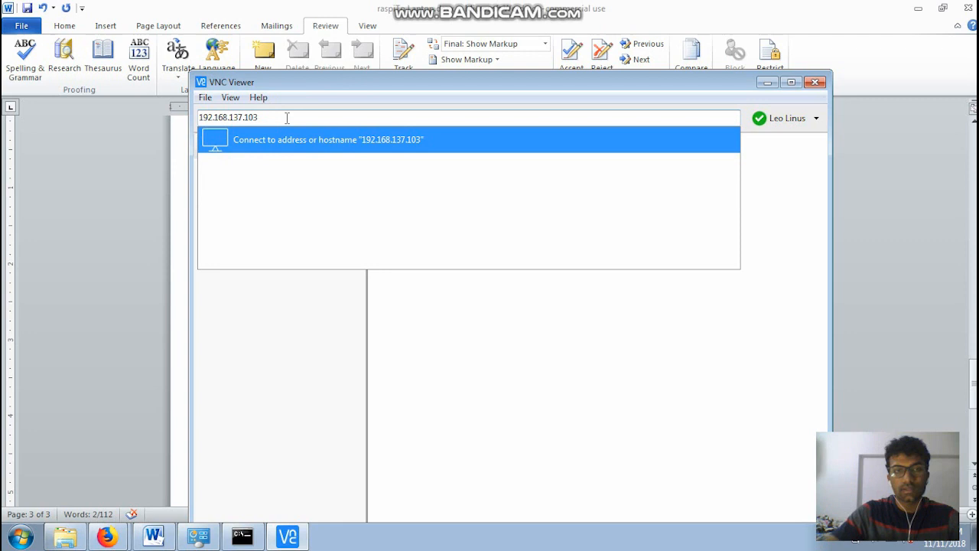
text(:1)
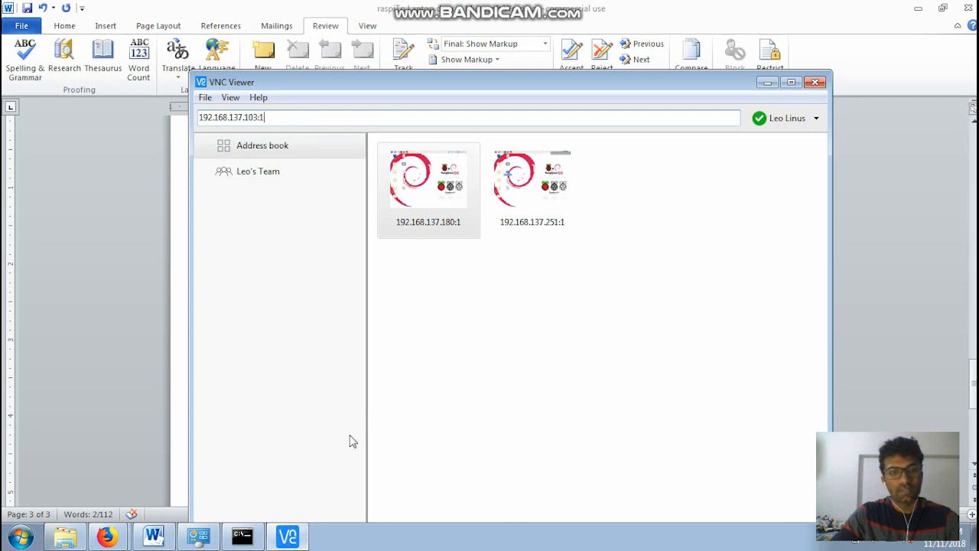
click(814, 83)
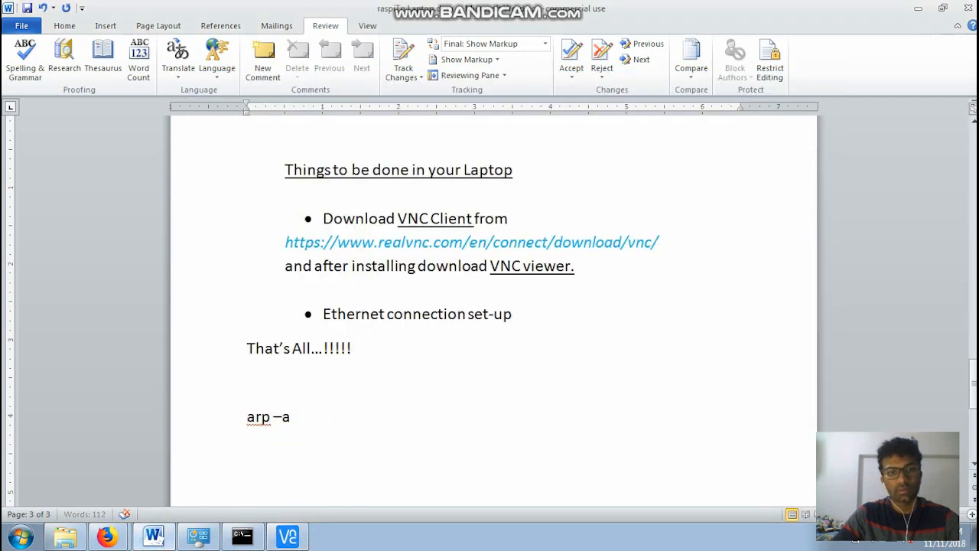
Step: Connect VNC Viewer to 192.168.137.103:1, continue past the unencrypted warning and submit the password
text(192.168.137.103:1)
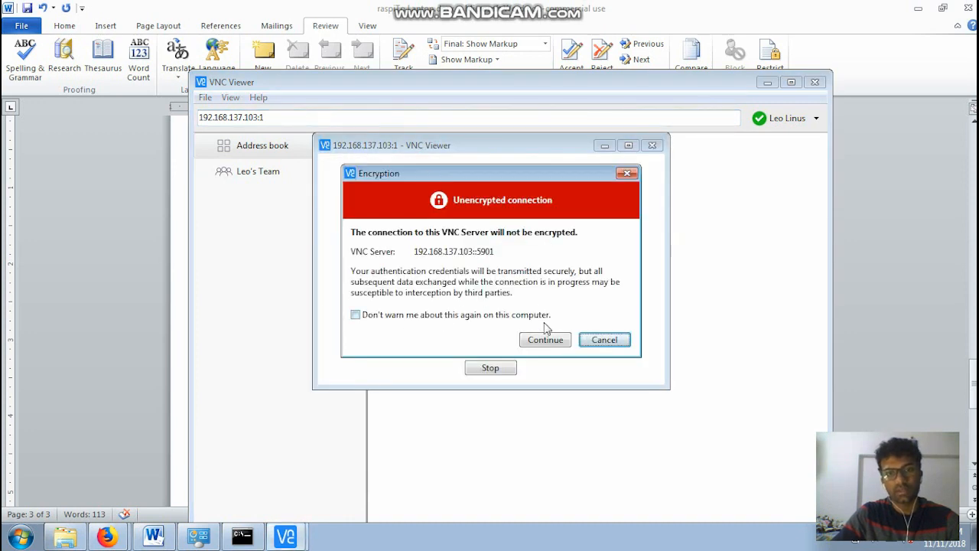
click(544, 340)
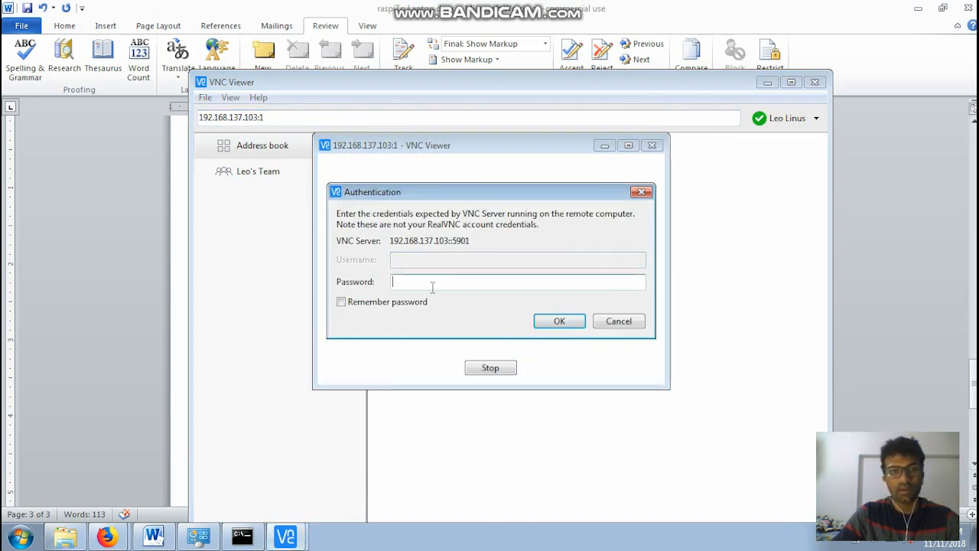
text(password)
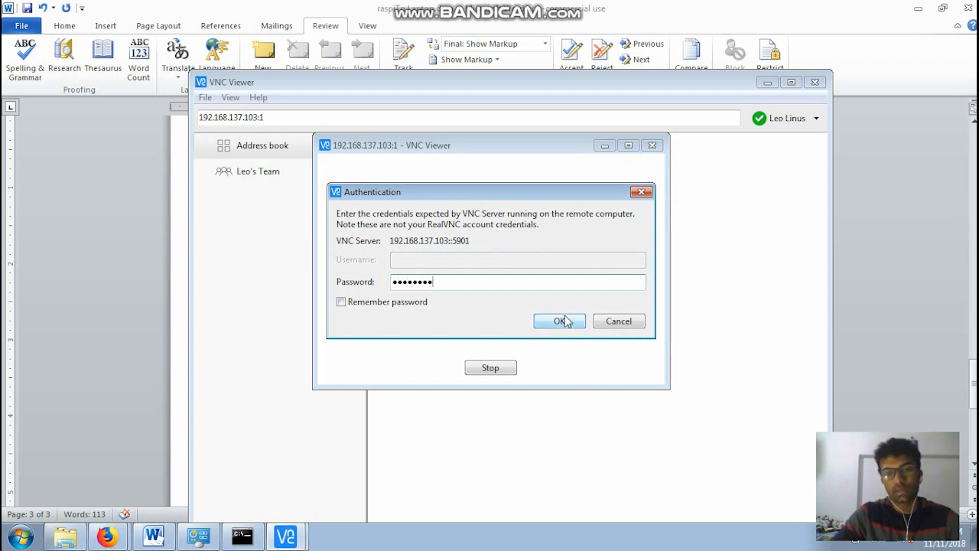
click(558, 322)
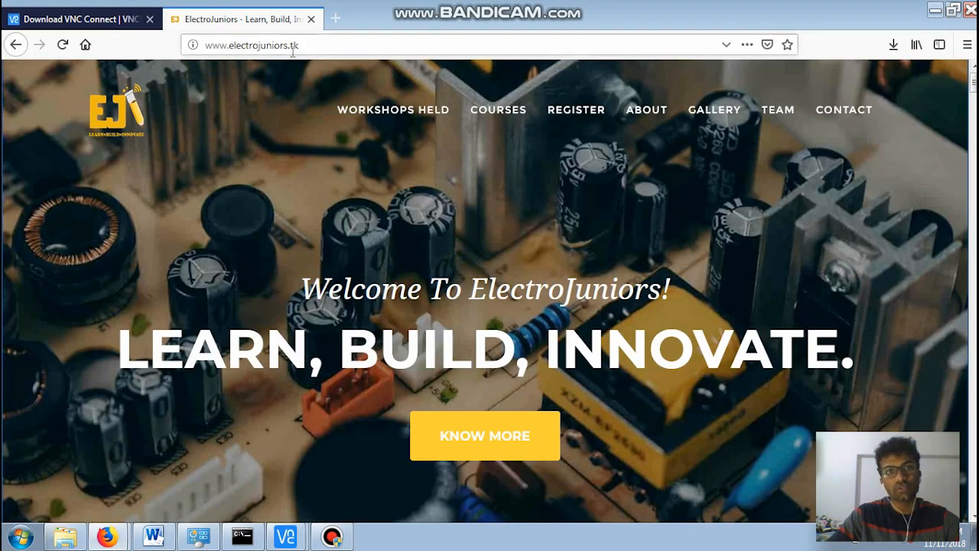
Step: Browse the ElectroJuniors homepage workshops and the Courses grid
scroll(down, 3)
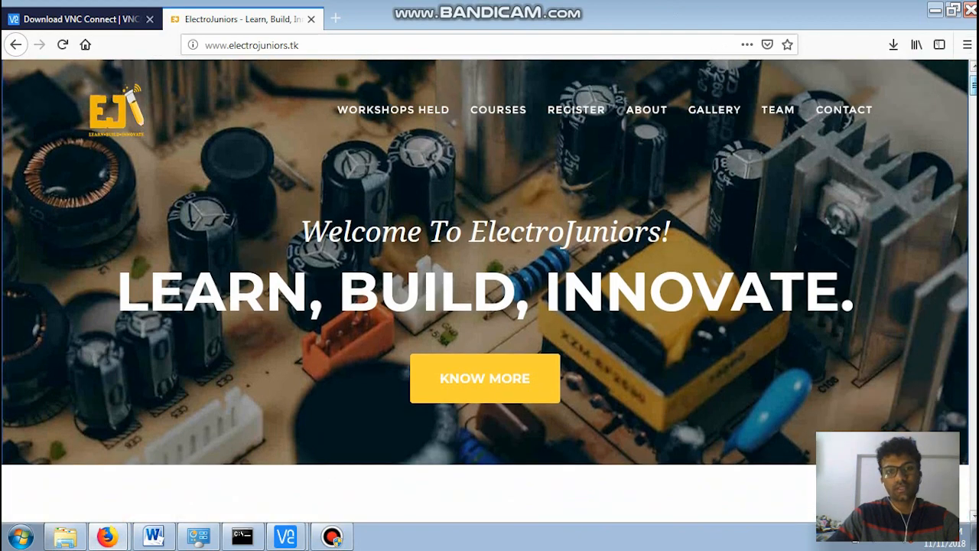
scroll(down, 3)
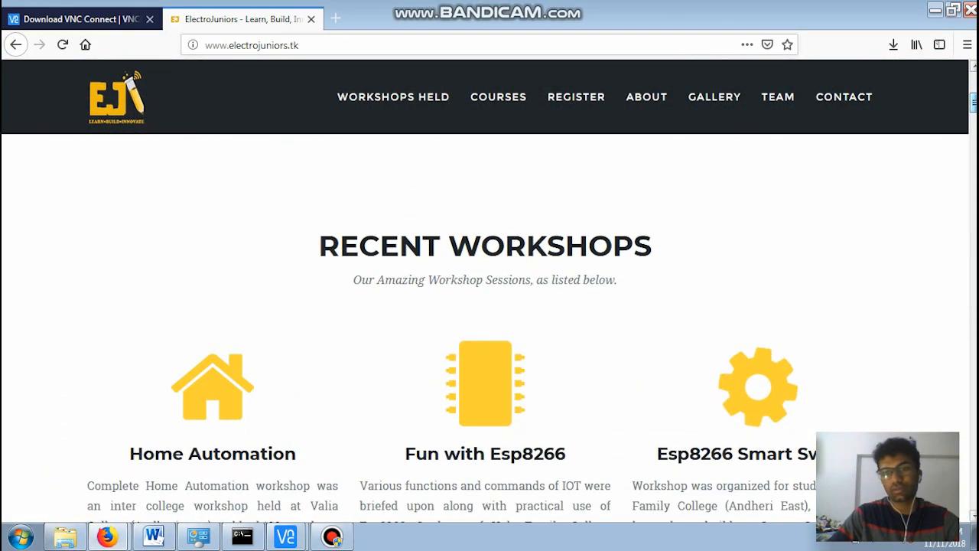
scroll(down, 3)
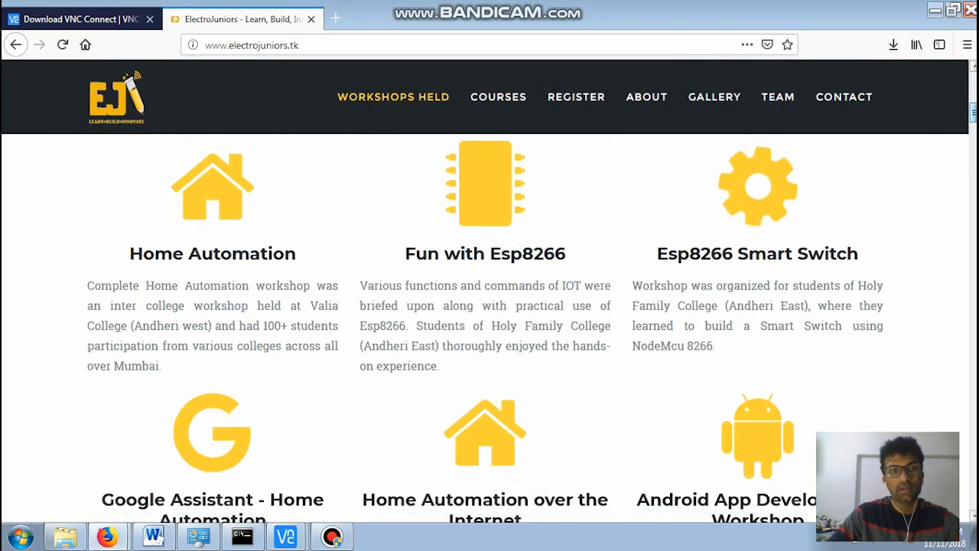
click(499, 97)
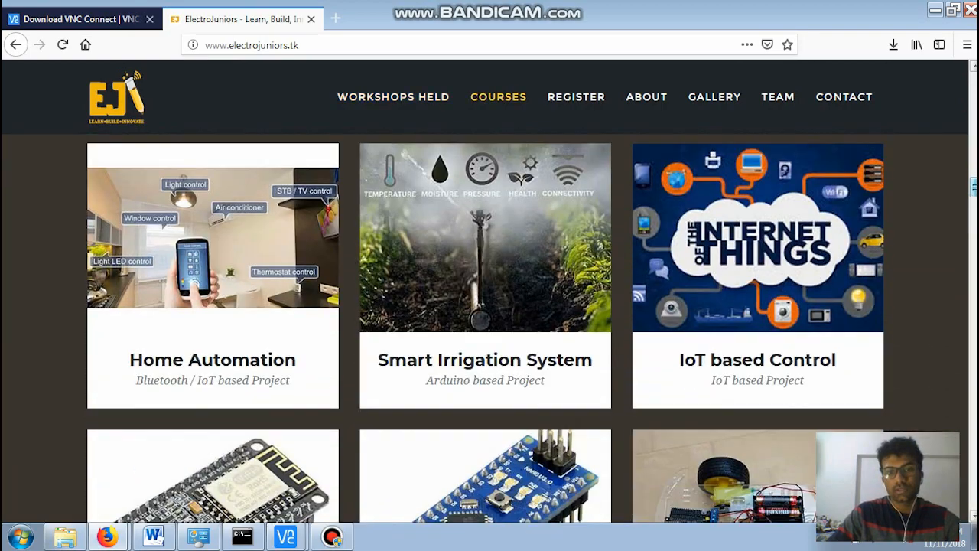
scroll(down, 3)
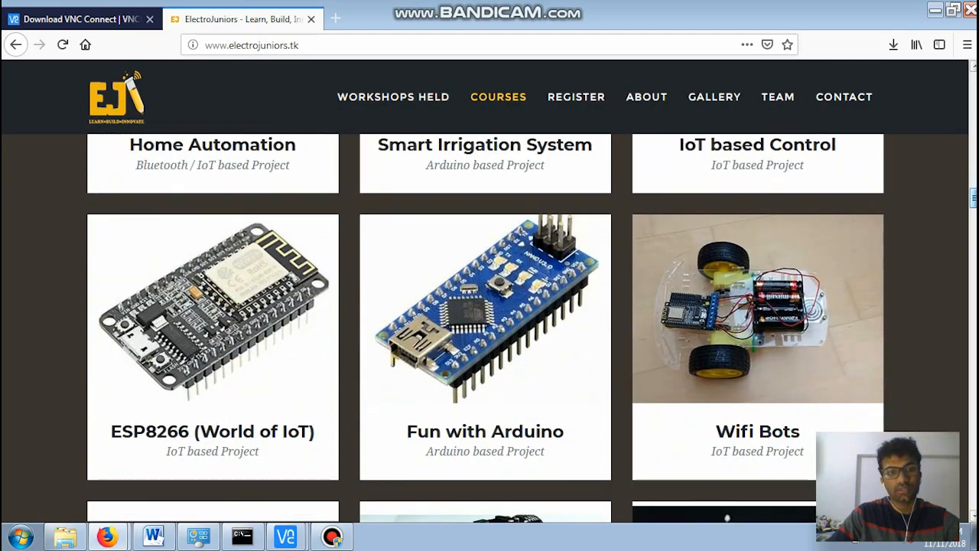
scroll(down, 3)
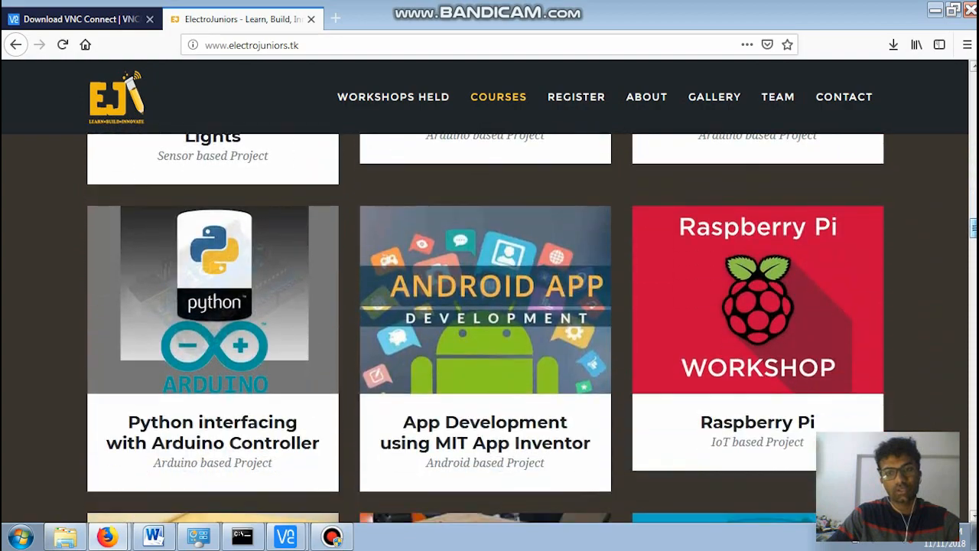
scroll(down, 3)
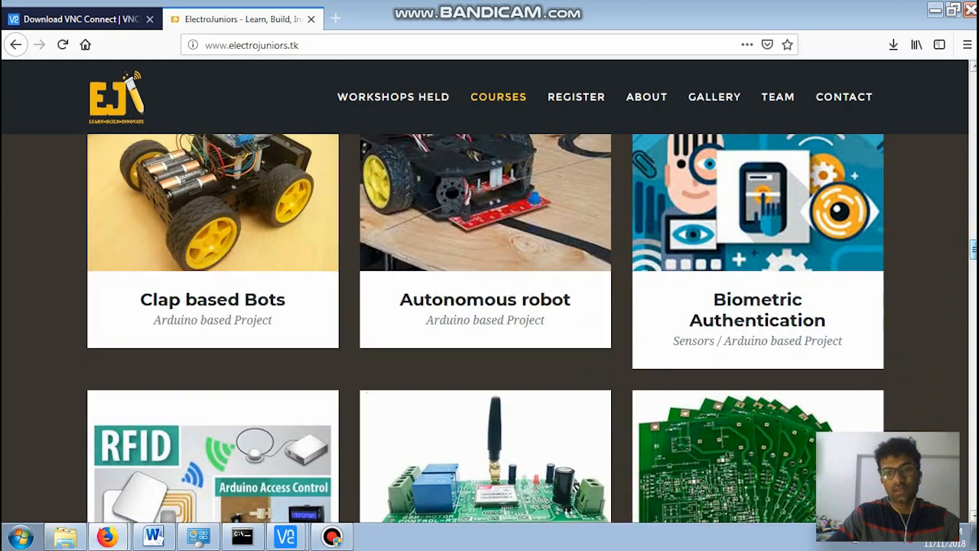
scroll(down, 3)
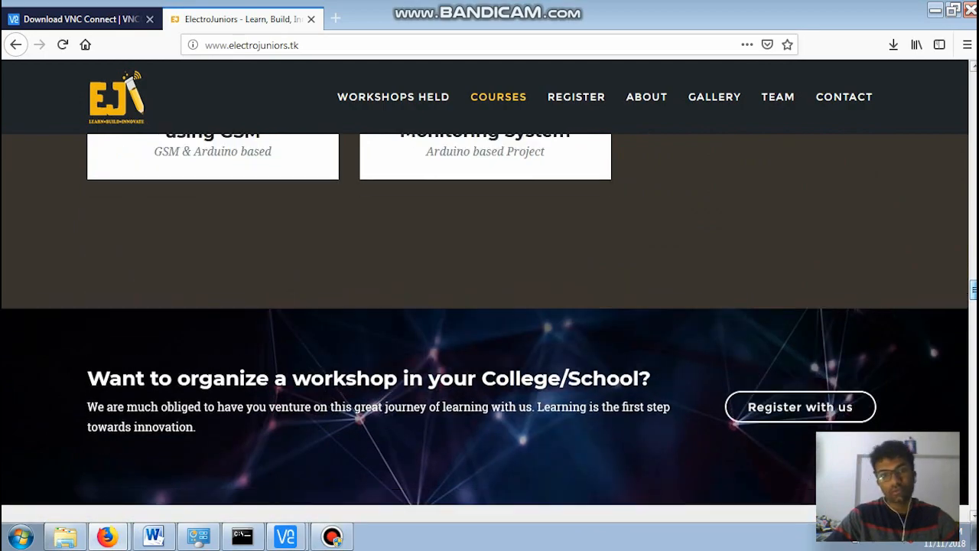
Step: Visit the About section and the core team profiles
click(645, 97)
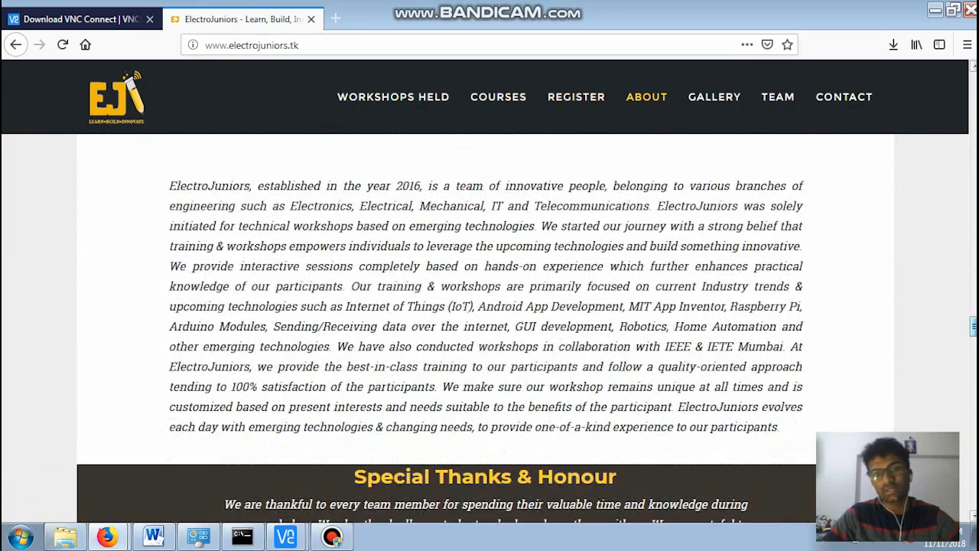
click(777, 96)
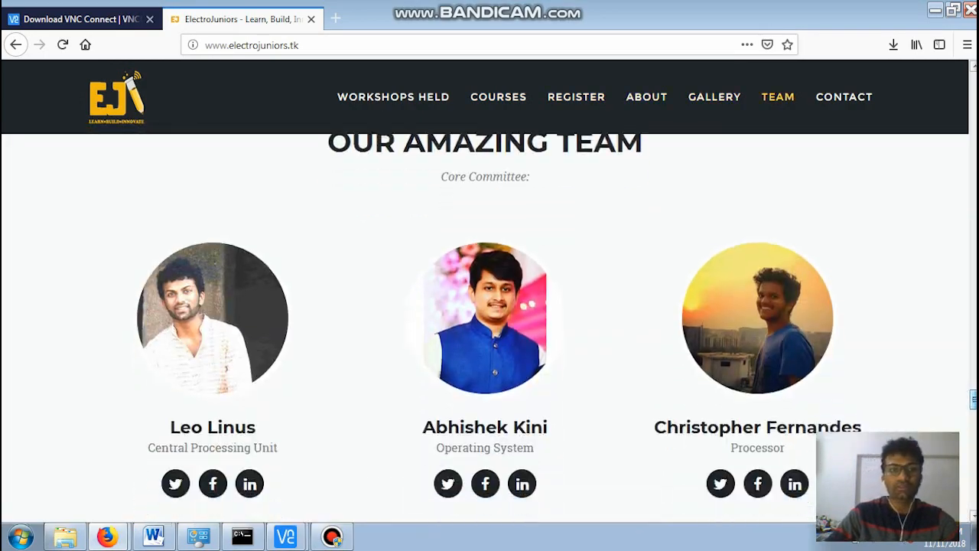